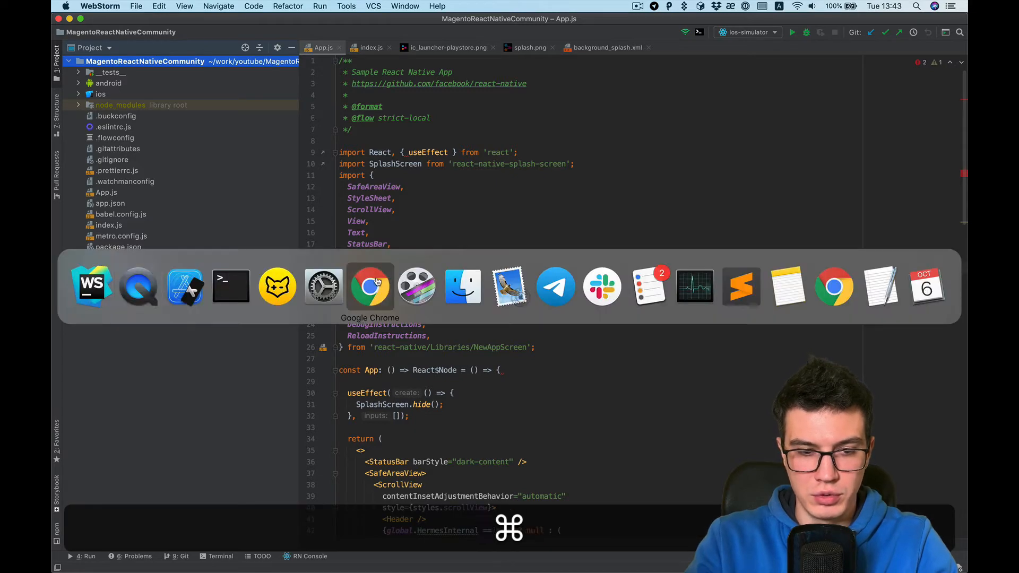
- Search 'react navigation' and open the reactnavigation.org documentation
left_click(370, 286)
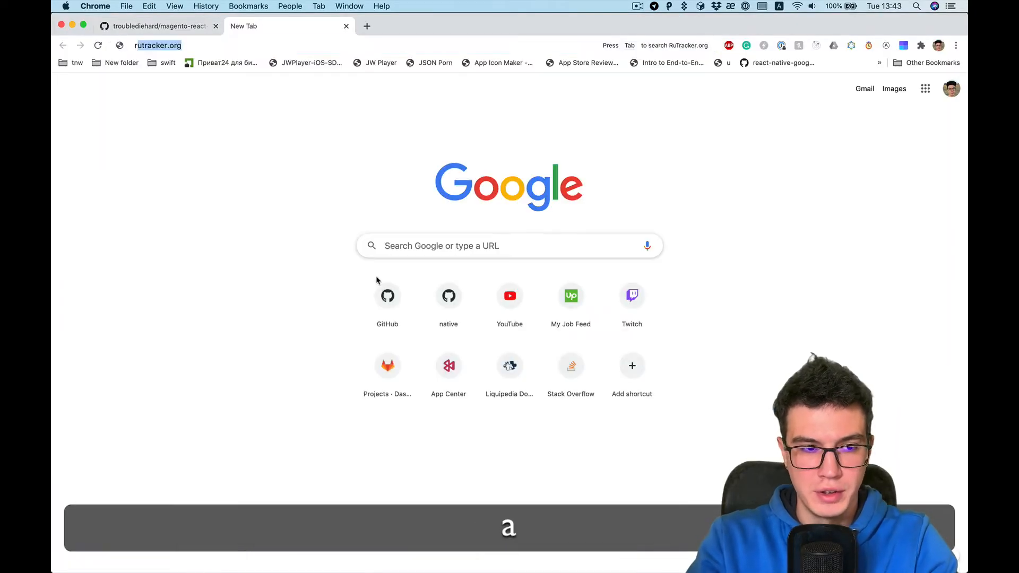
type("react navigation")
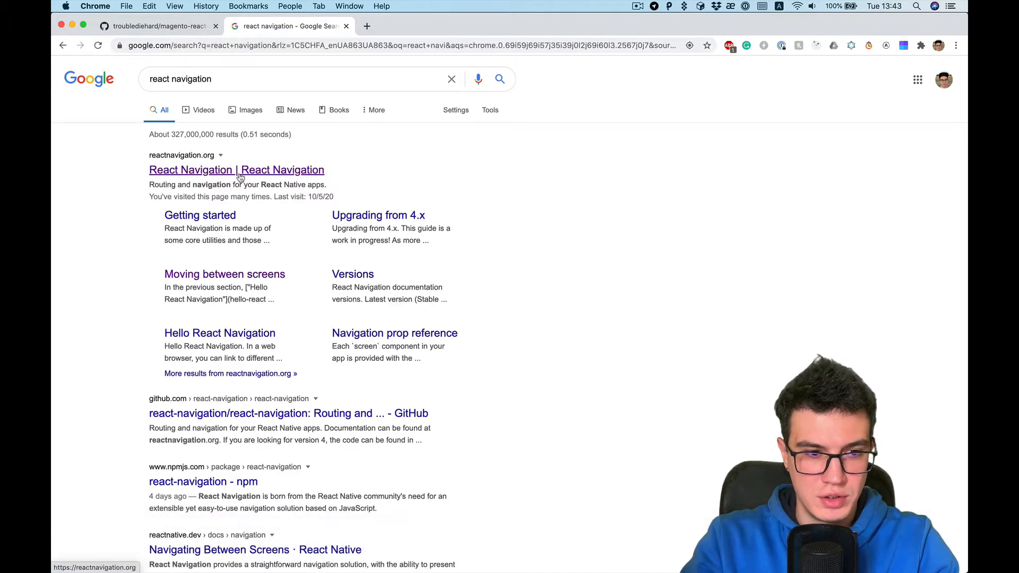
left_click(235, 170)
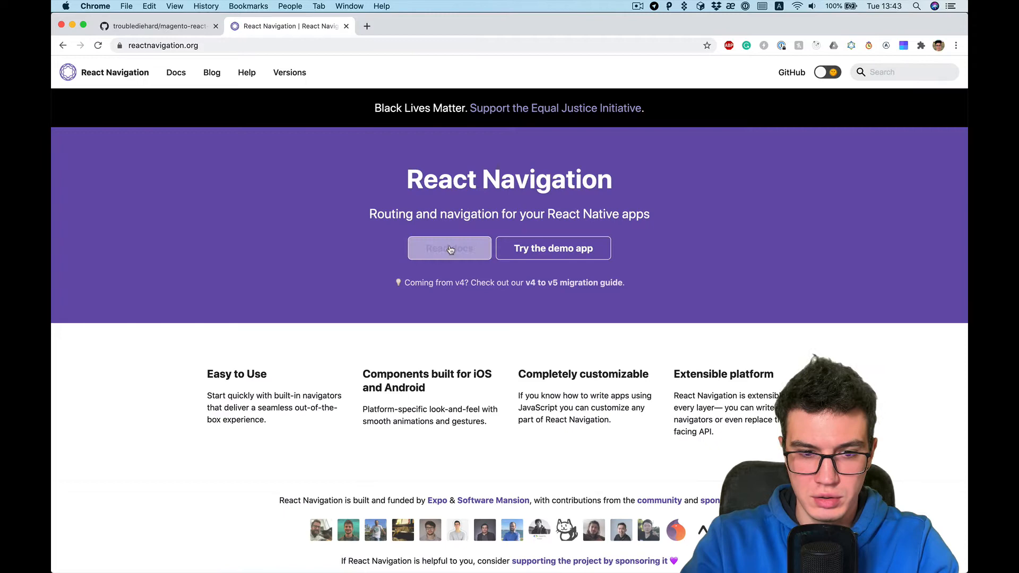
left_click(449, 249)
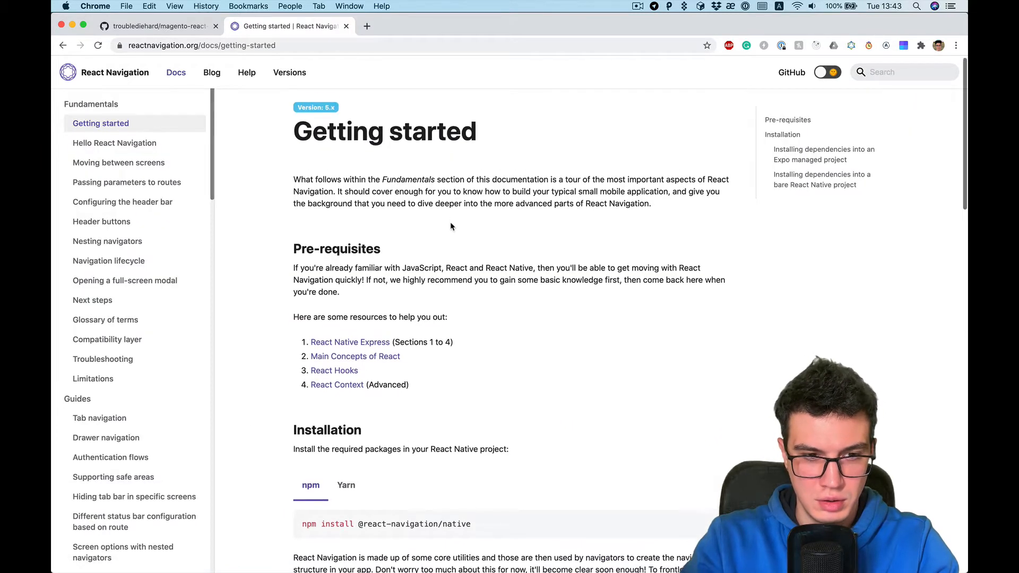
- Scroll to the Installation section and show the Yarn install command
scroll("down", 3)
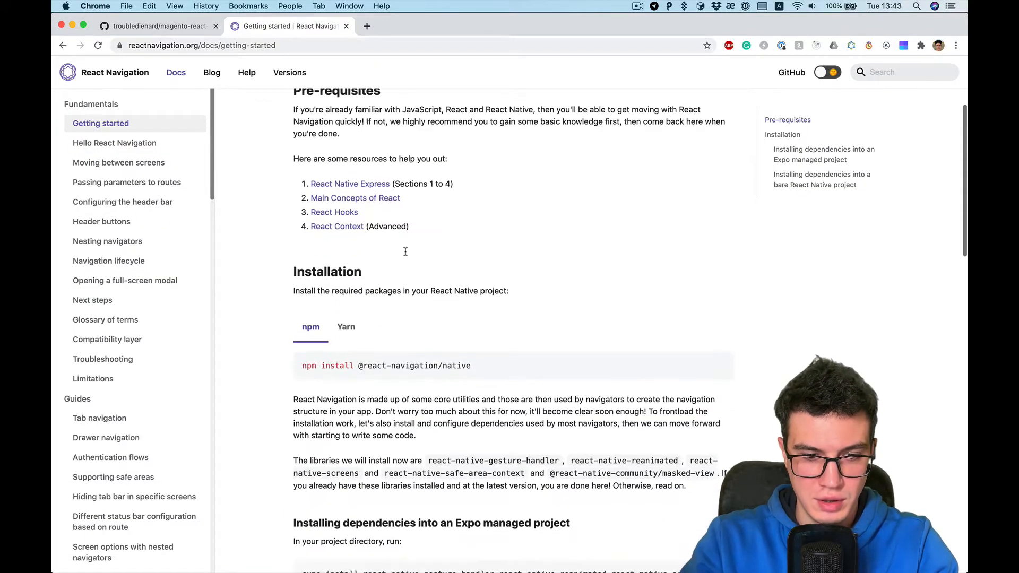
scroll("down", 3)
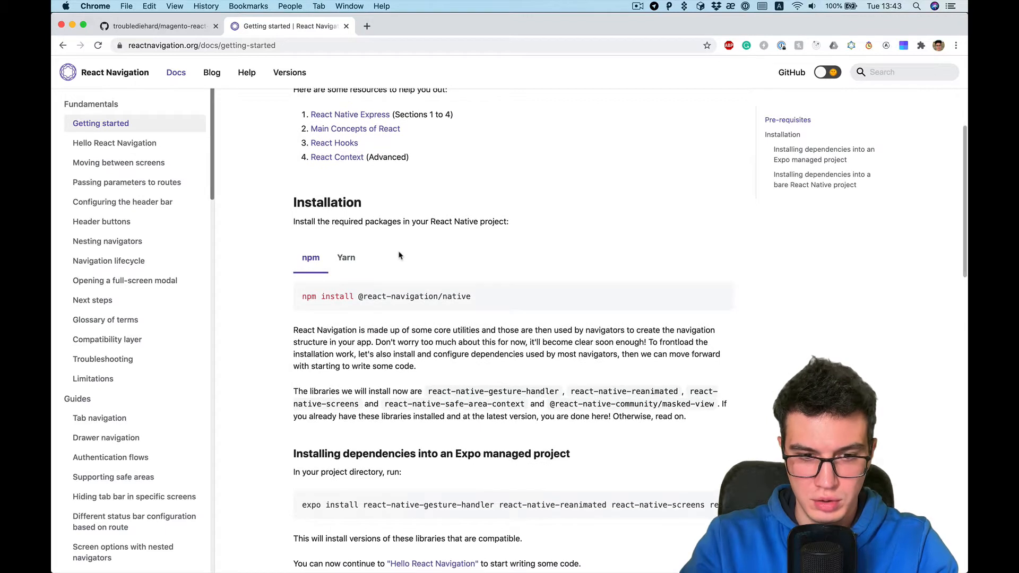
mouse_move(345, 257)
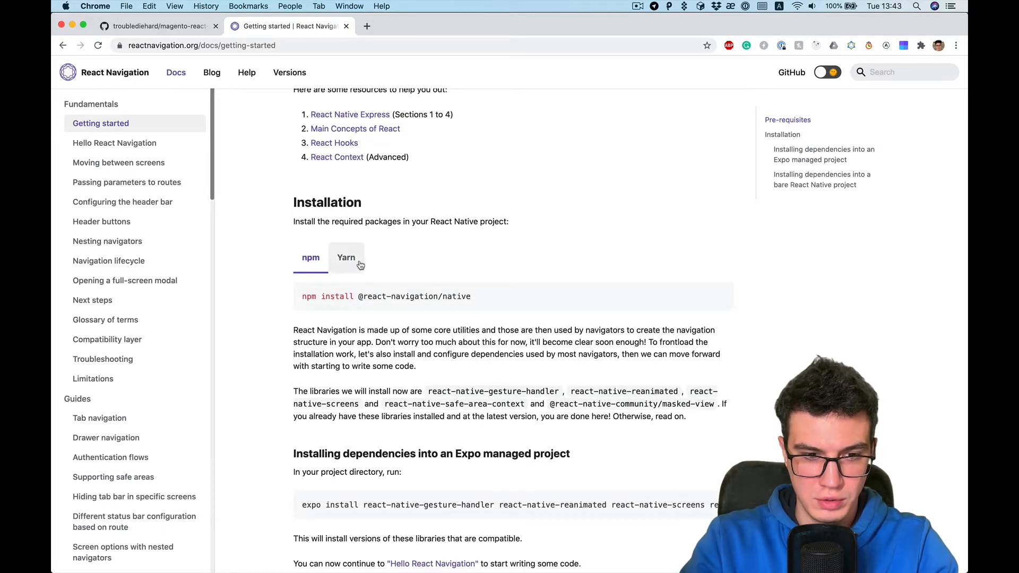
left_click(346, 257)
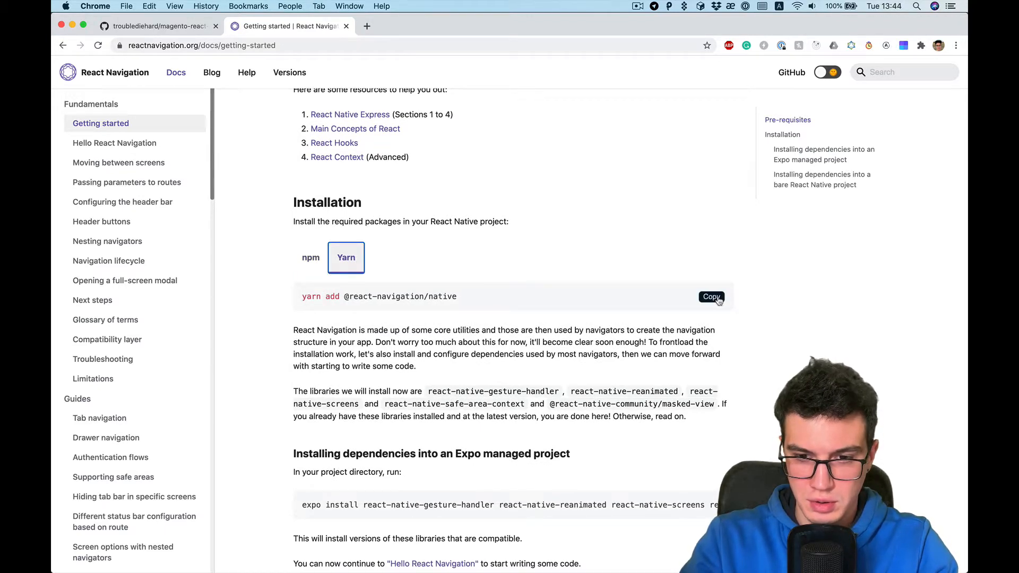
key("cmd+tab")
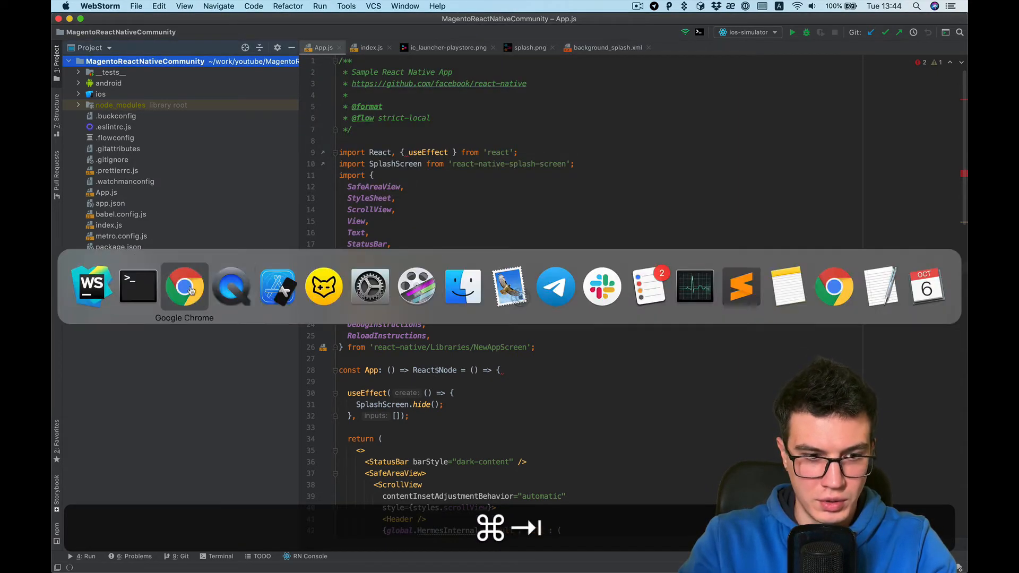
- Show the Yarn command for the extra navigation dependencies in the docs
left_click(184, 286)
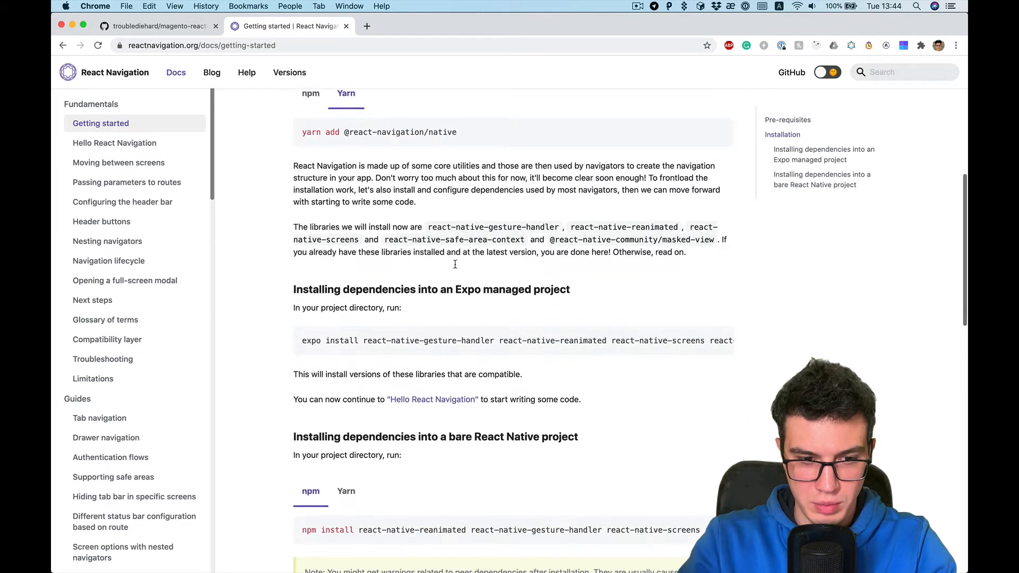
scroll("down", 3)
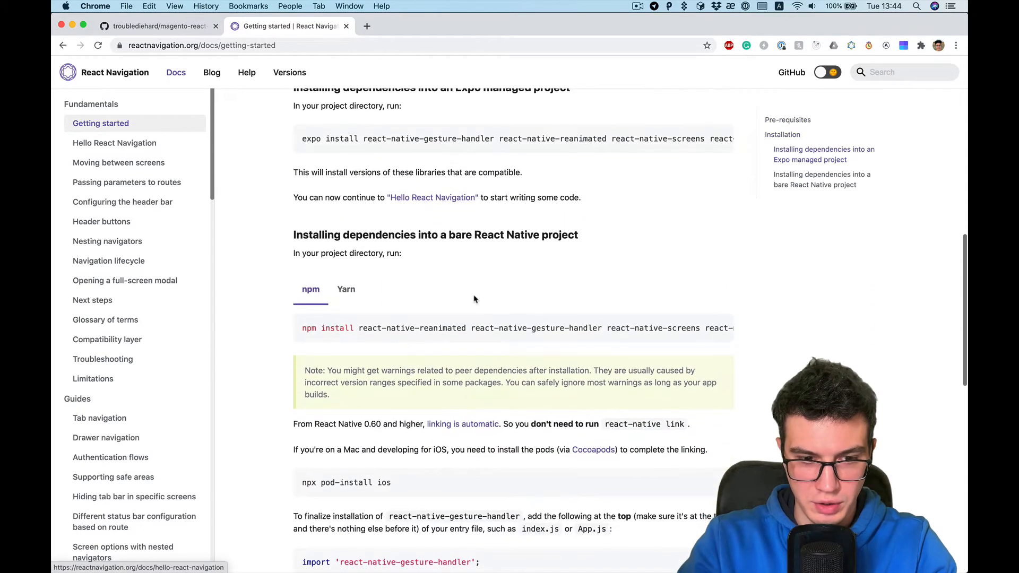
left_click(345, 289)
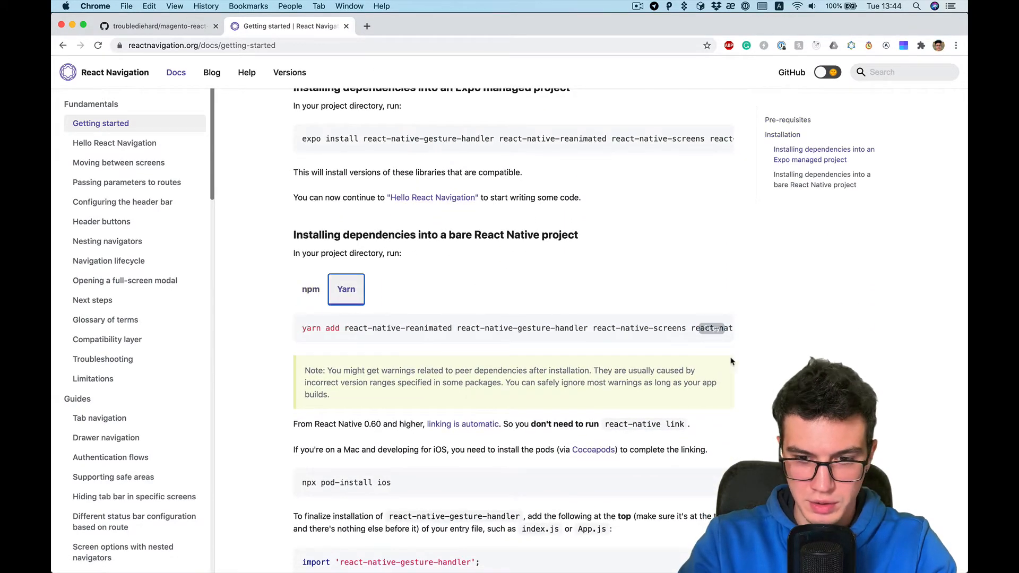
scroll("down", 3)
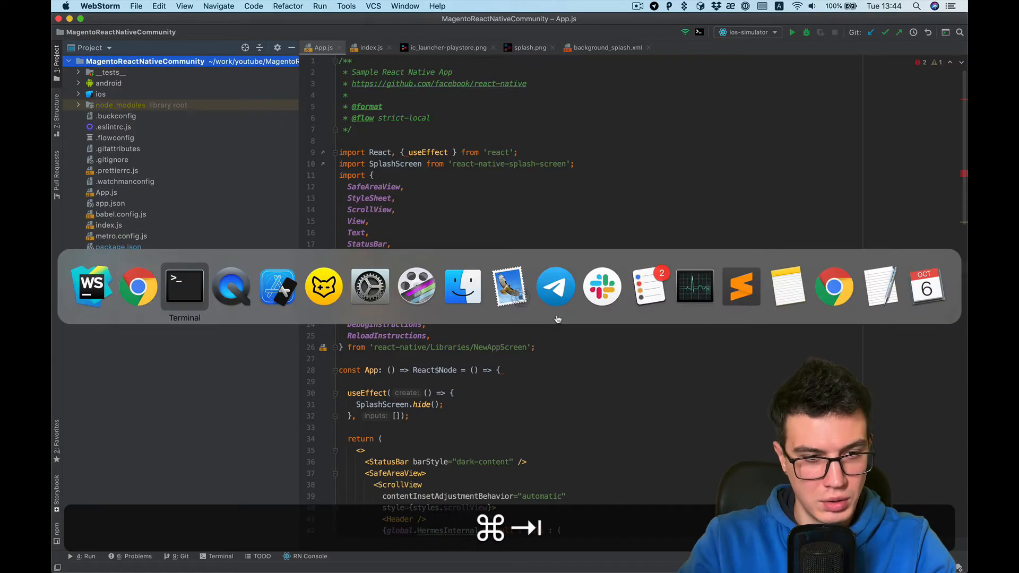
- Install the dependencies in Terminal and run pod install
left_click(184, 286)
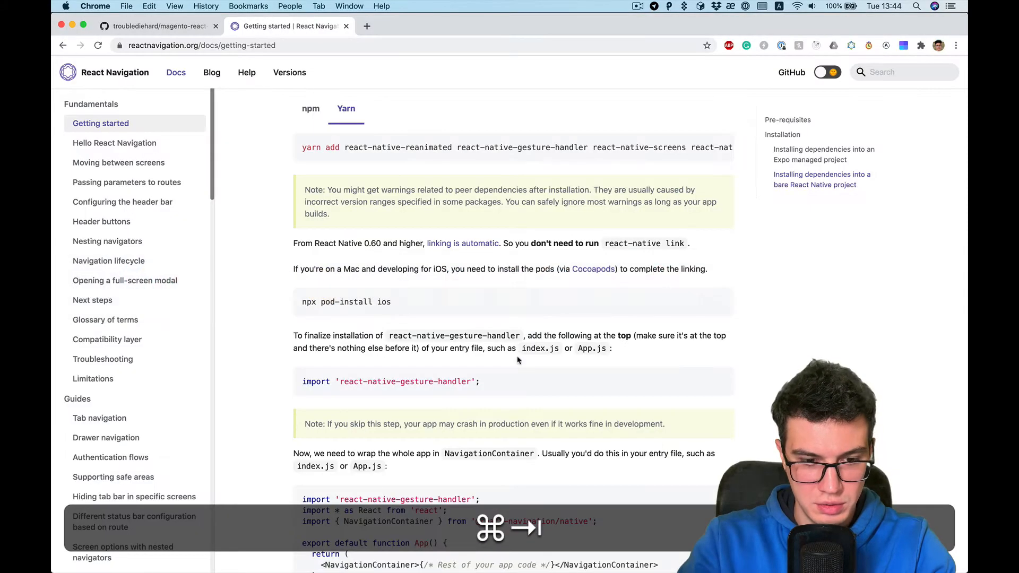
scroll("down", 3)
type("cd ios")
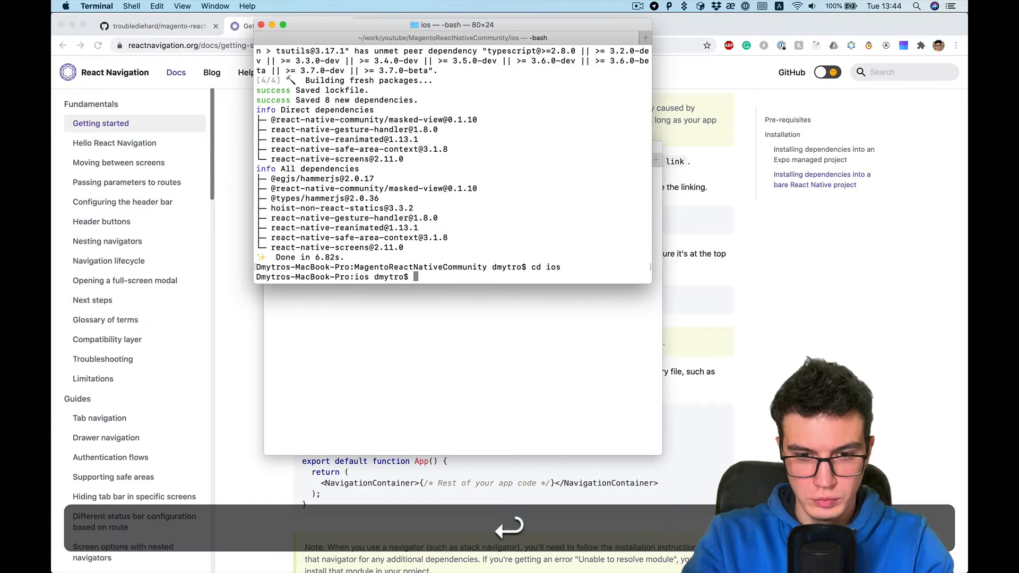
type("pod install")
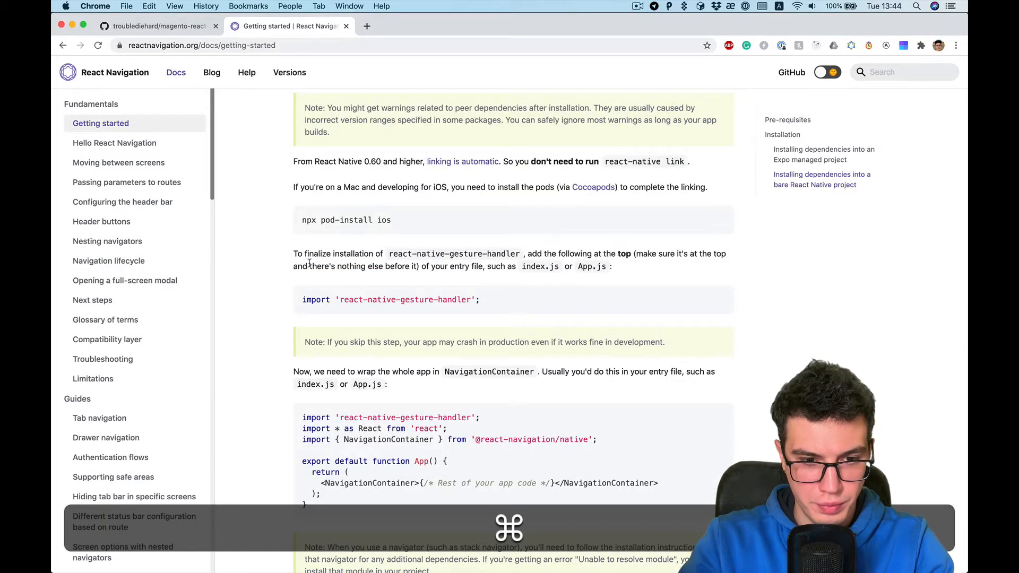
scroll("down", 3)
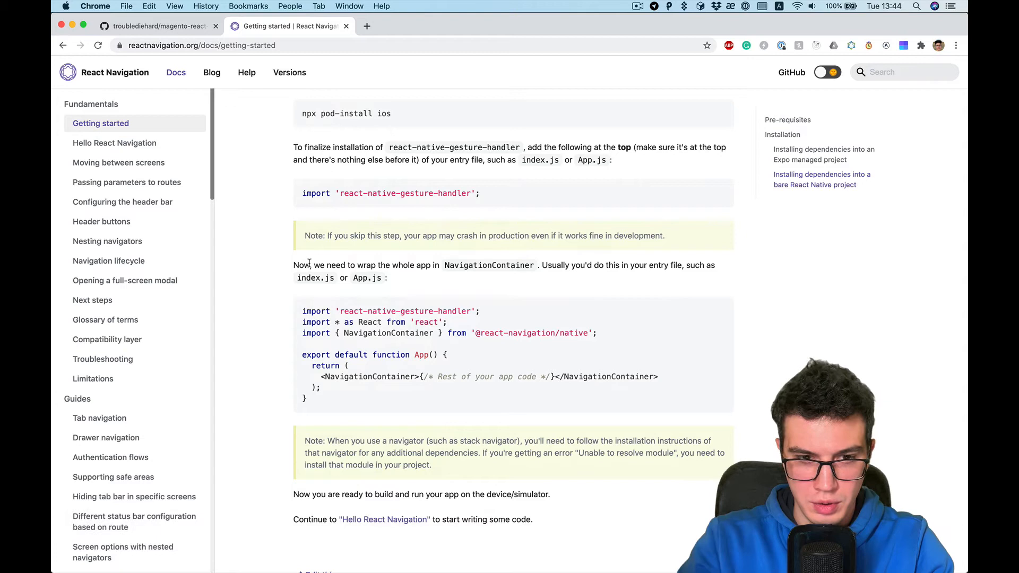
mouse_move(422, 193)
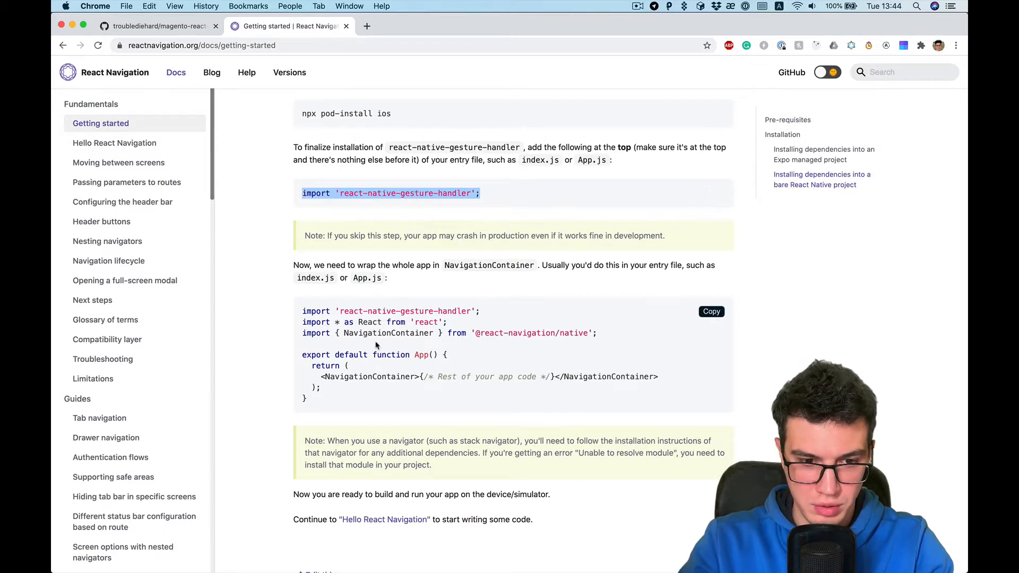
mouse_move(335, 353)
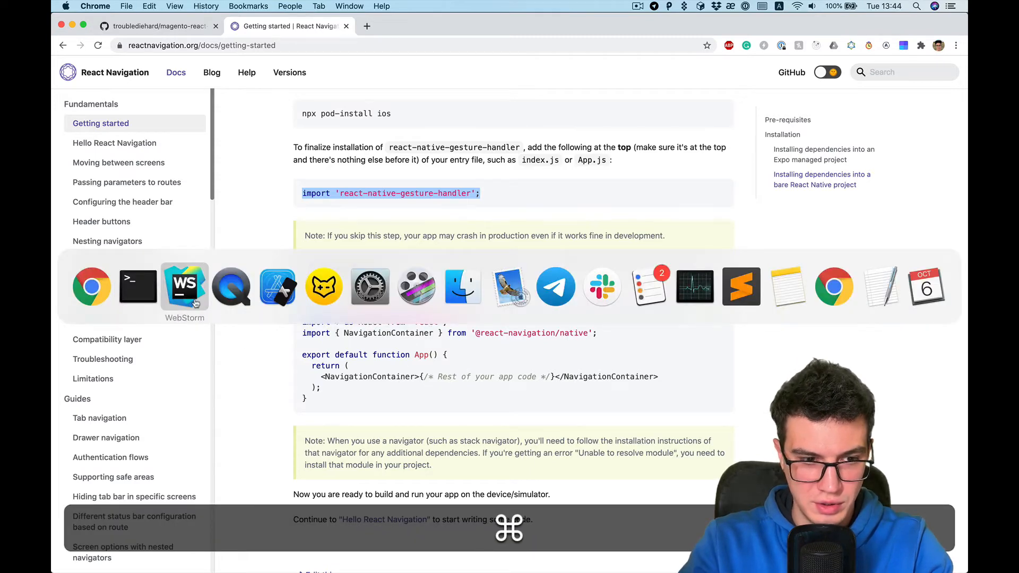
- Add import 'react-native-gesture-handler'; to index.js after the AppRegistry import
left_click(185, 287)
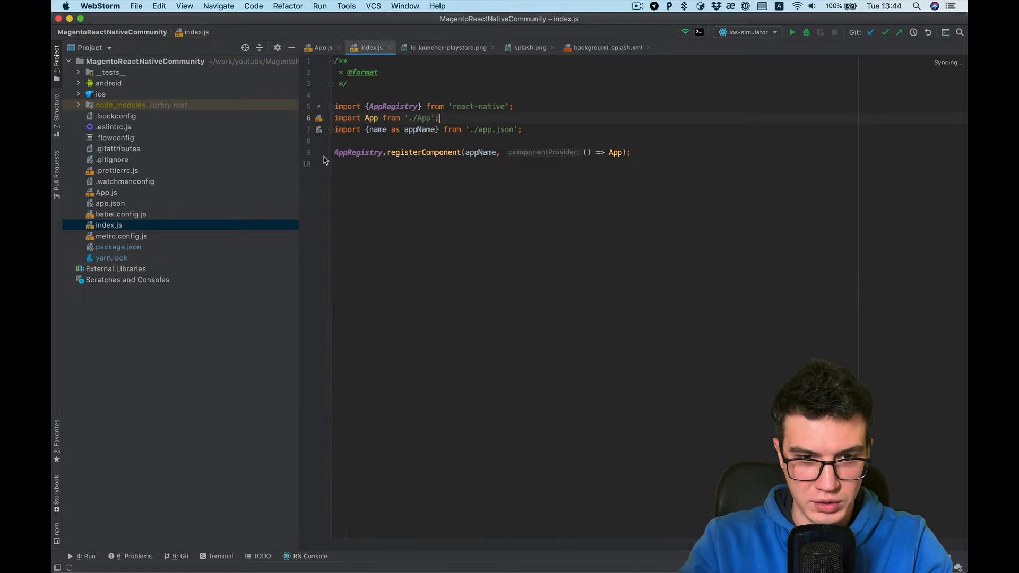
key("cmd+right")
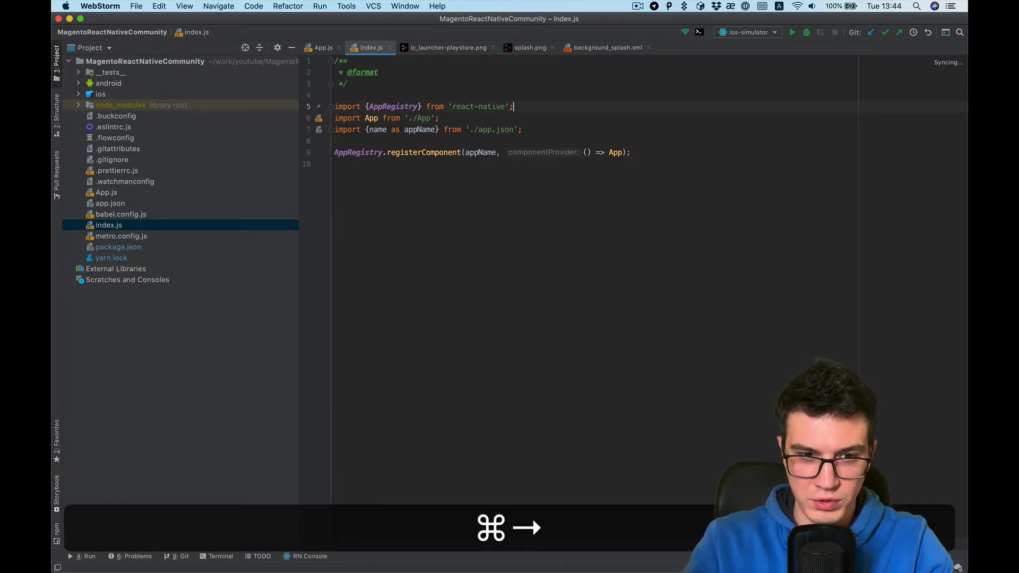
type("import 'react-native-gesture-handler';")
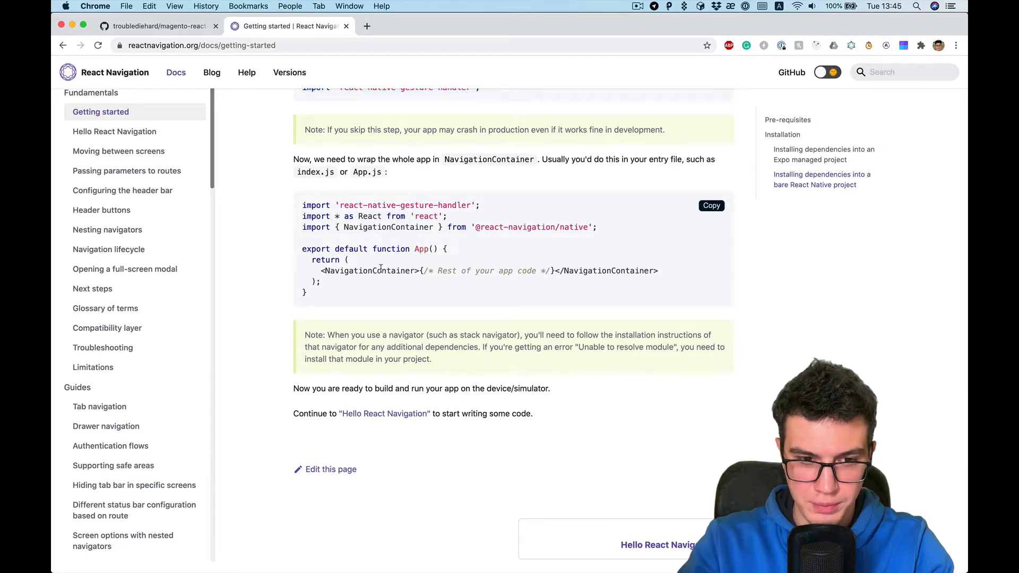
mouse_move(371, 240)
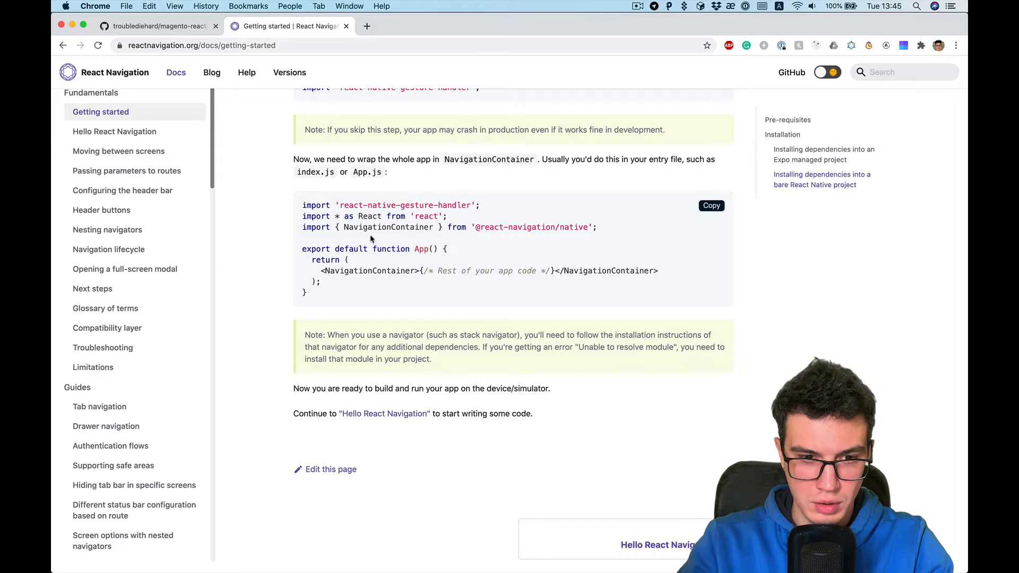
mouse_move(300, 217)
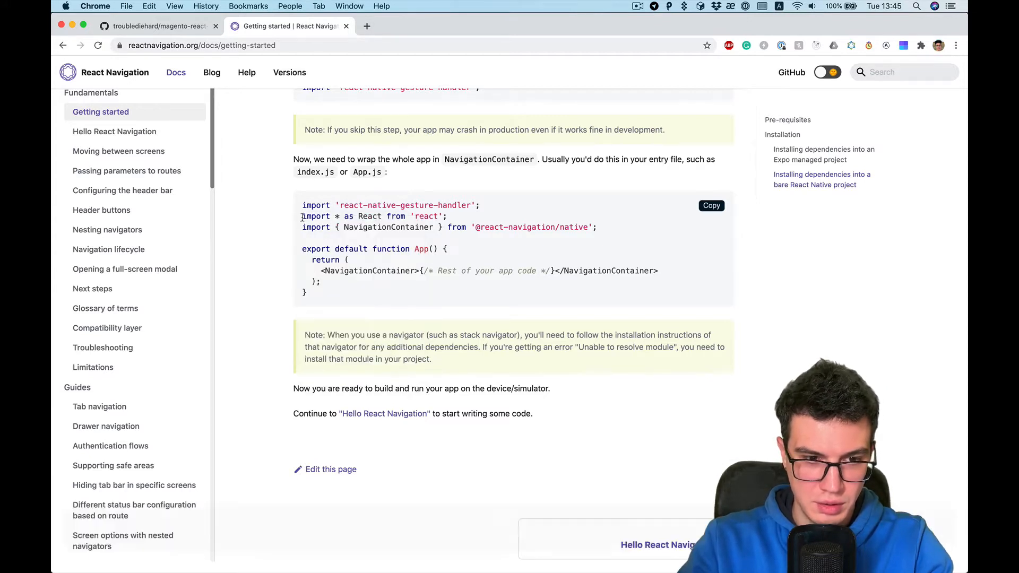
key("cmd+tab")
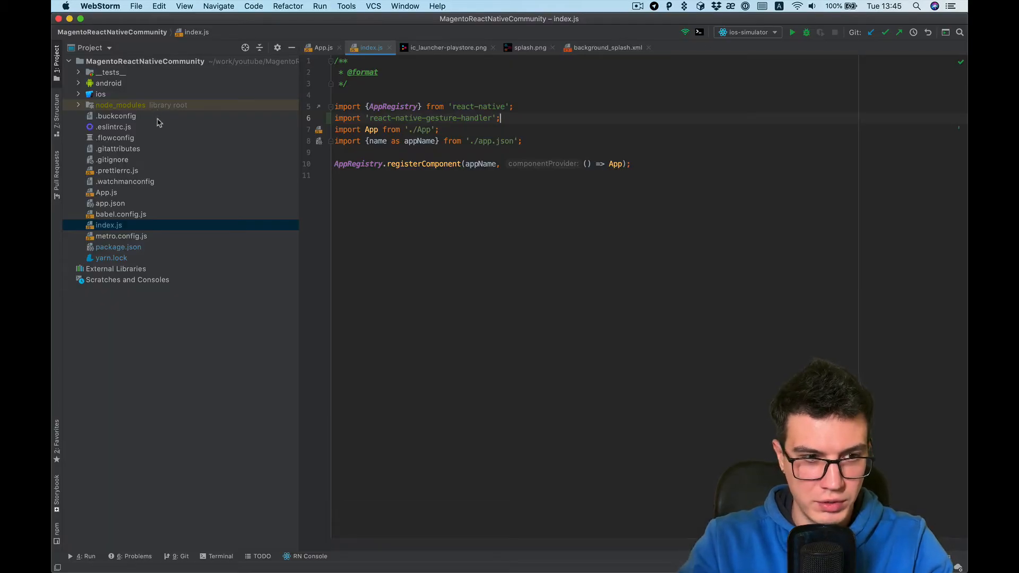
key("cmd+n")
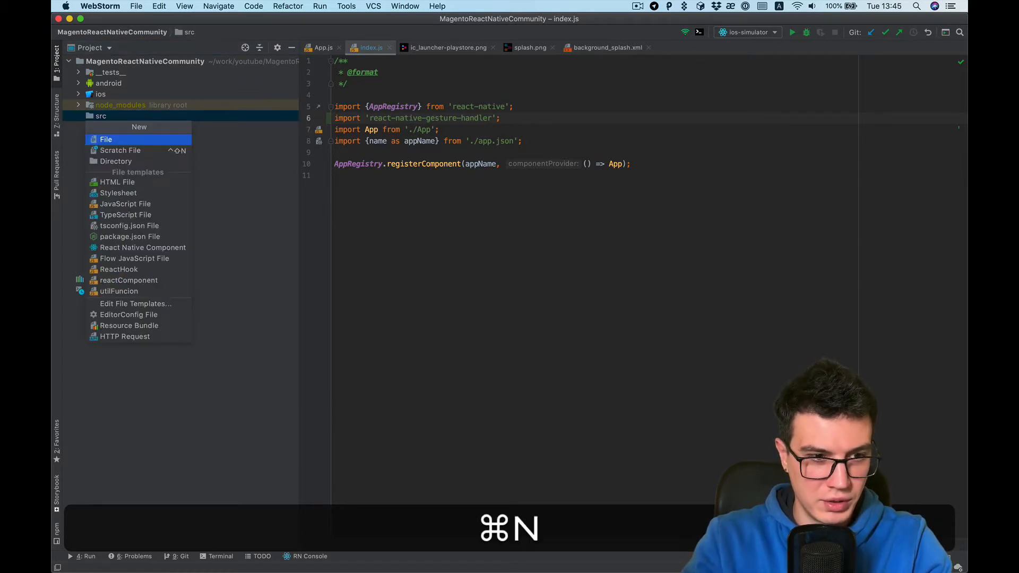
- Create src/navigation/Navigation.js from the reactComponent template and expand its imports
left_click(116, 160)
type("nav")
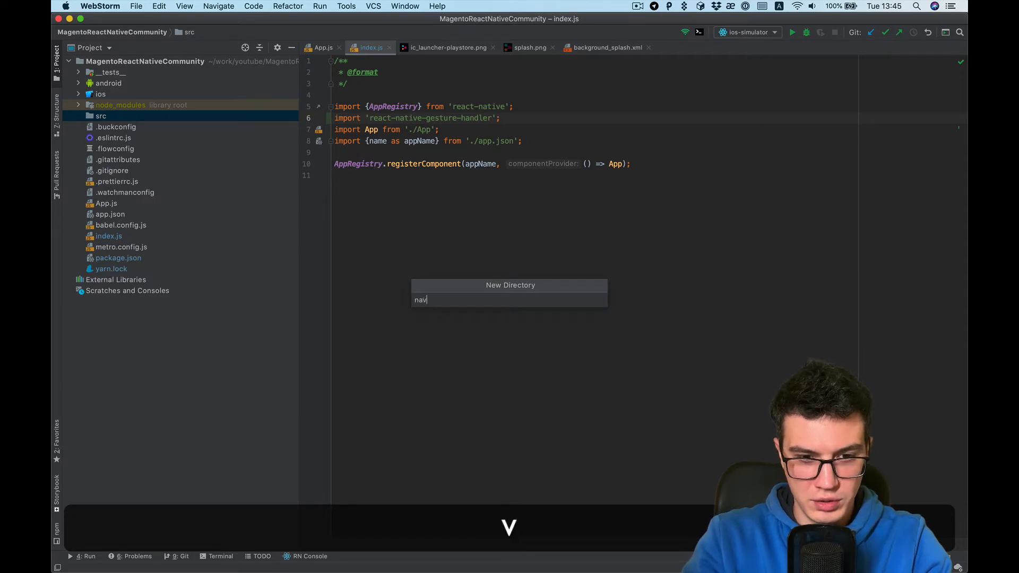
key("Return")
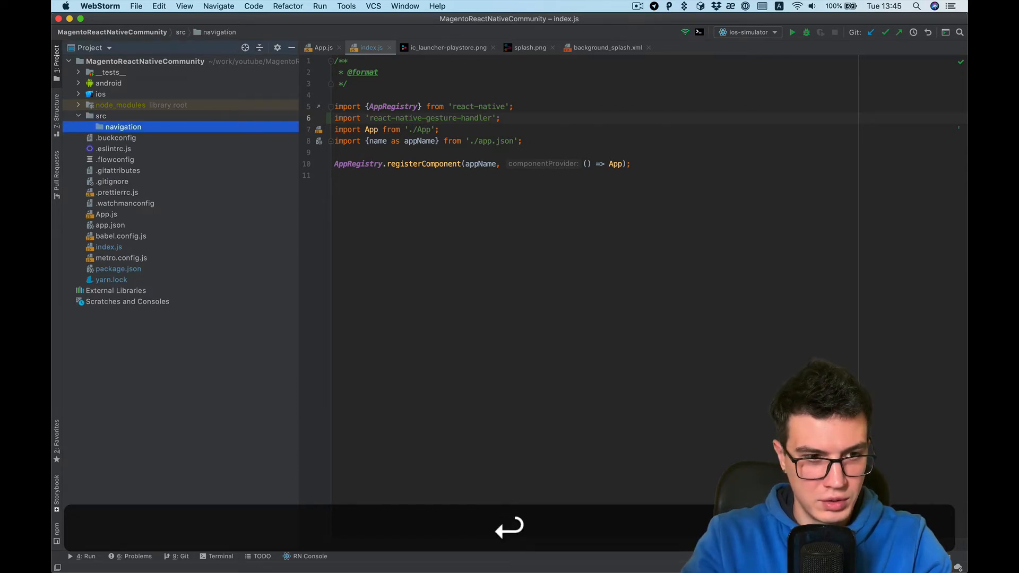
key("cmd+n")
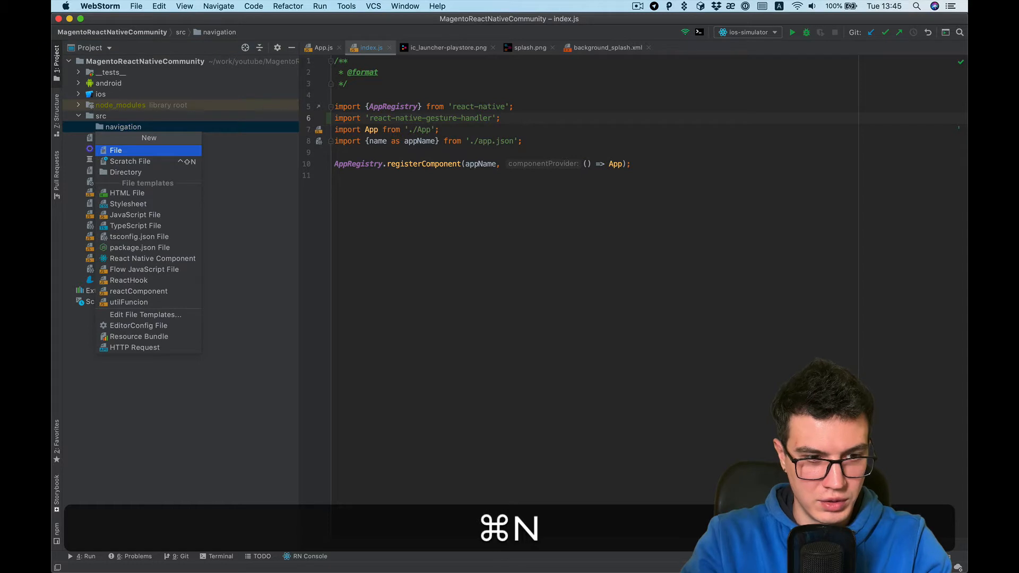
type("com")
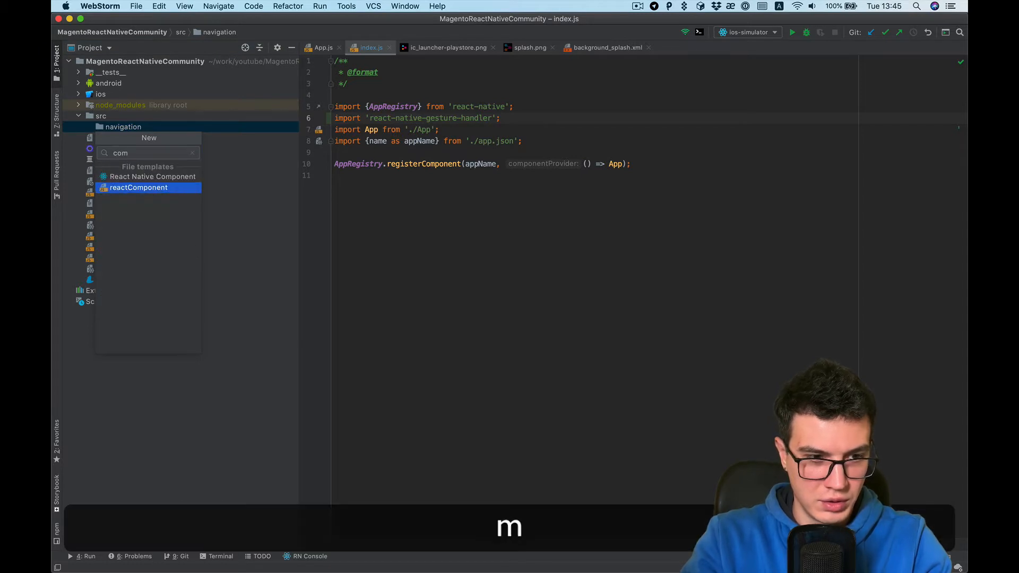
left_click(138, 188)
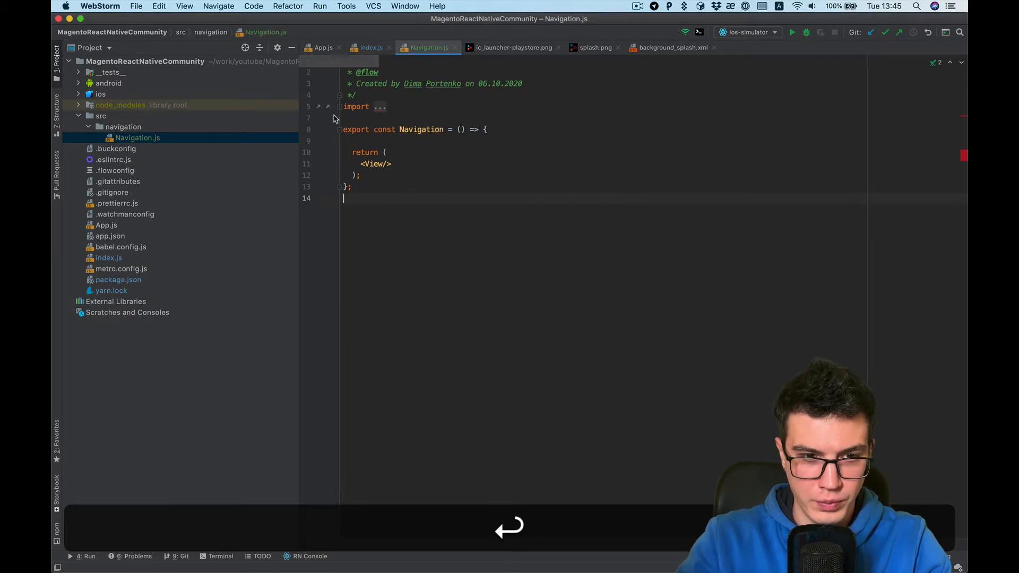
left_click(328, 106)
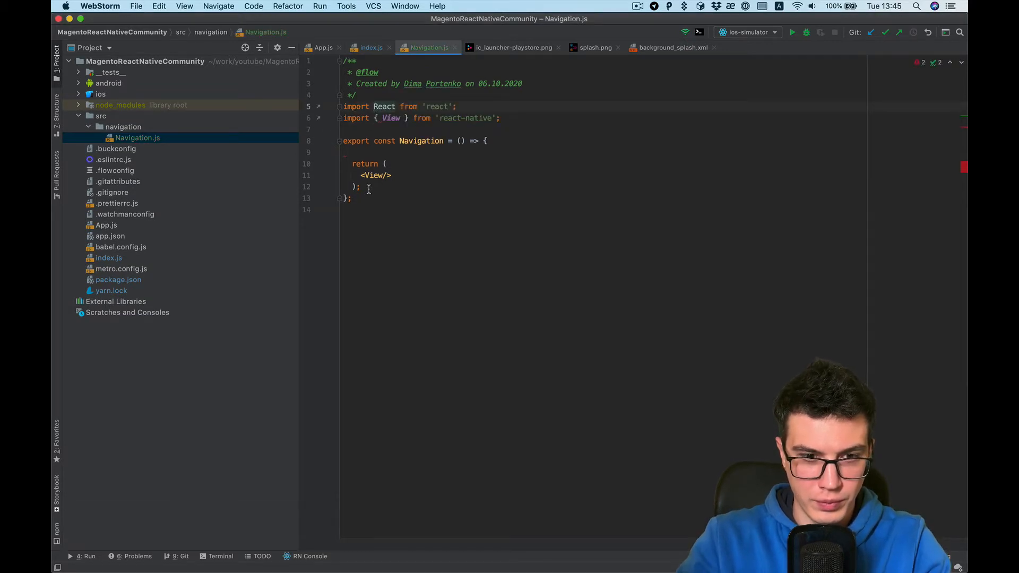
key("cmd+v")
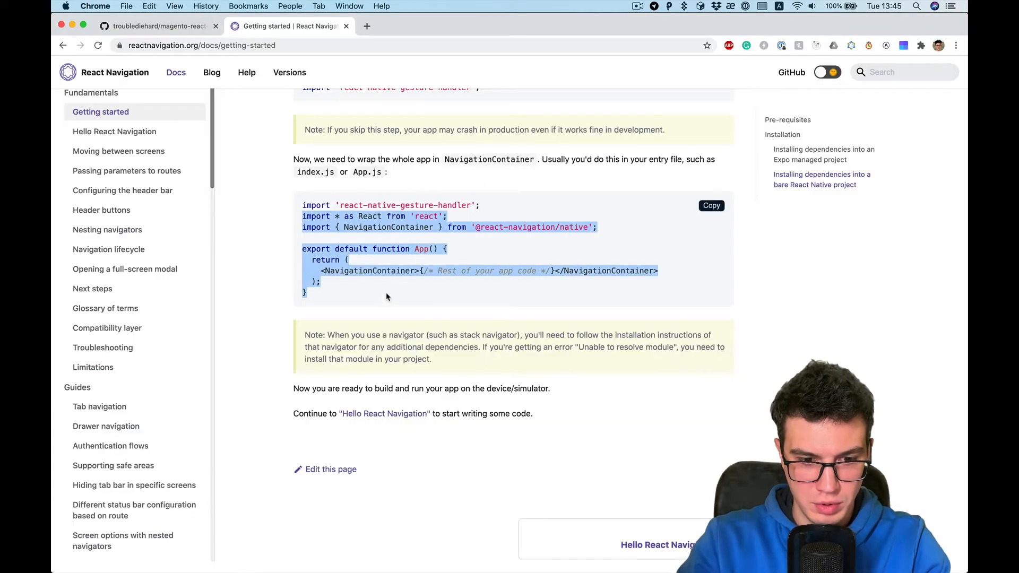
- Copy the yarn add command for the stack navigator library
scroll("up", 3)
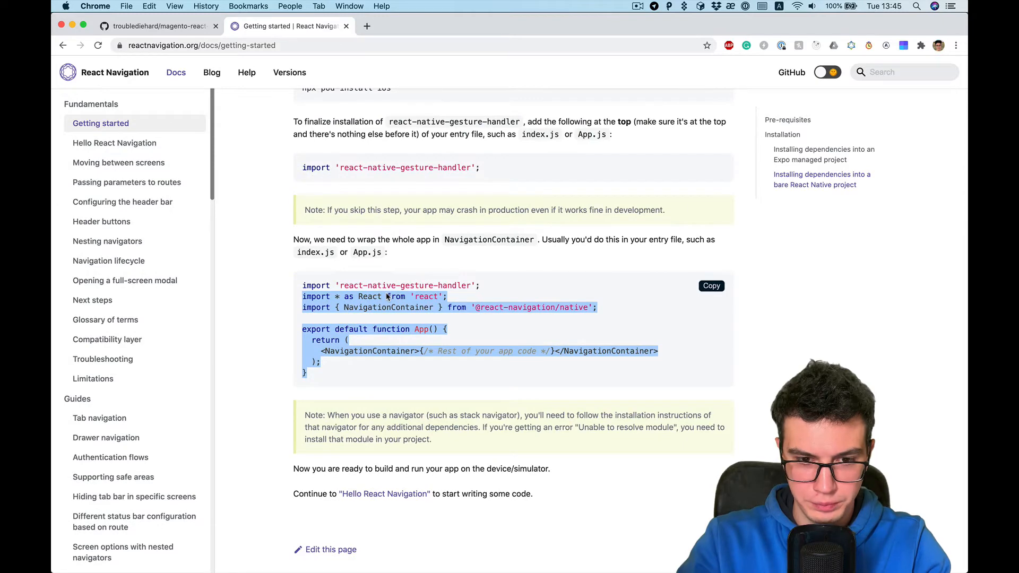
scroll("up", 3)
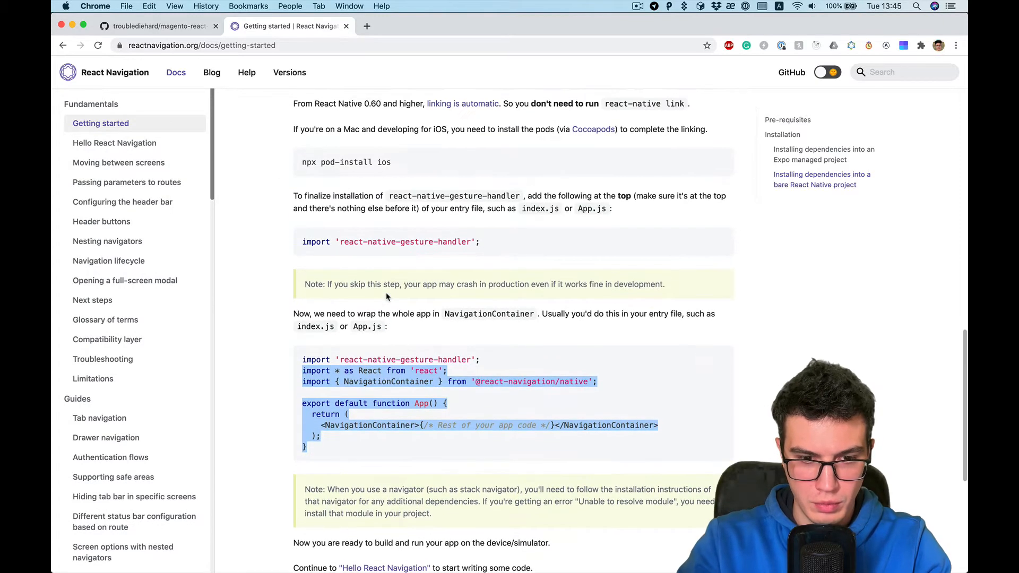
scroll("down", 3)
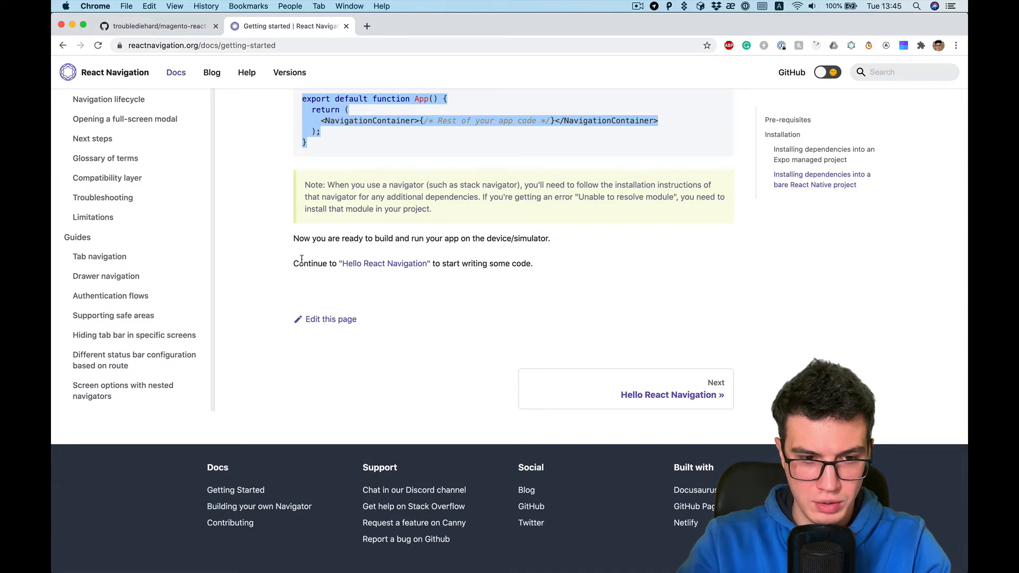
mouse_move(449, 285)
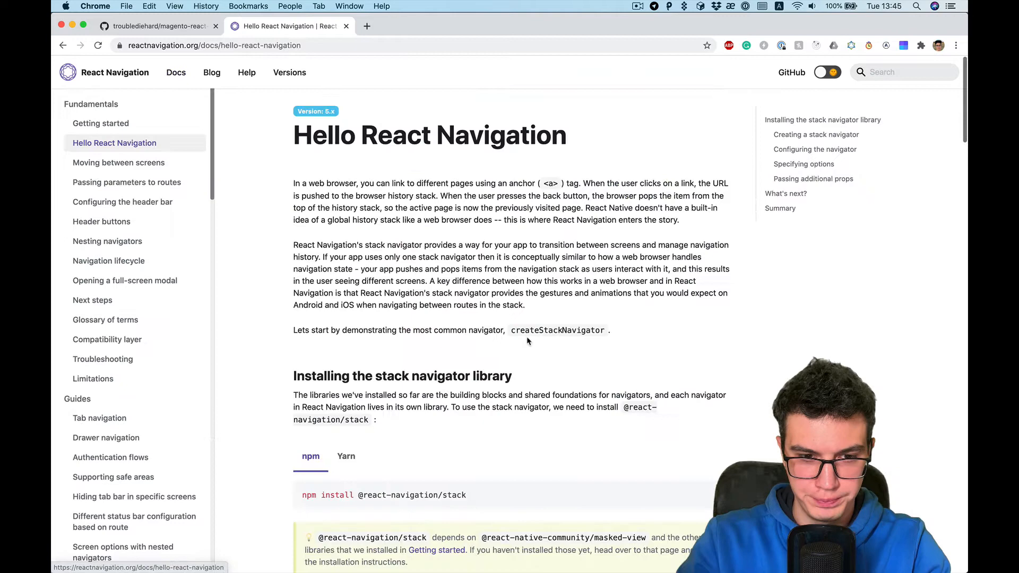
scroll("down", 3)
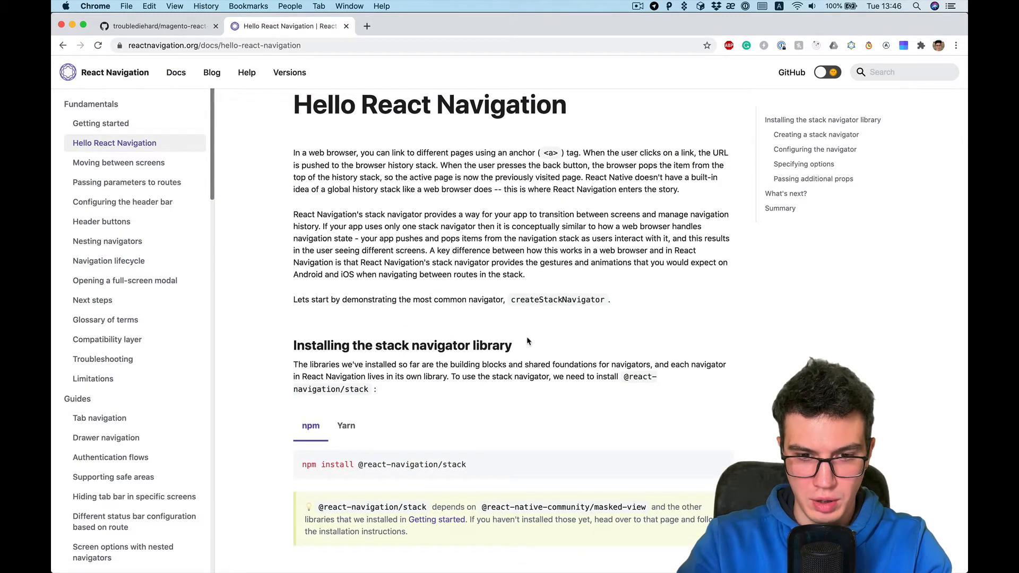
scroll("down", 3)
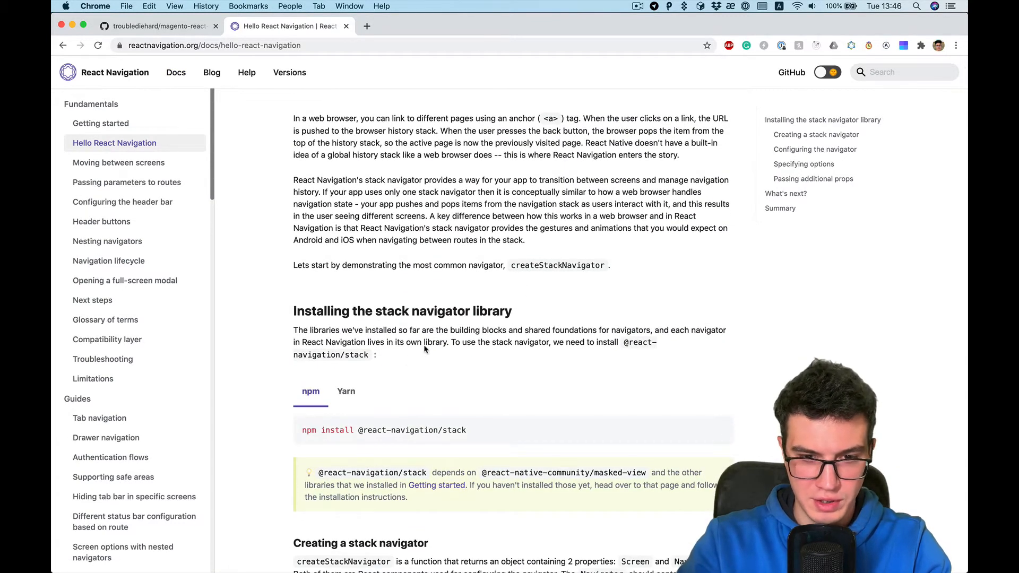
scroll("up", 3)
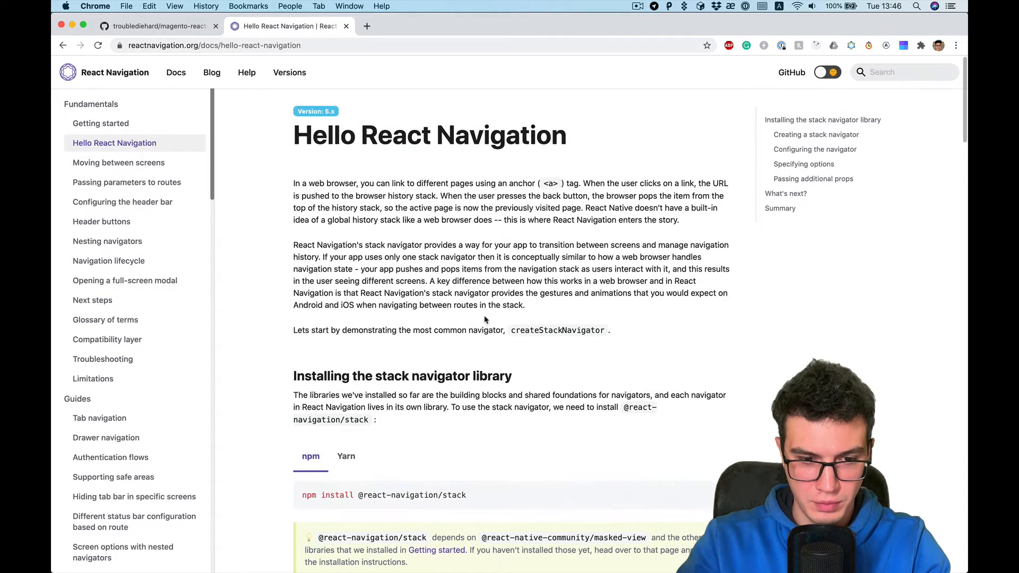
scroll("down", 3)
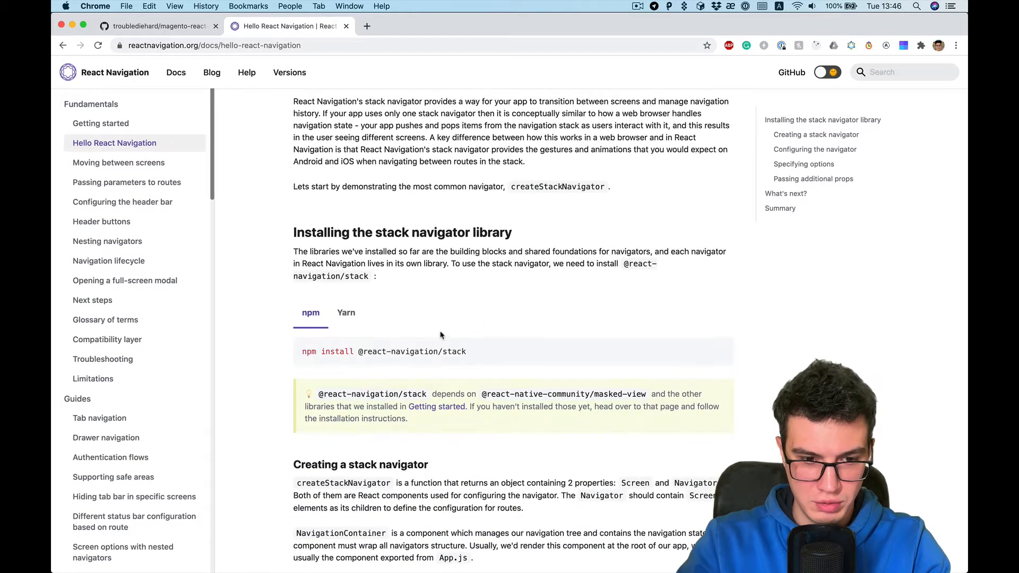
left_click(346, 313)
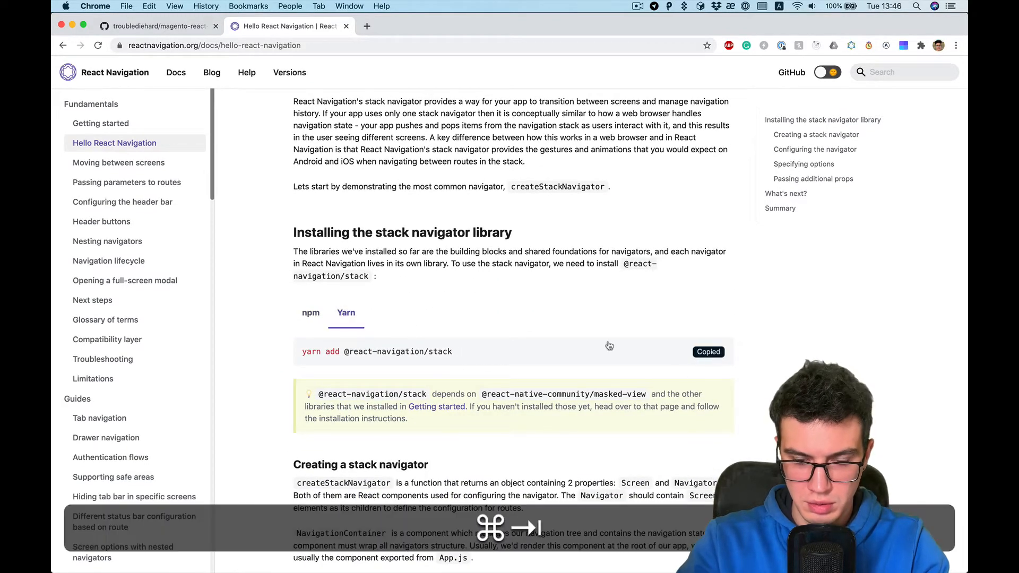
key("cmd+v")
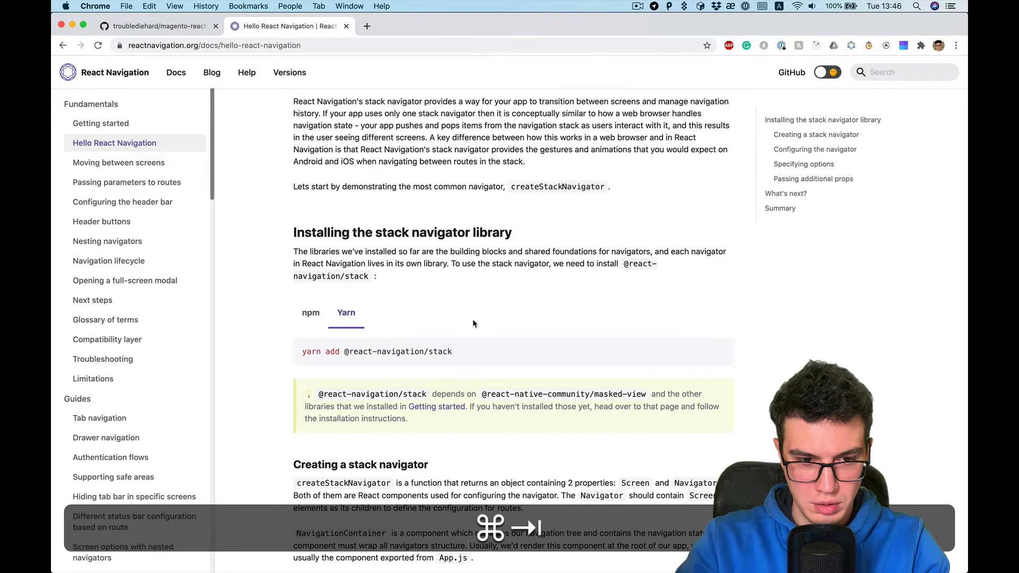
- Copy the createStackNavigator import and HomeScreen example code
scroll("down", 3)
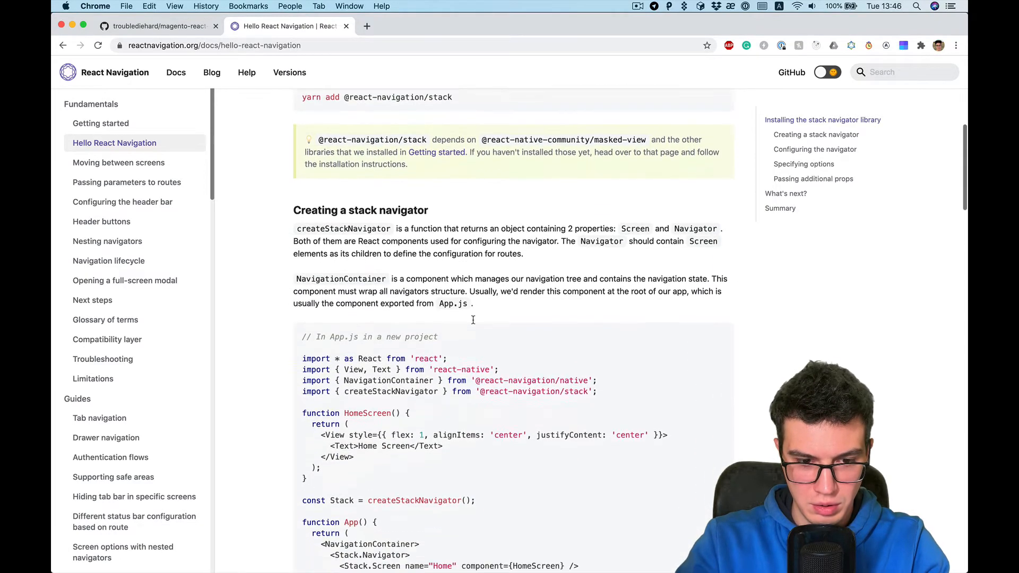
scroll("down", 3)
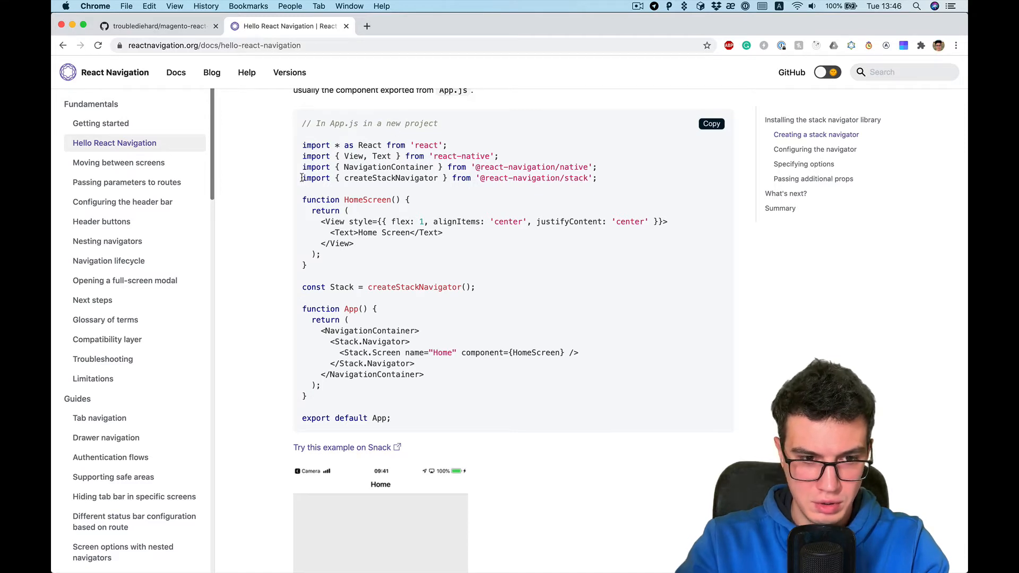
key("cmd+c")
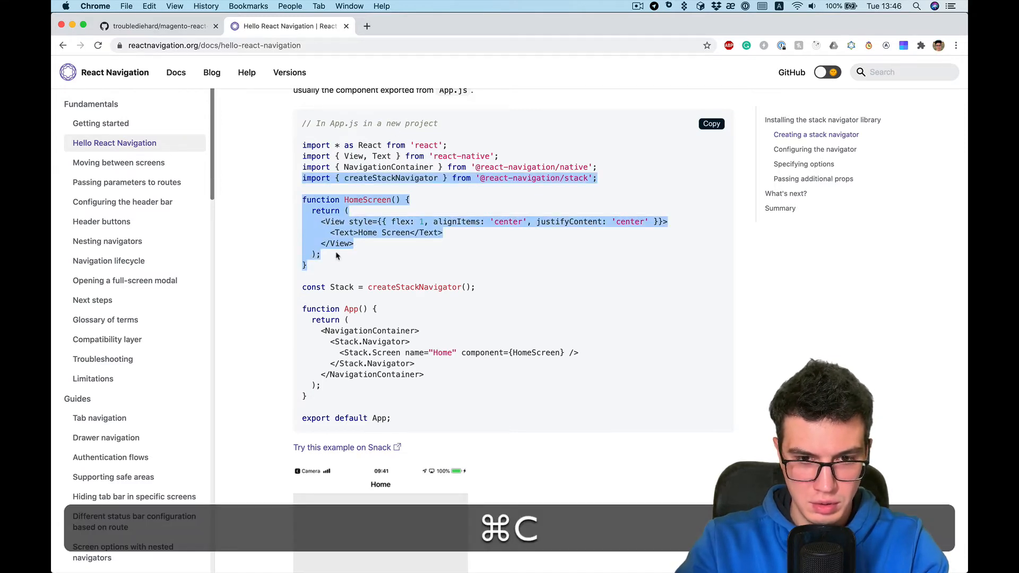
key("cmd+tab")
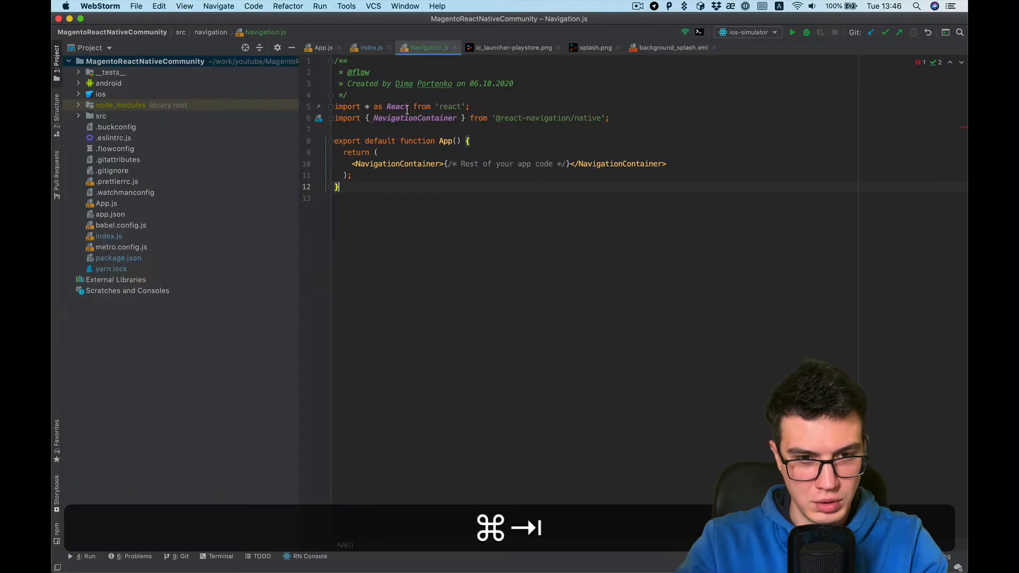
- Paste the HomeScreen code into Navigation.js and import Text from 'react-native'
key("cmd+v")
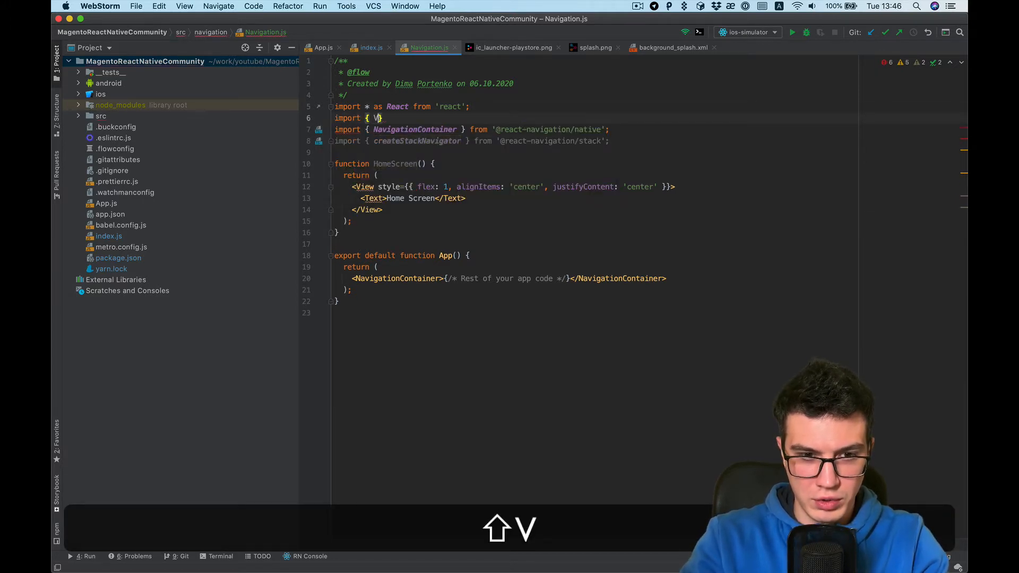
type("m Text")
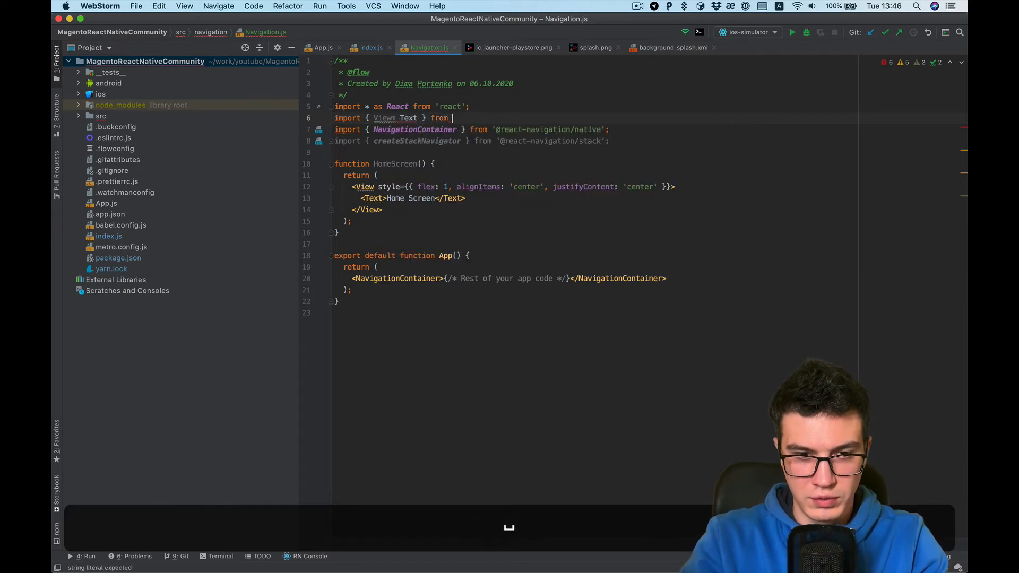
type("'react-native';")
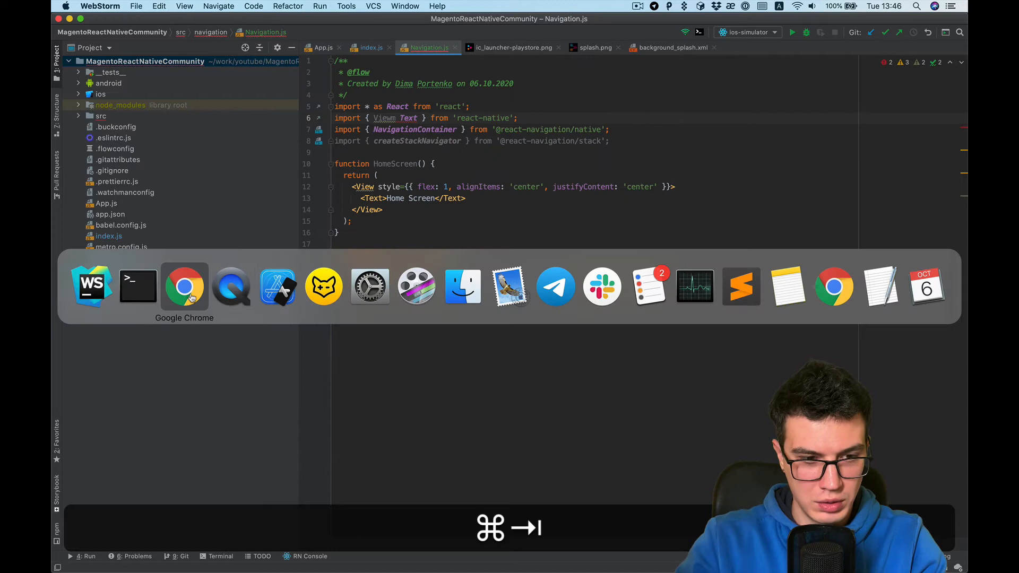
left_click(184, 286)
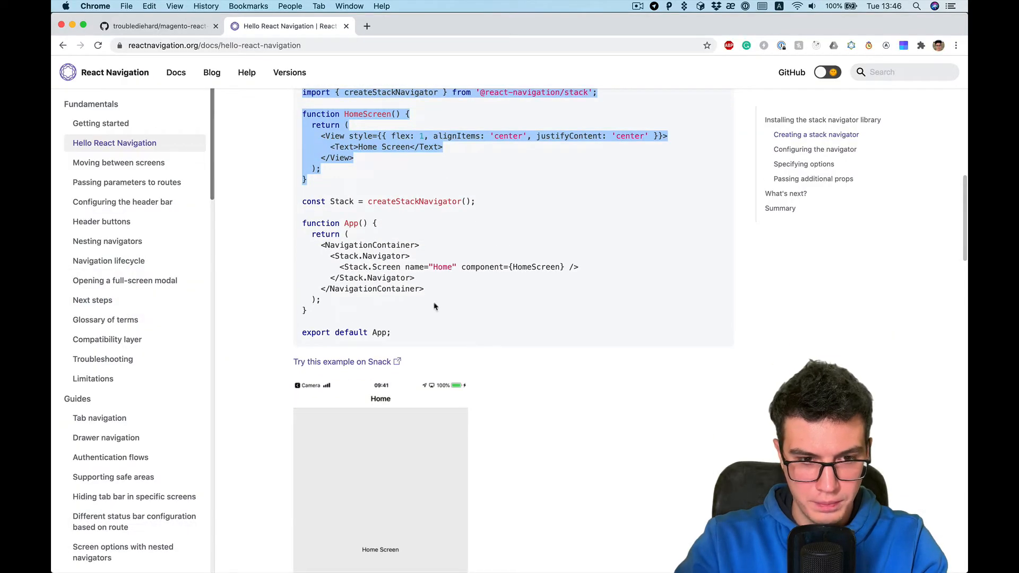
mouse_move(300, 203)
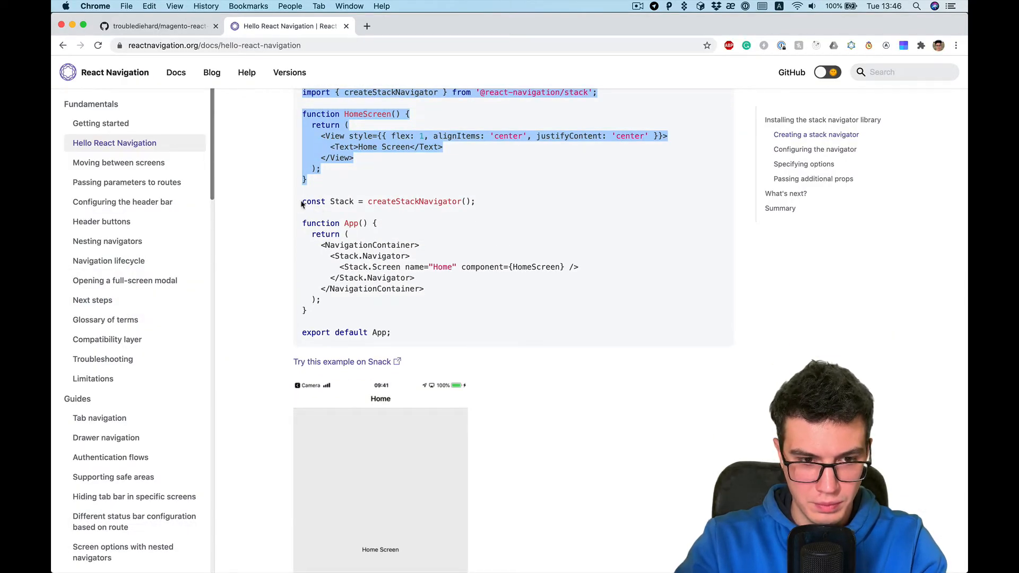
- Define RootStack with a Home screen and render <RootStack /> in NavigationContainer
key("cmd+tab")
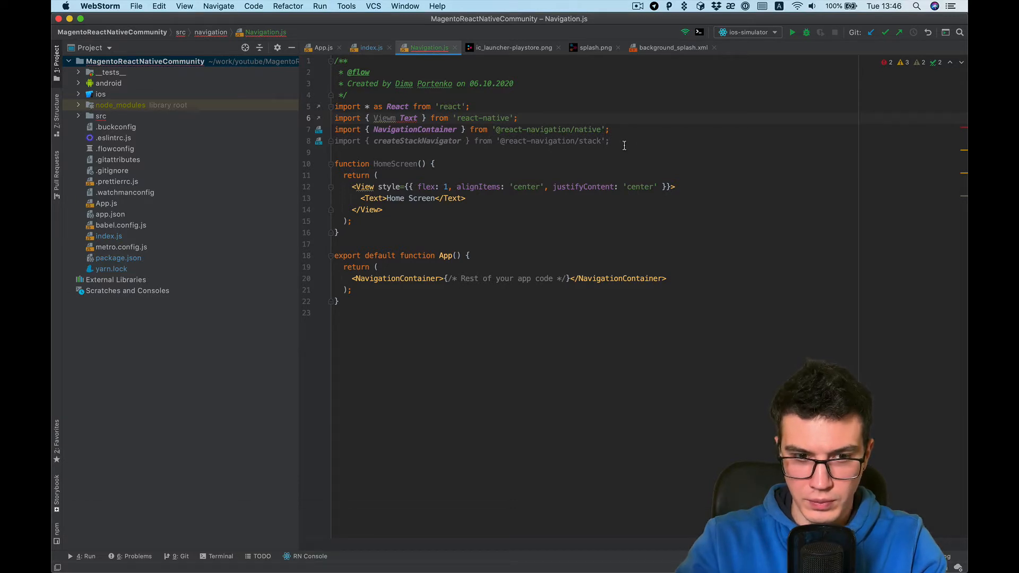
key("cmd+v")
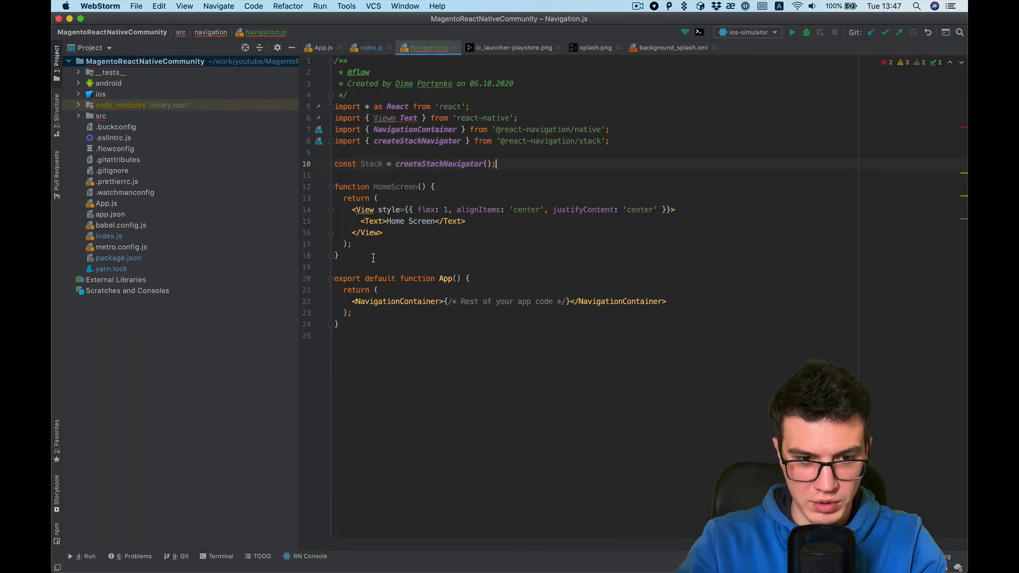
type("c")
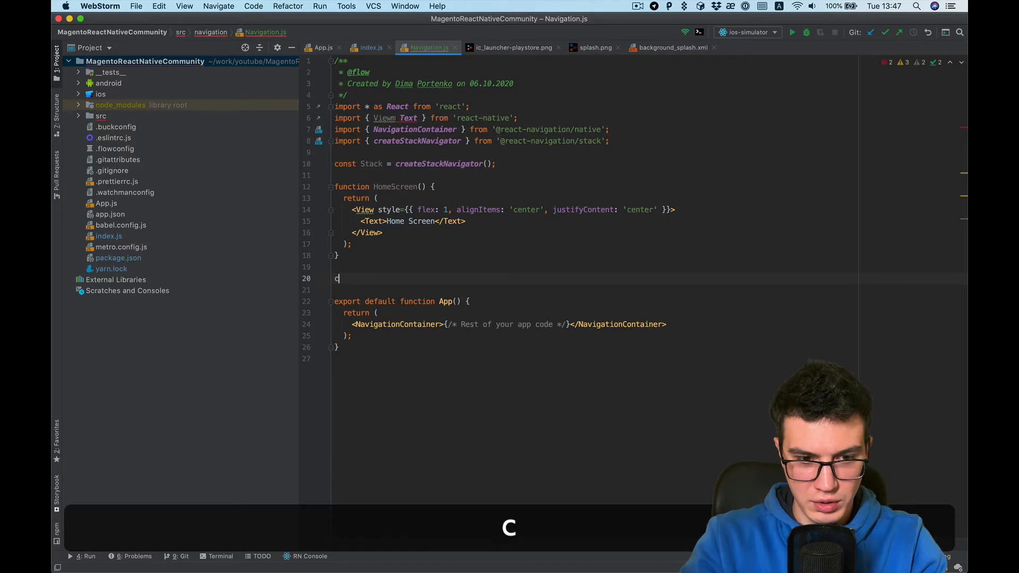
type("onst")
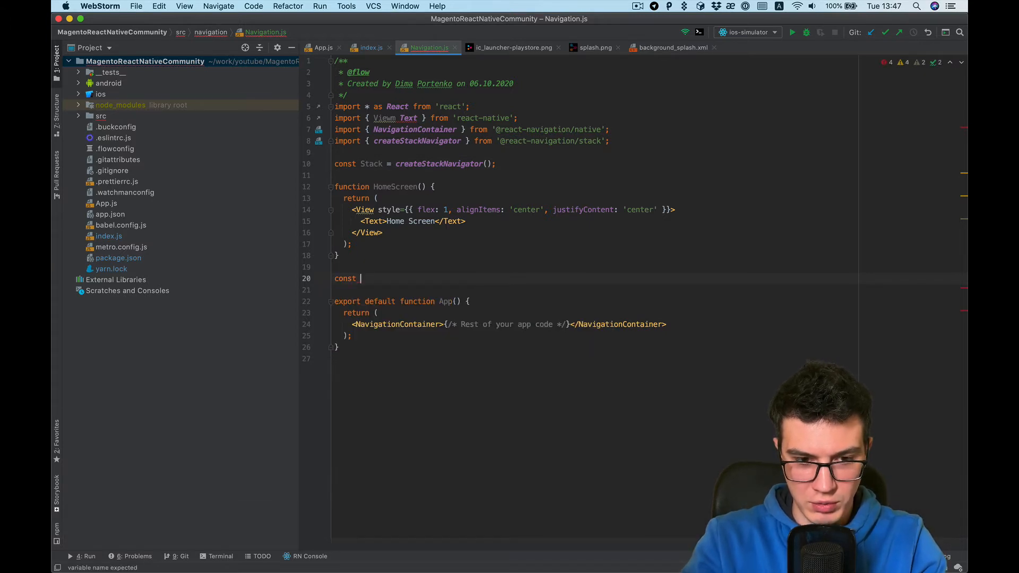
type("RootStack = (")
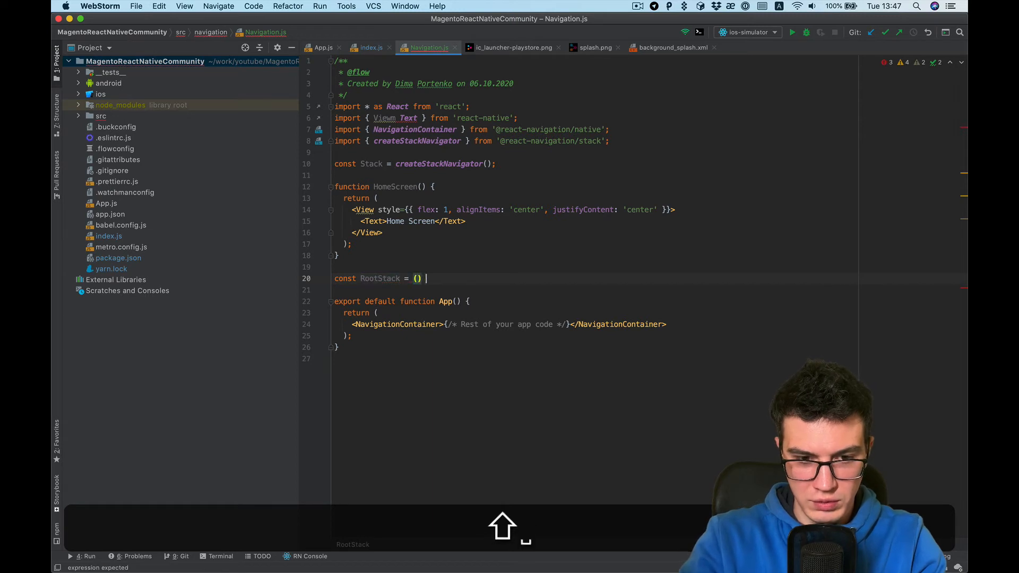
key("cmd+v")
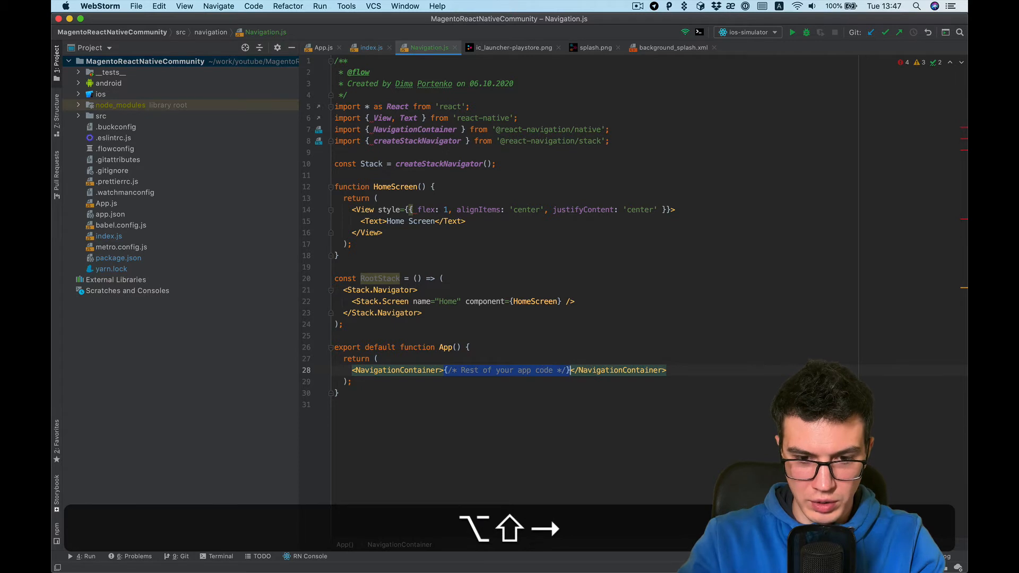
type("<")
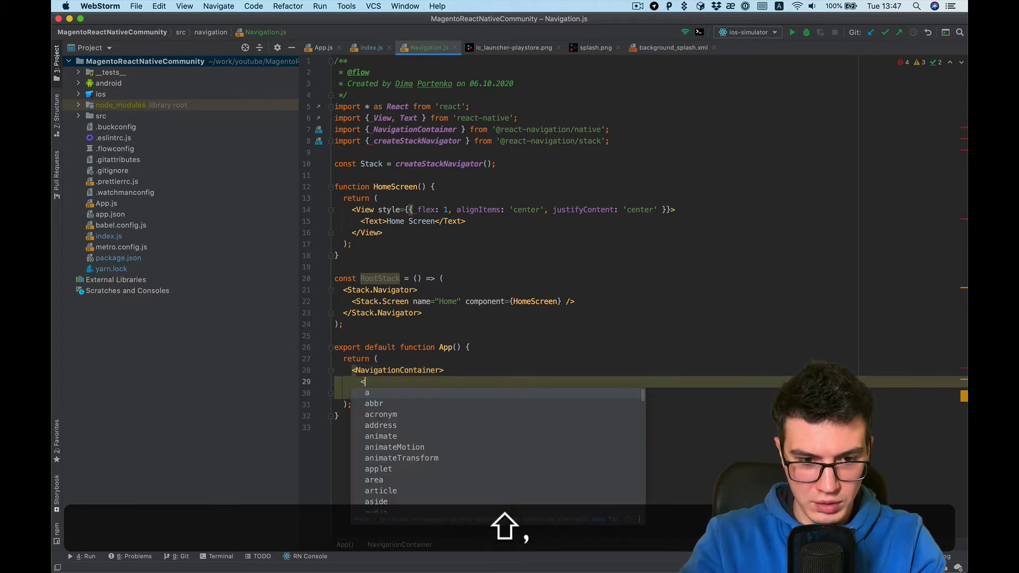
type("RootStack")
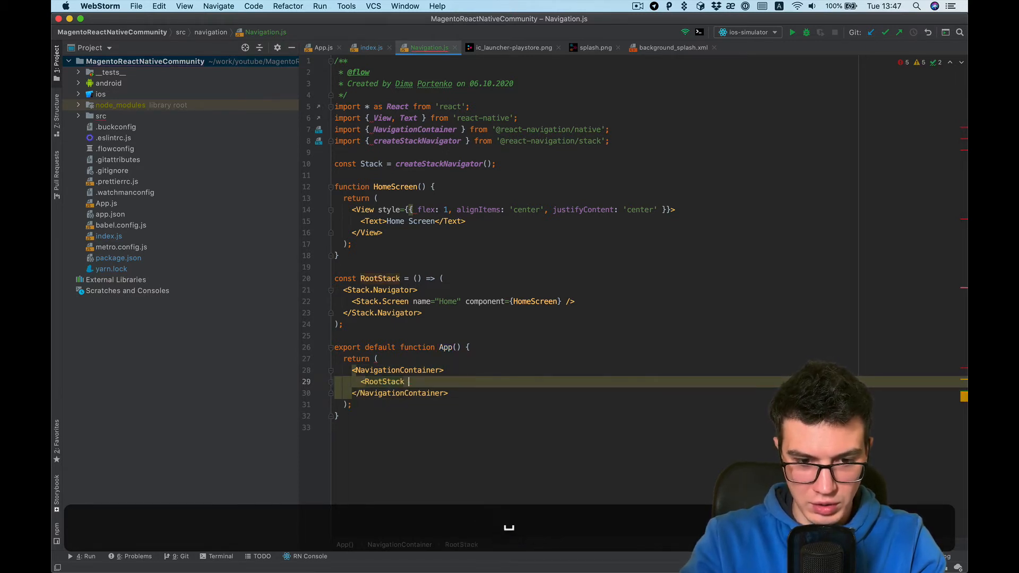
type("/>")
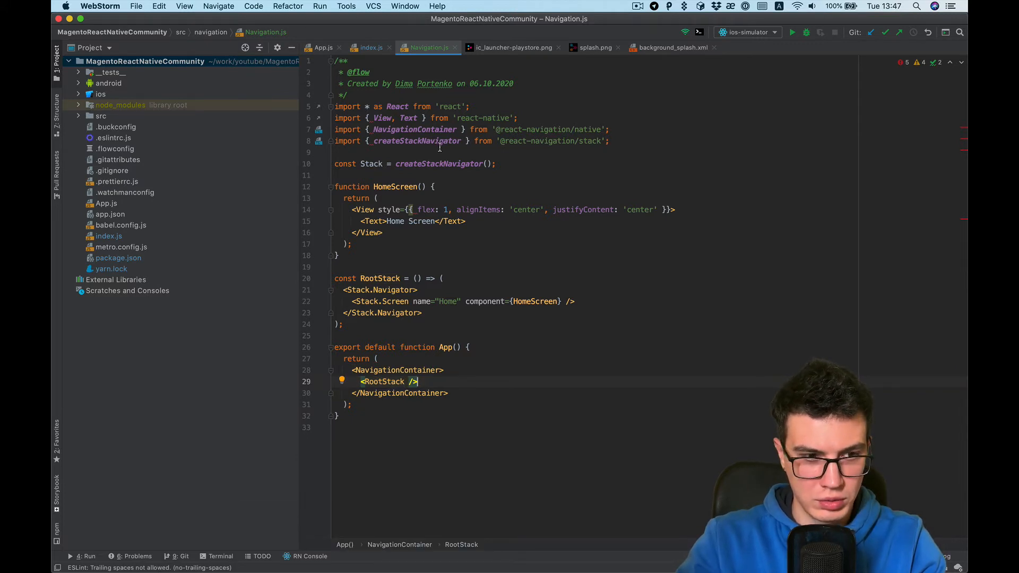
mouse_move(563, 280)
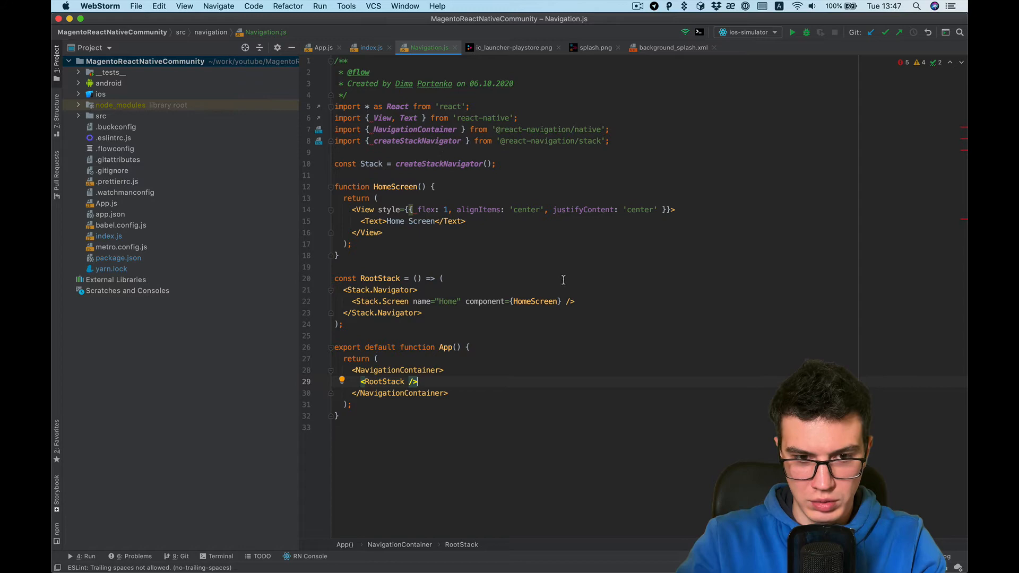
mouse_move(791, 32)
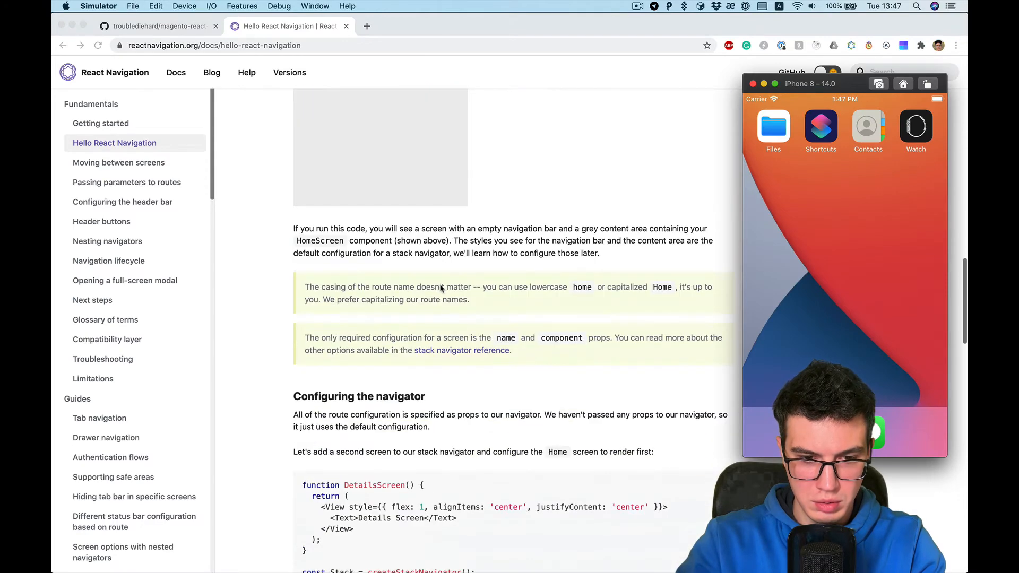
scroll("down", 3)
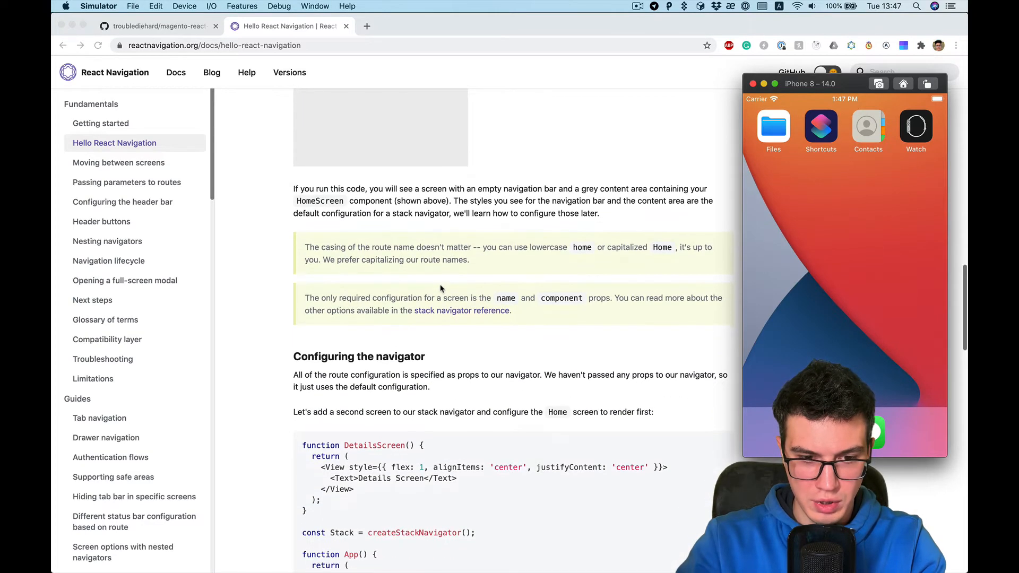
scroll("up", 3)
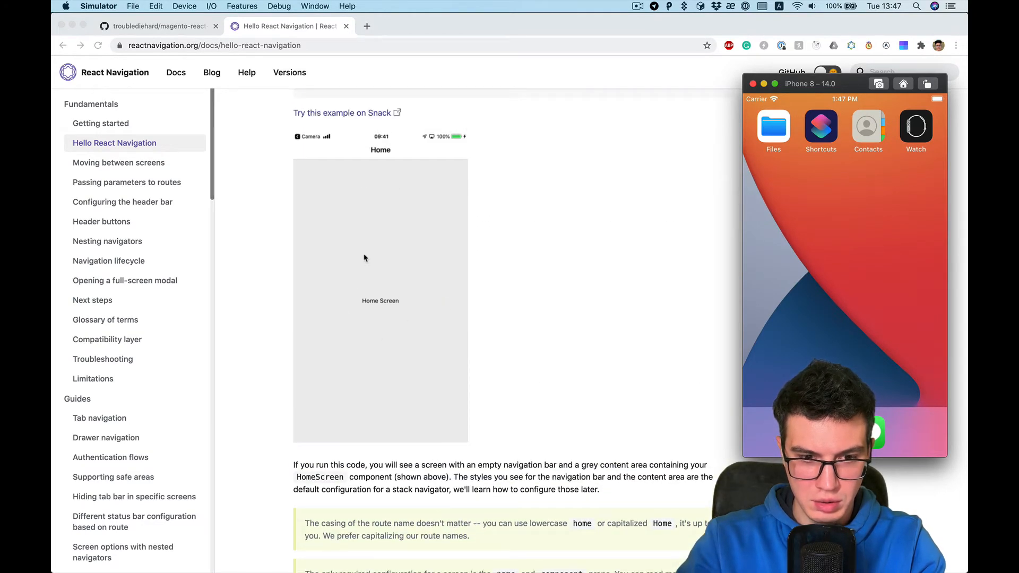
mouse_move(399, 334)
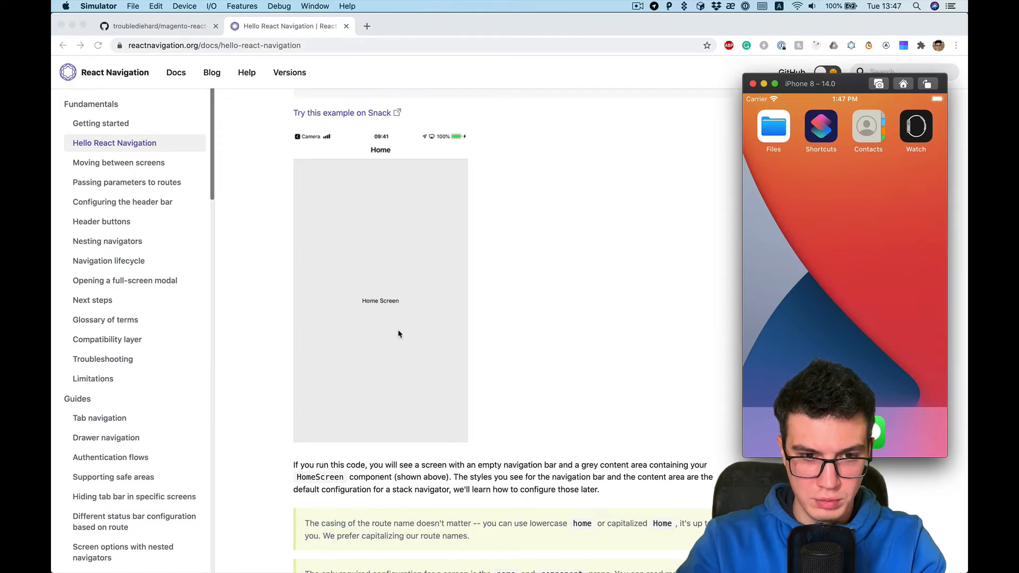
mouse_move(364, 156)
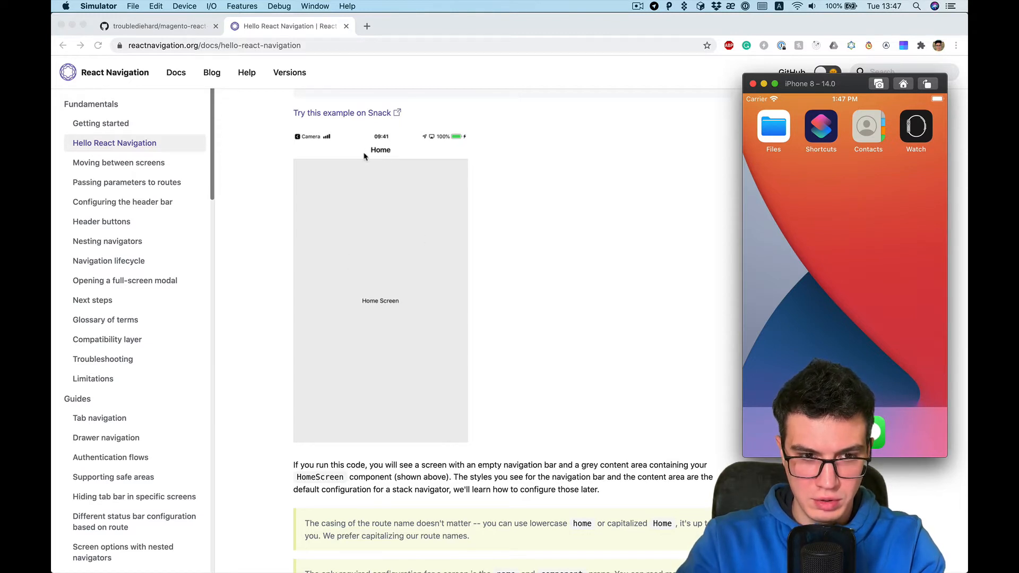
mouse_move(375, 291)
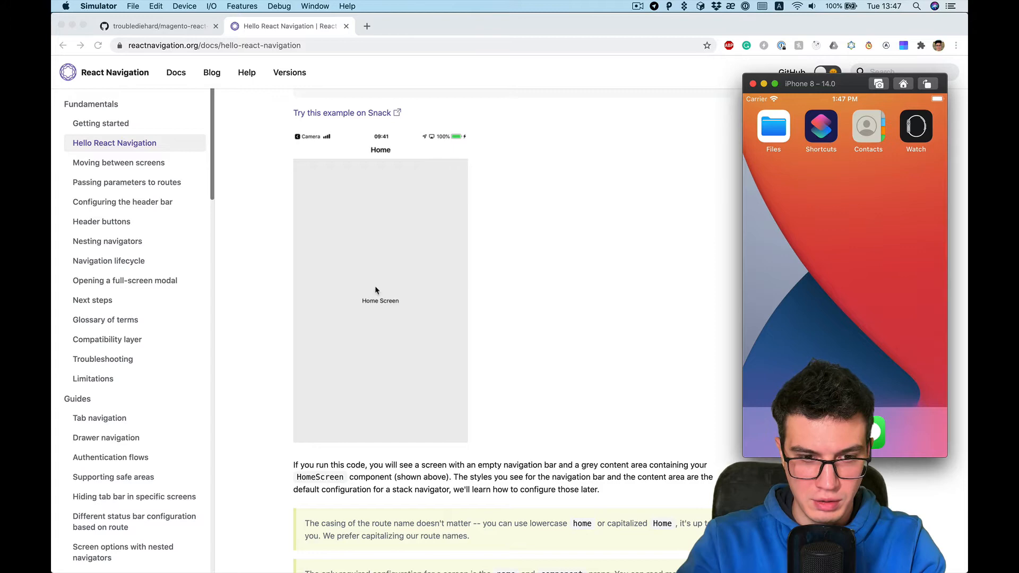
mouse_move(373, 308)
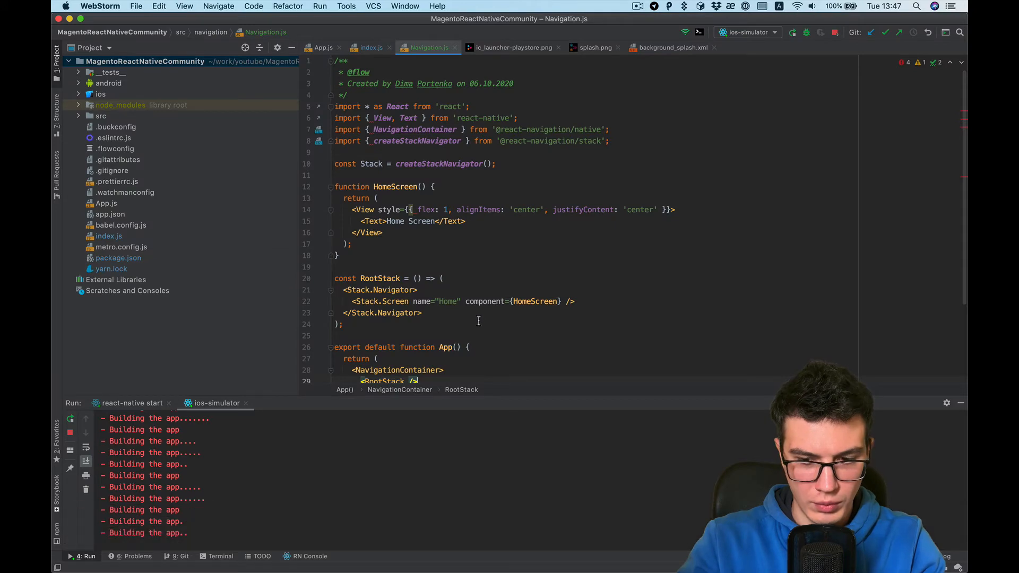
- Build and launch the app on the iOS simulator, then view App.js
key("cmd+tab")
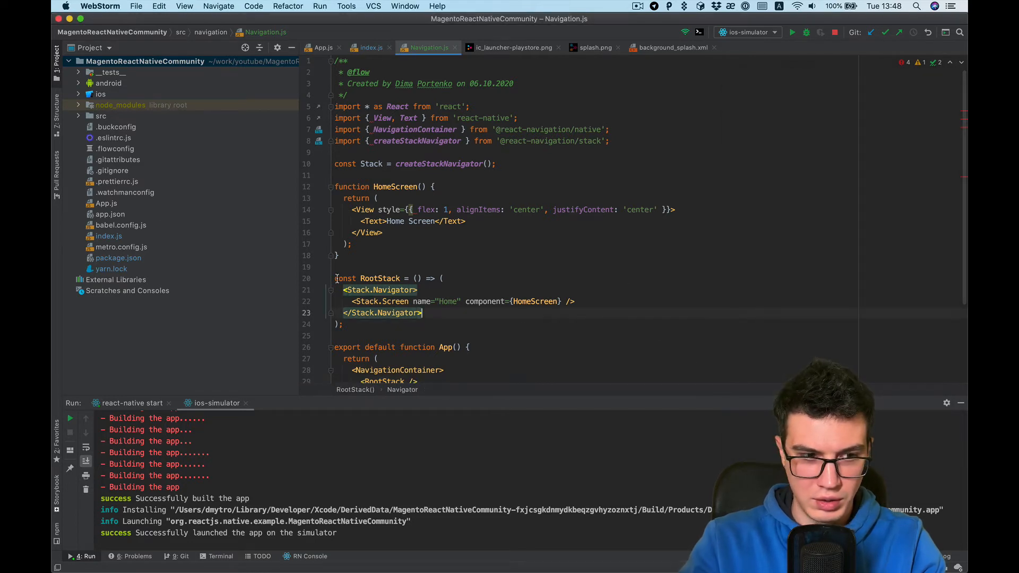
left_click(324, 46)
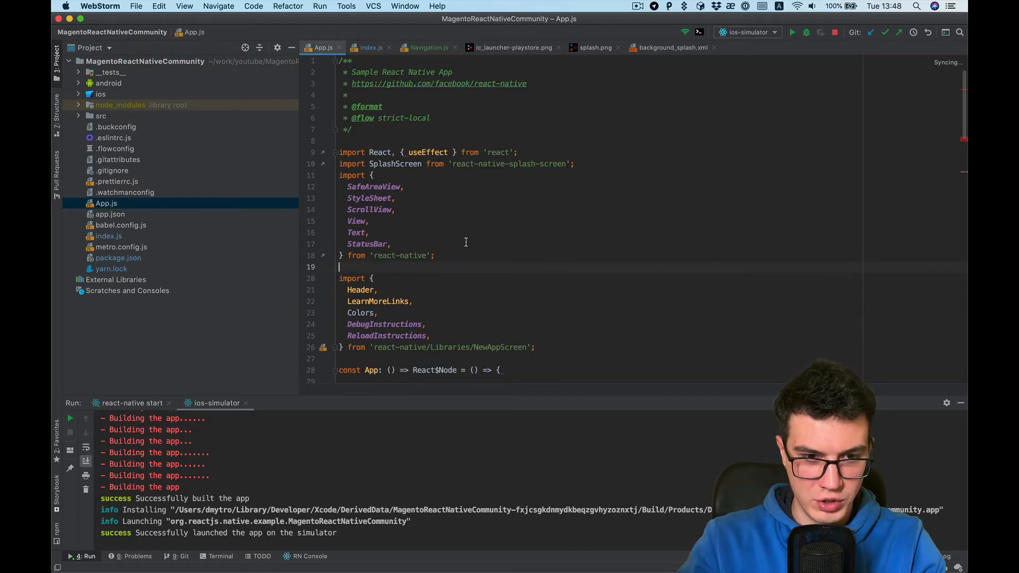
- Replace App.js starter content with <Navigation /> and add its import
scroll("down", 3)
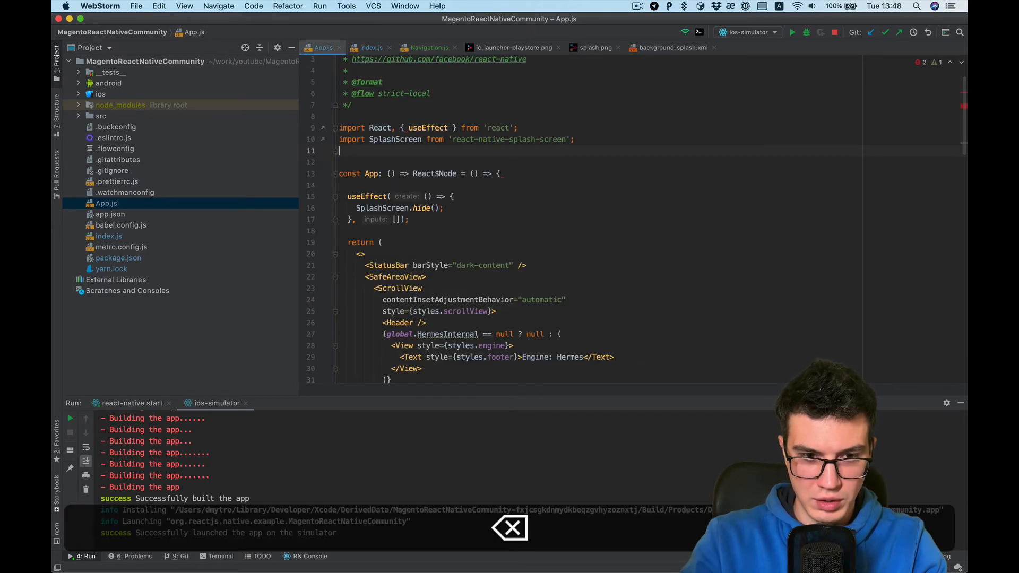
scroll("down", 3)
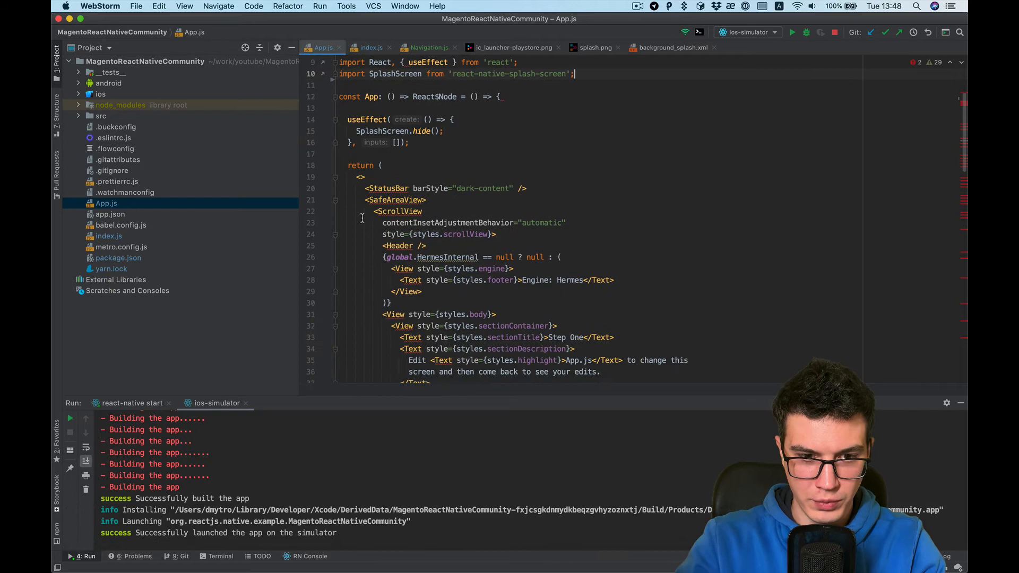
scroll("down", 3)
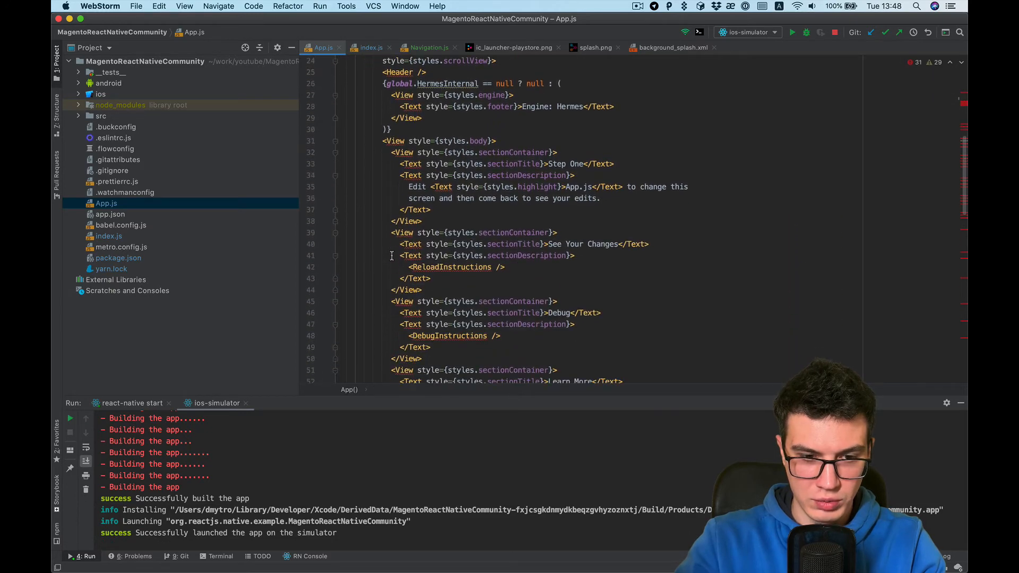
scroll("down", 3)
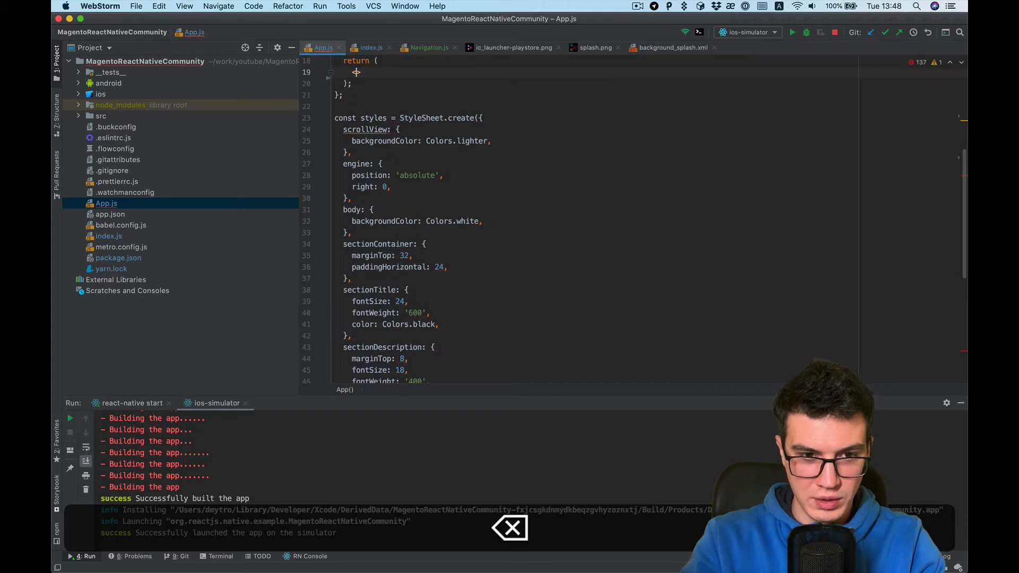
type("Nav>")
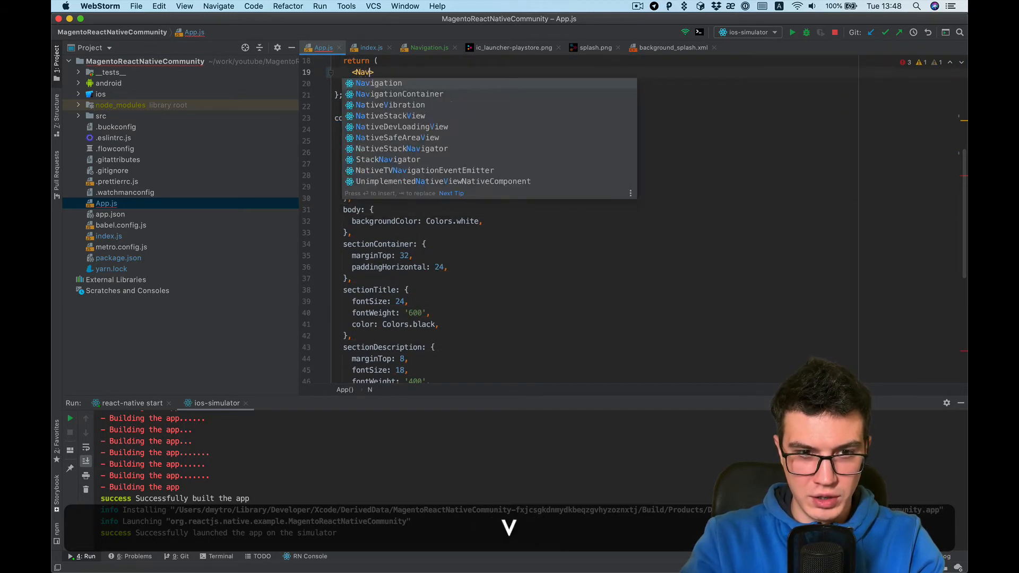
left_click(378, 82)
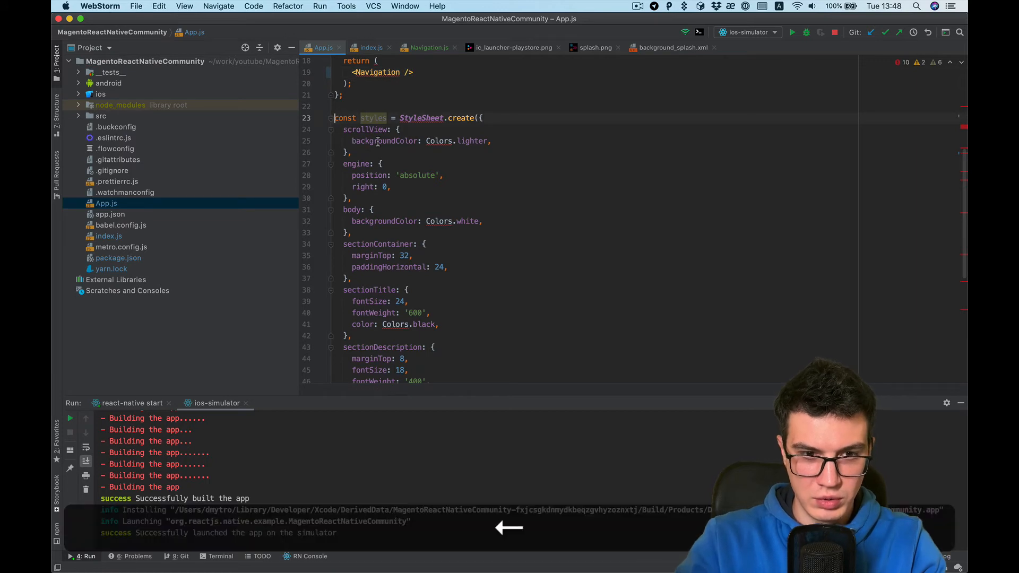
scroll("down", 3)
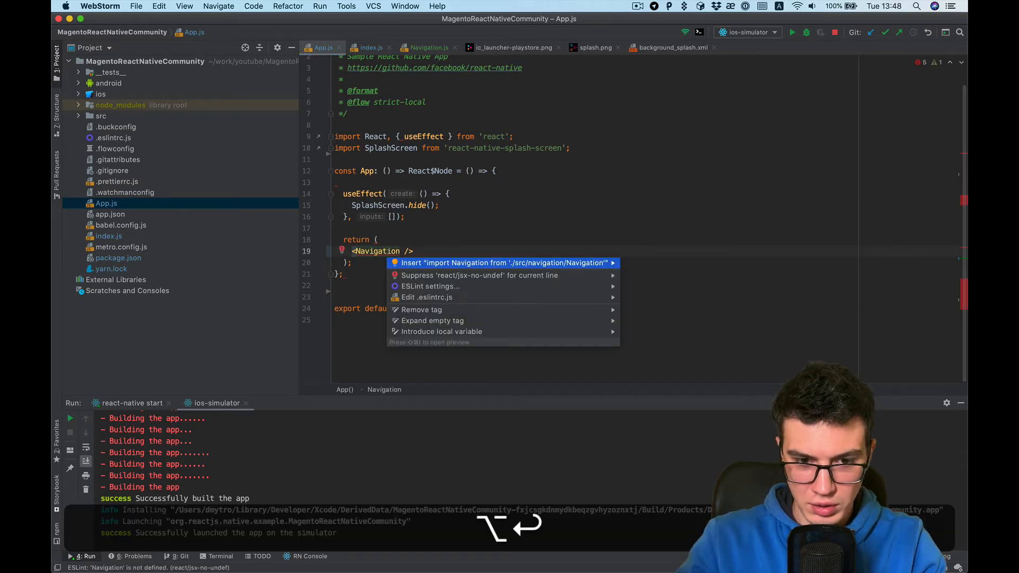
left_click(504, 263)
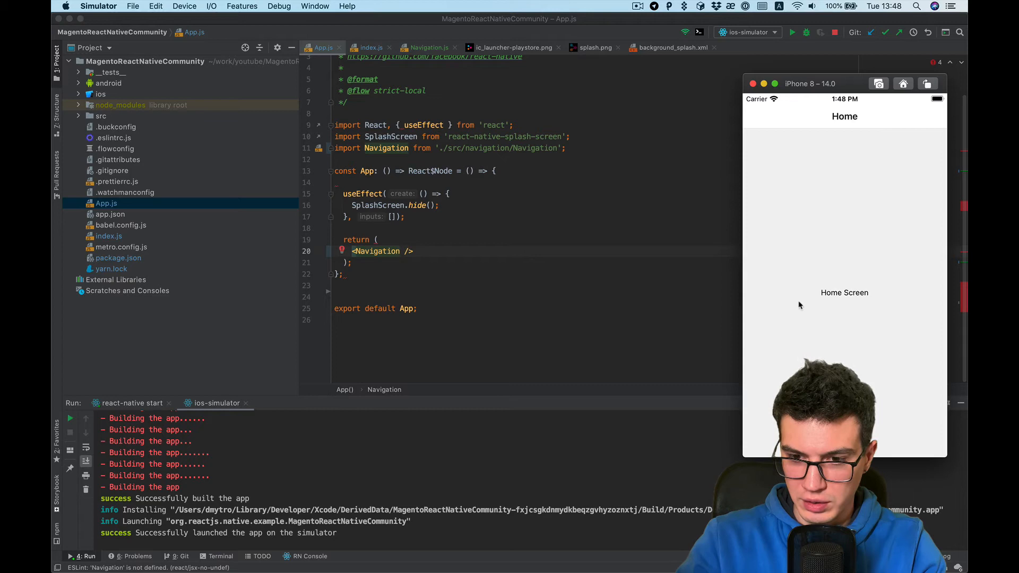
mouse_move(860, 288)
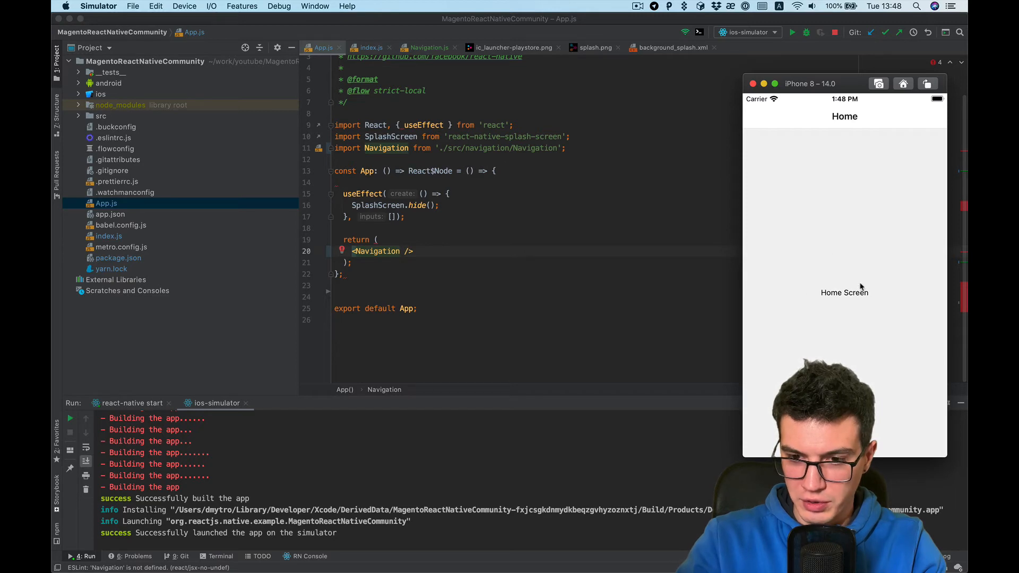
mouse_move(438, 208)
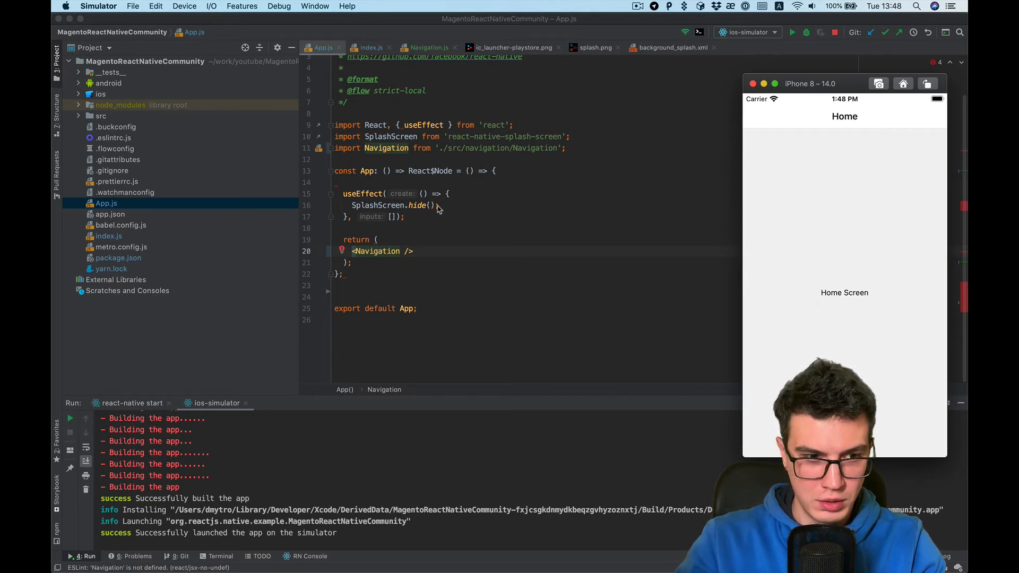
- Confirm the simulator shows Home Screen, then return to WebStorm's project tree
left_click(100, 116)
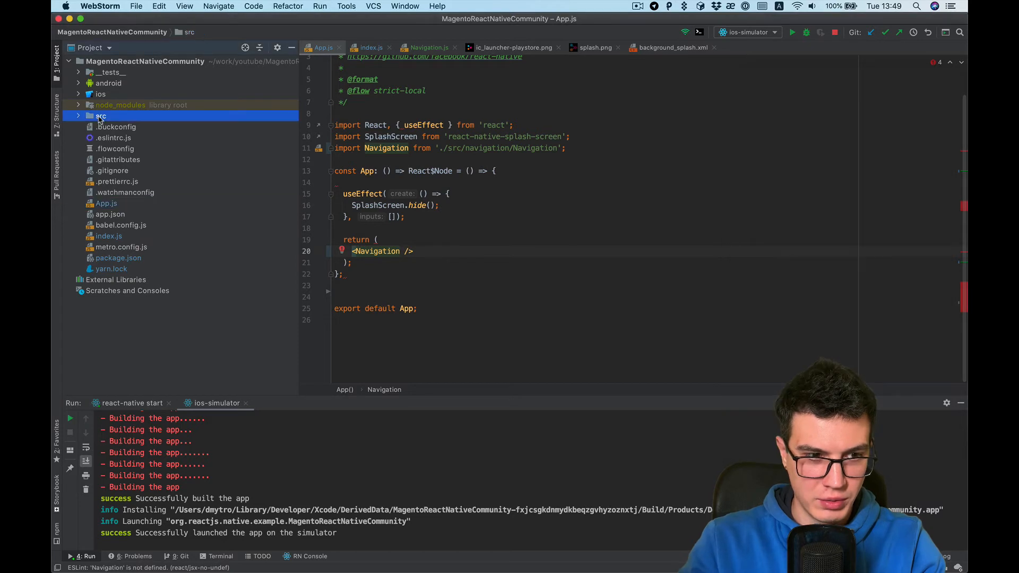
- Create a components folder under src with a categories subfolder
left_click(101, 116)
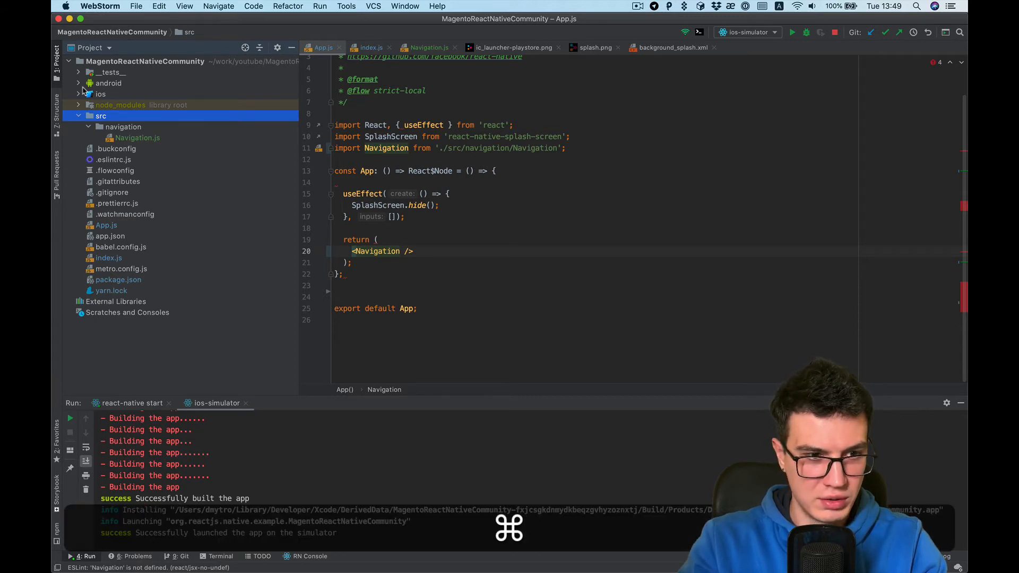
key("cmd+n")
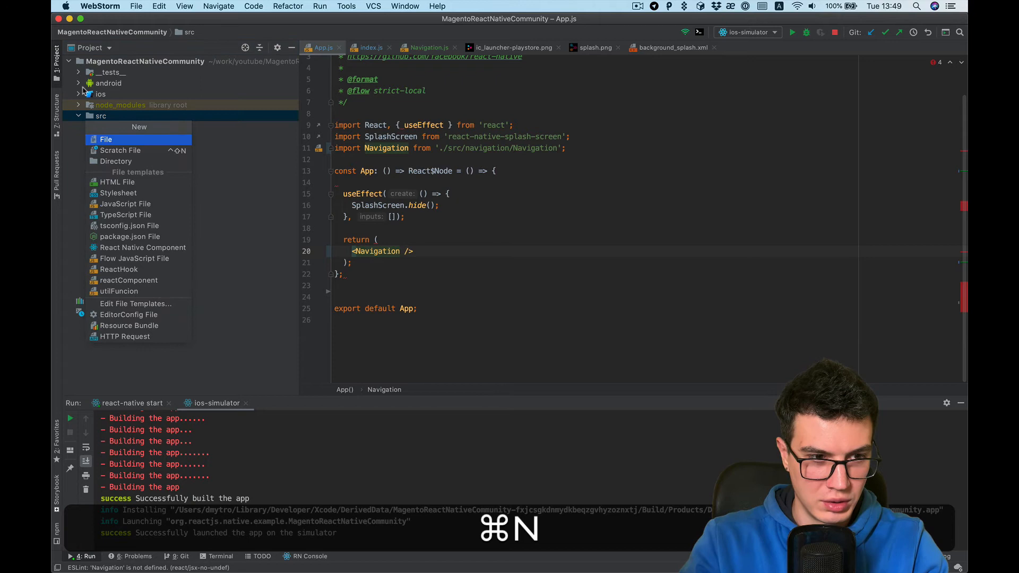
left_click(116, 160)
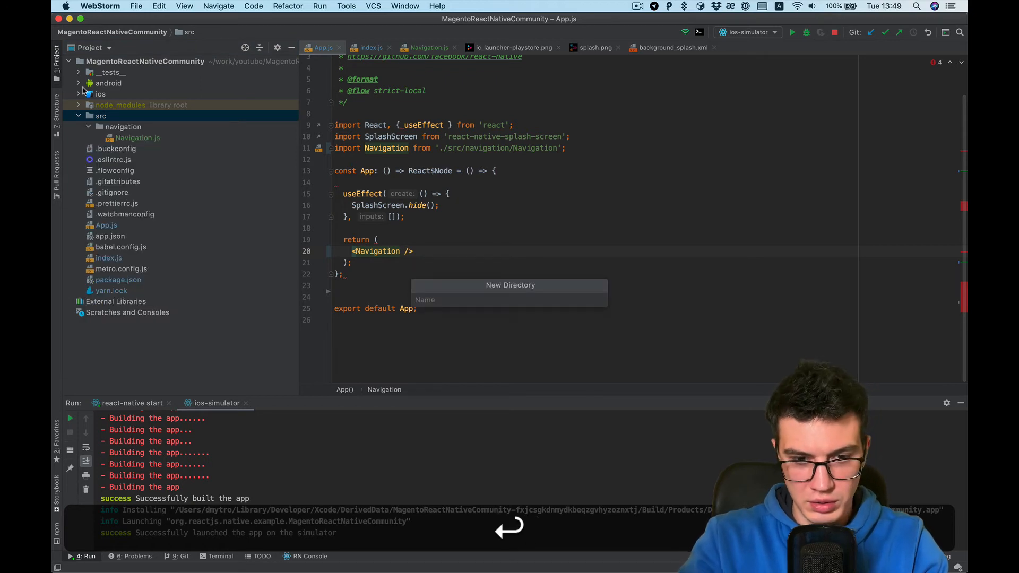
type("components")
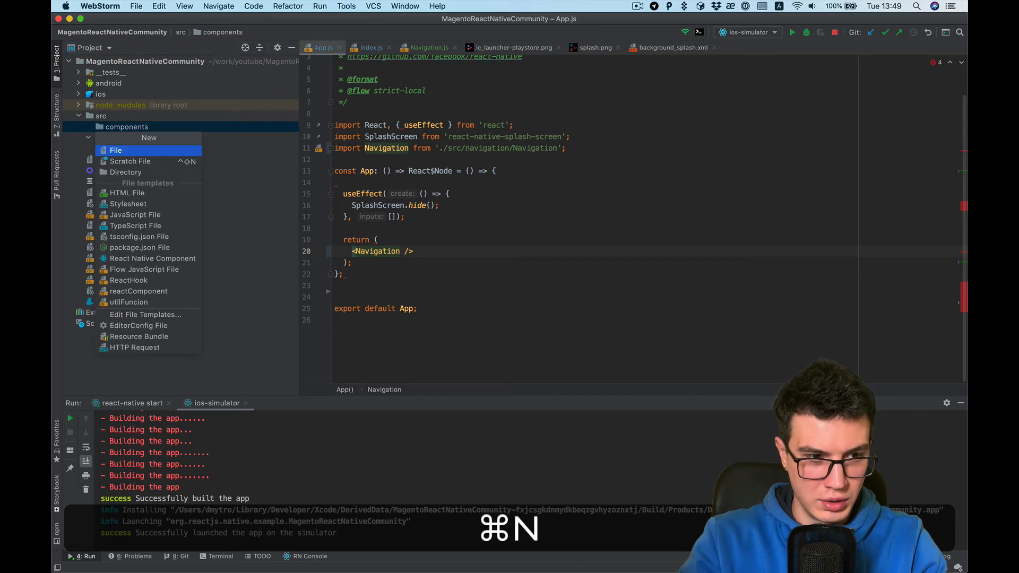
left_click(125, 171)
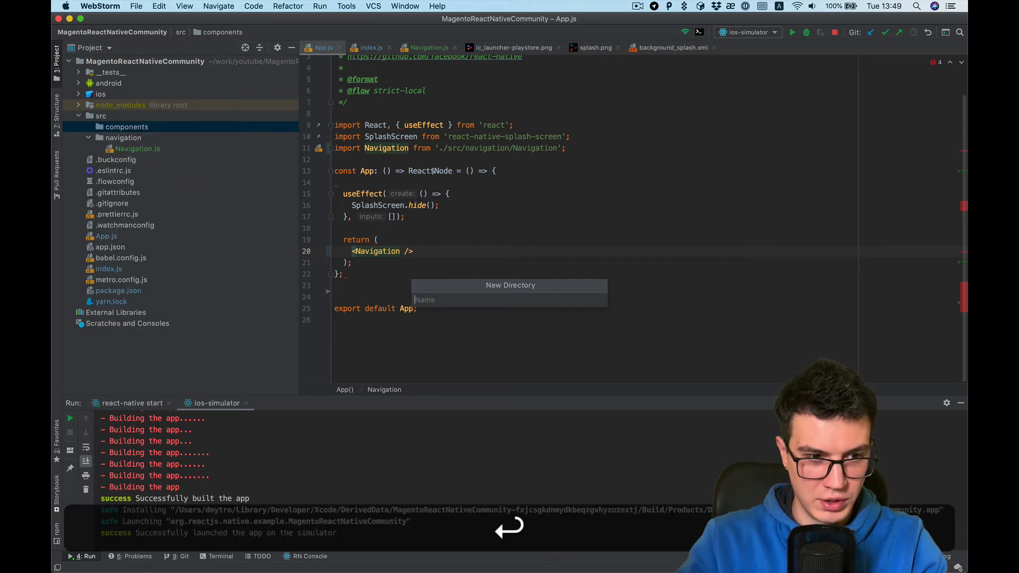
type("categor")
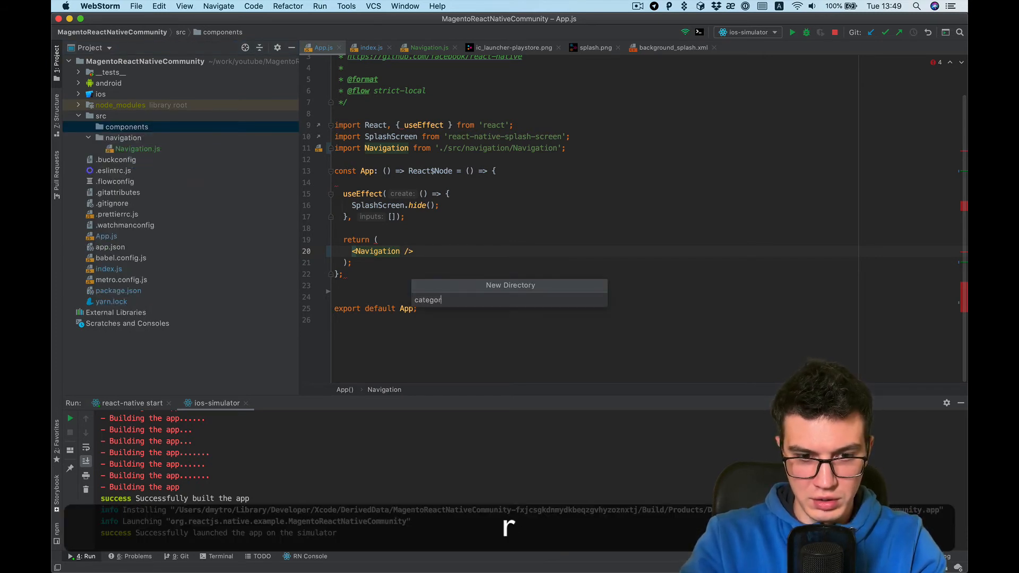
key("Return")
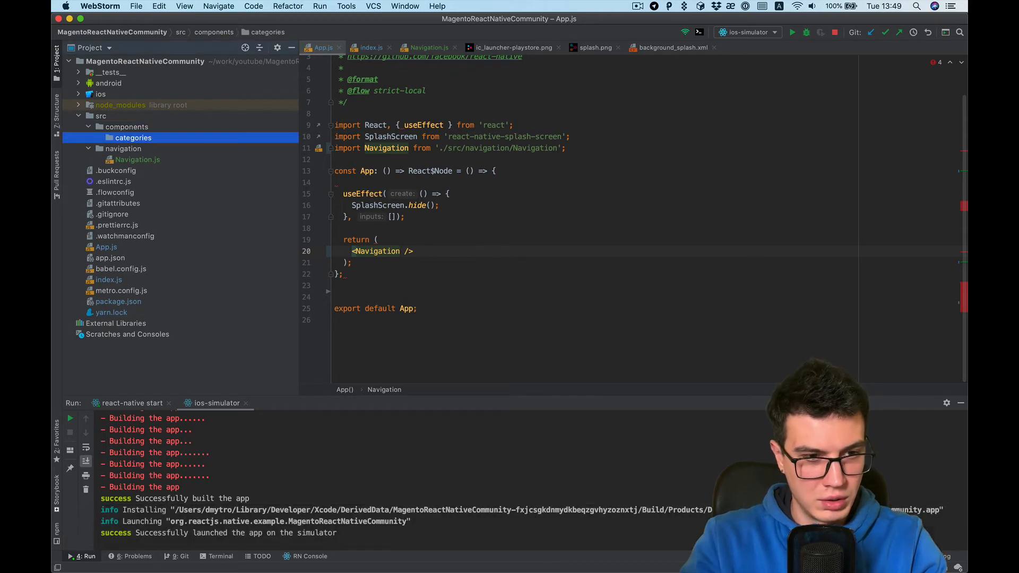
- Create CategoriesScreen.js in categories from the reactComponent template
key("cmd")
type("com")
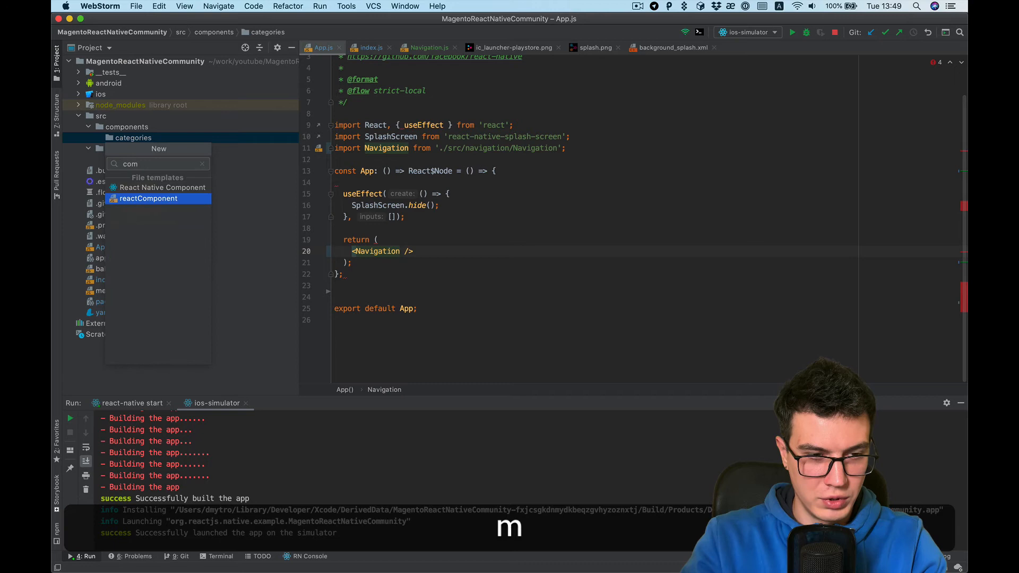
left_click(148, 198)
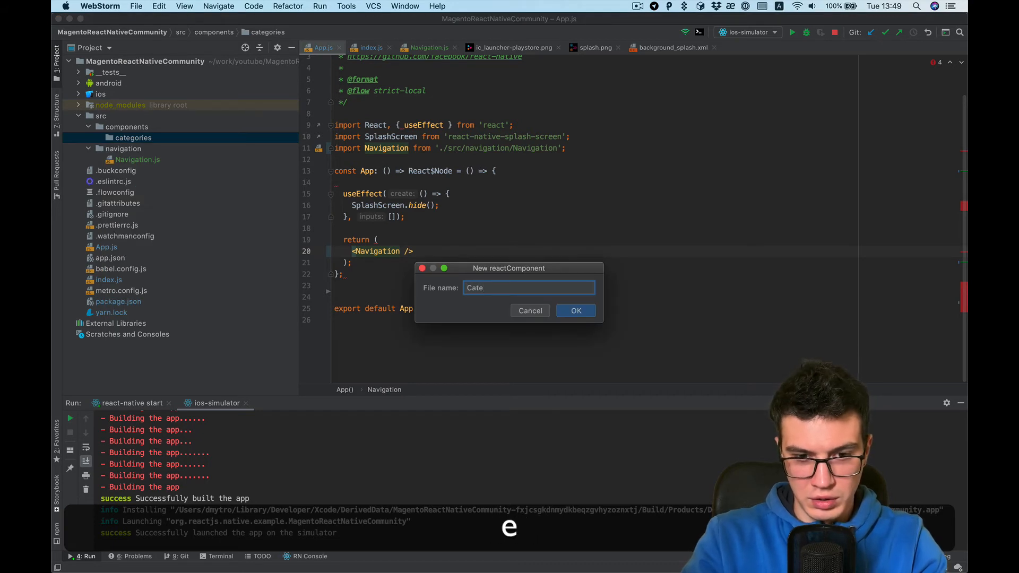
type("gories")
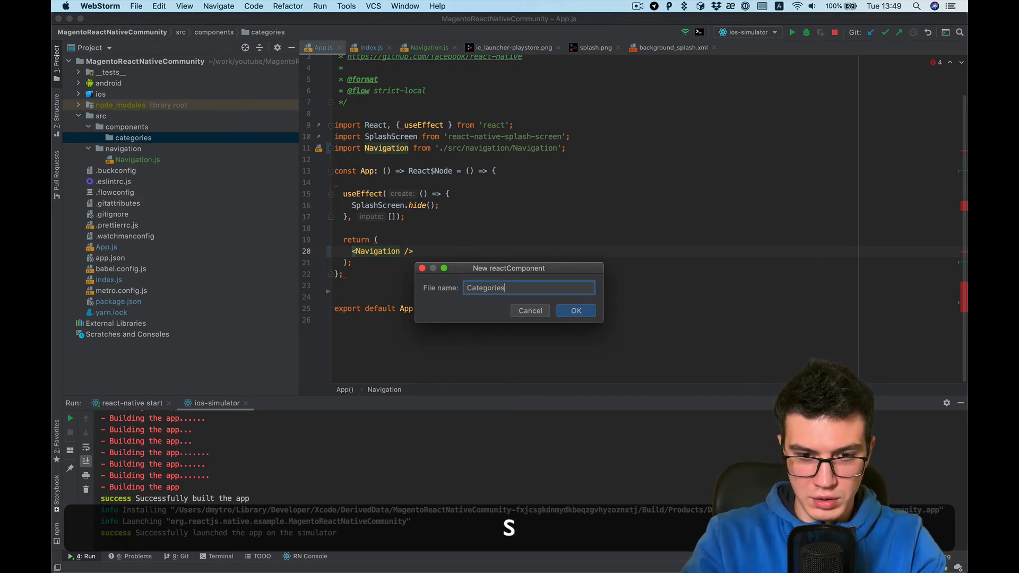
type("Screen")
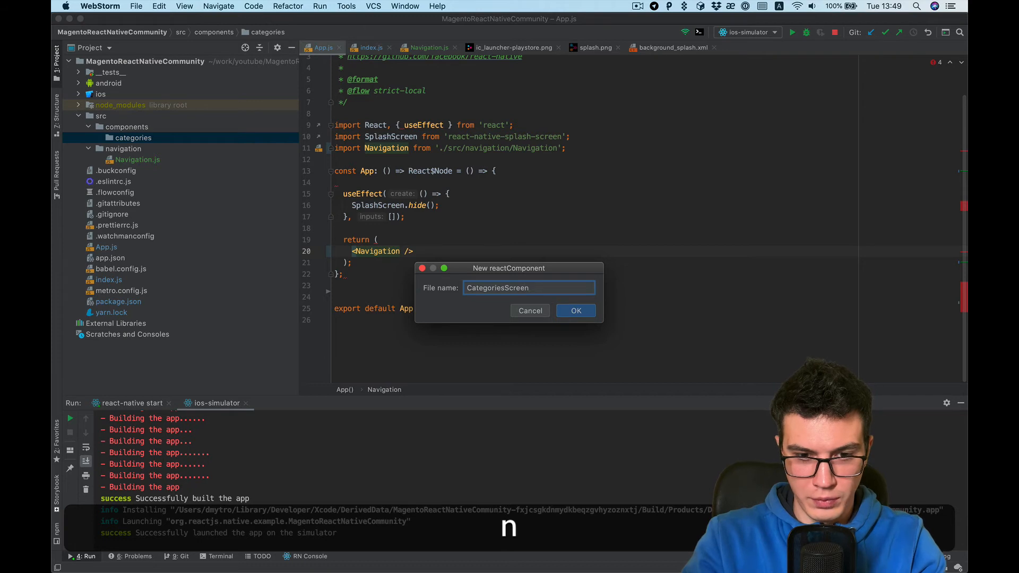
left_click(574, 310)
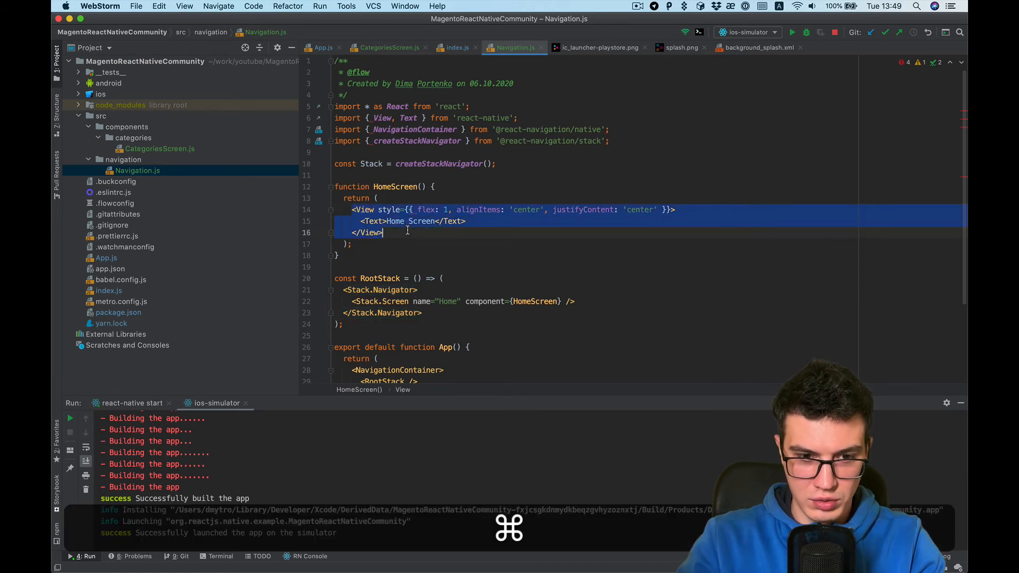
- Paste the HomeScreen layout into CategoriesScreen.js and change its text to 'Categories Screen'
left_click(387, 48)
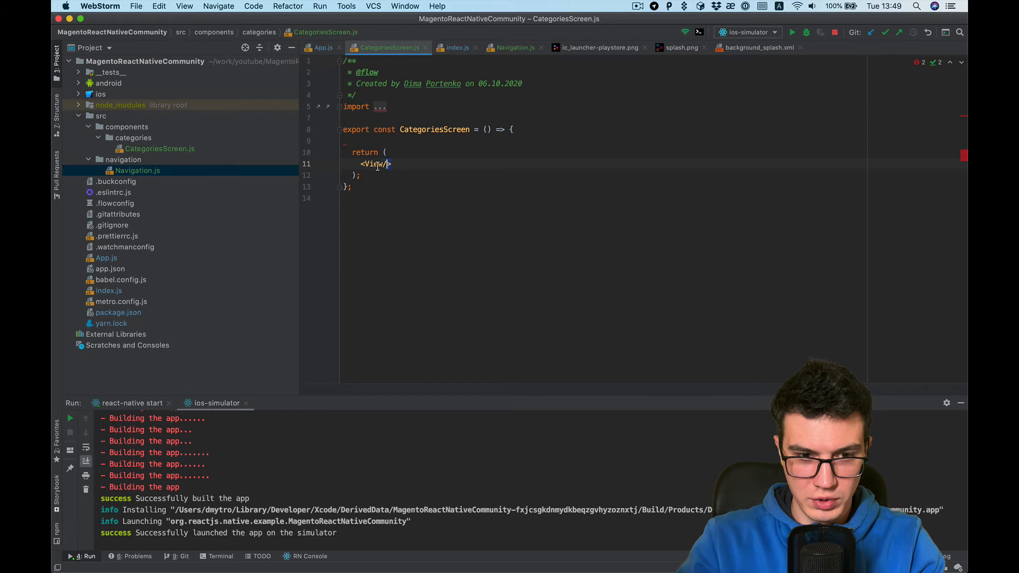
key("cmd+v")
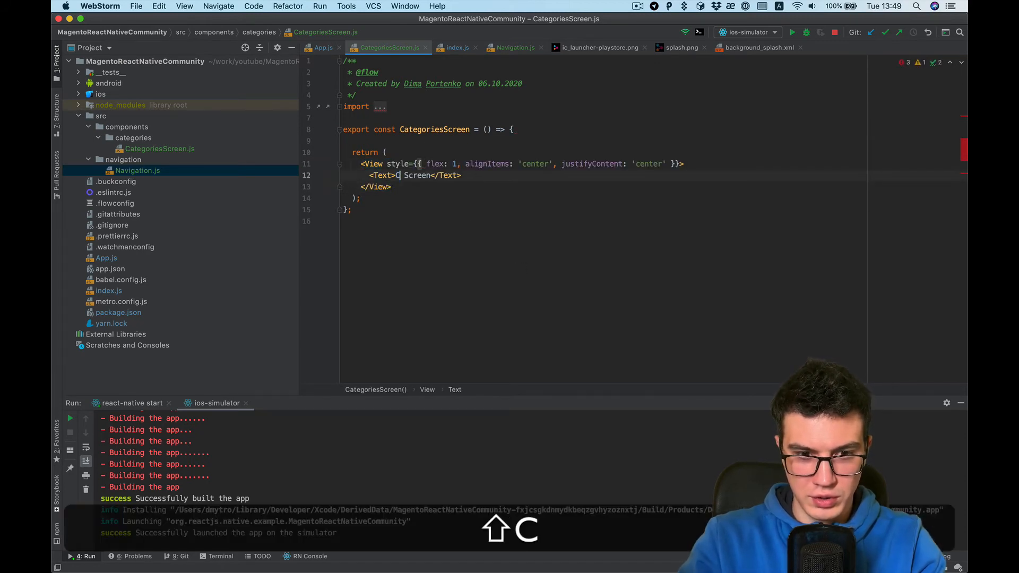
type("ategories")
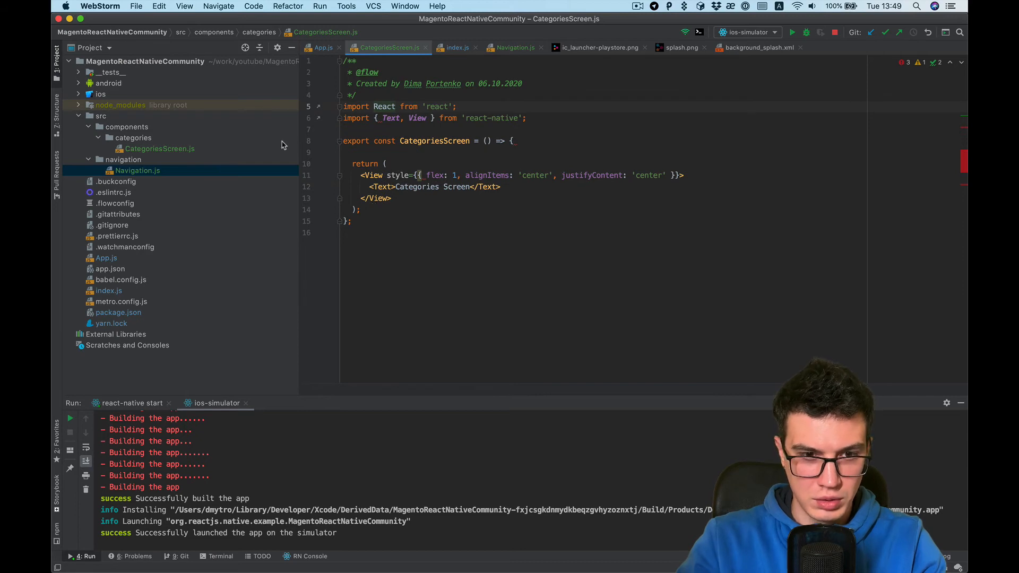
left_click(518, 47)
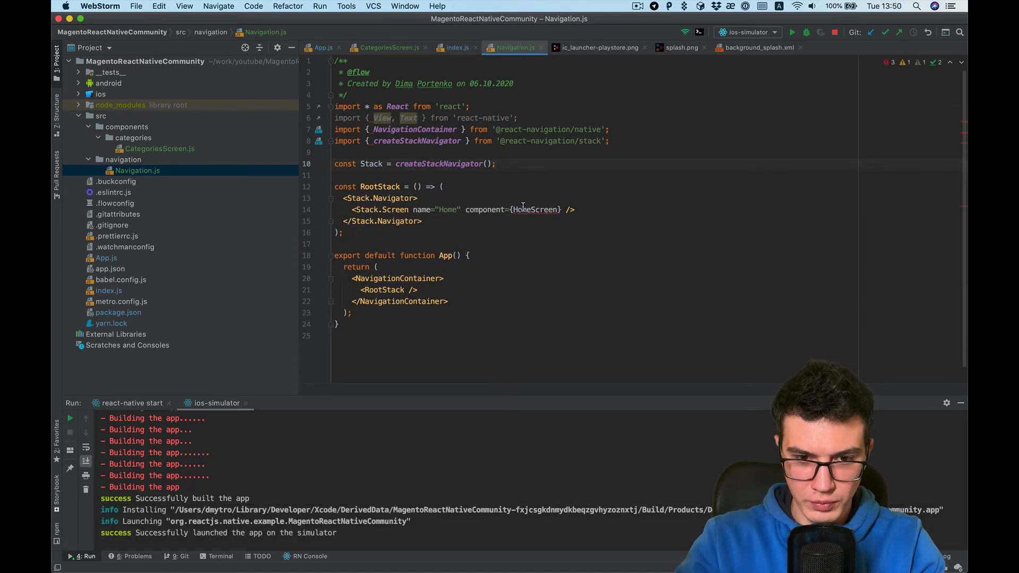
- Use an auto-imported CategoriesScreen as the Home stack screen's component in Navigation.js
type("Categories")
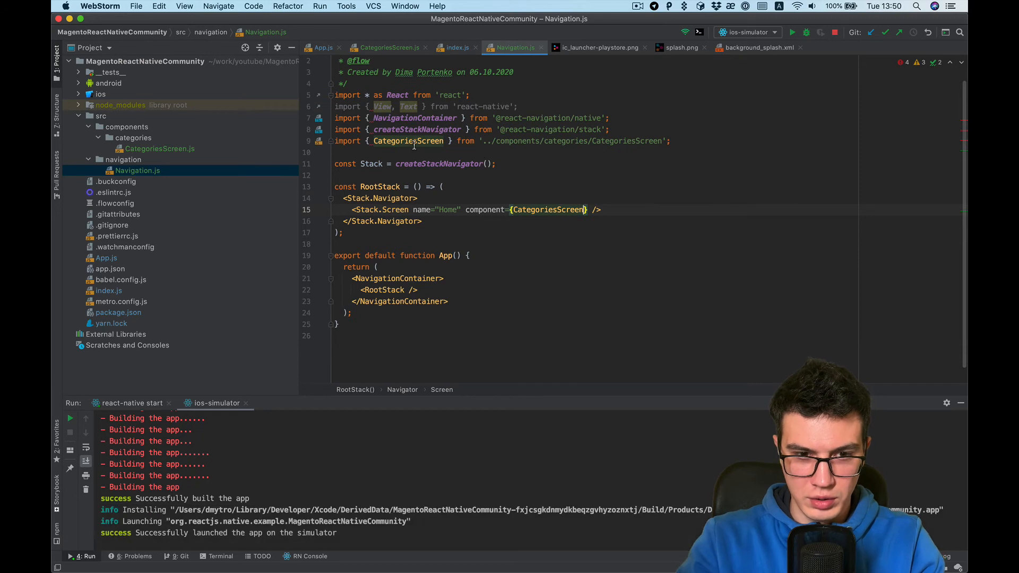
mouse_move(568, 221)
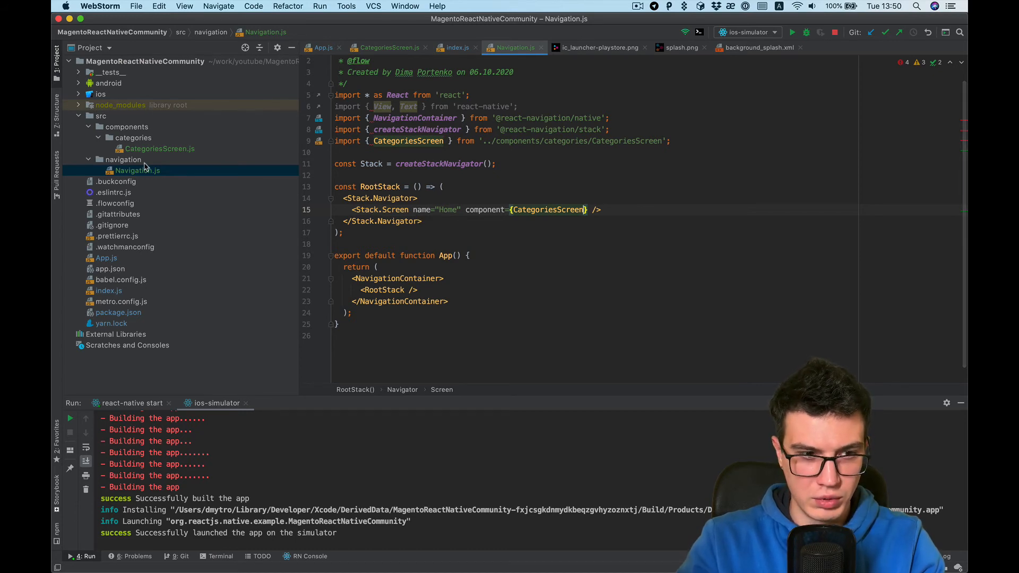
left_click(123, 160)
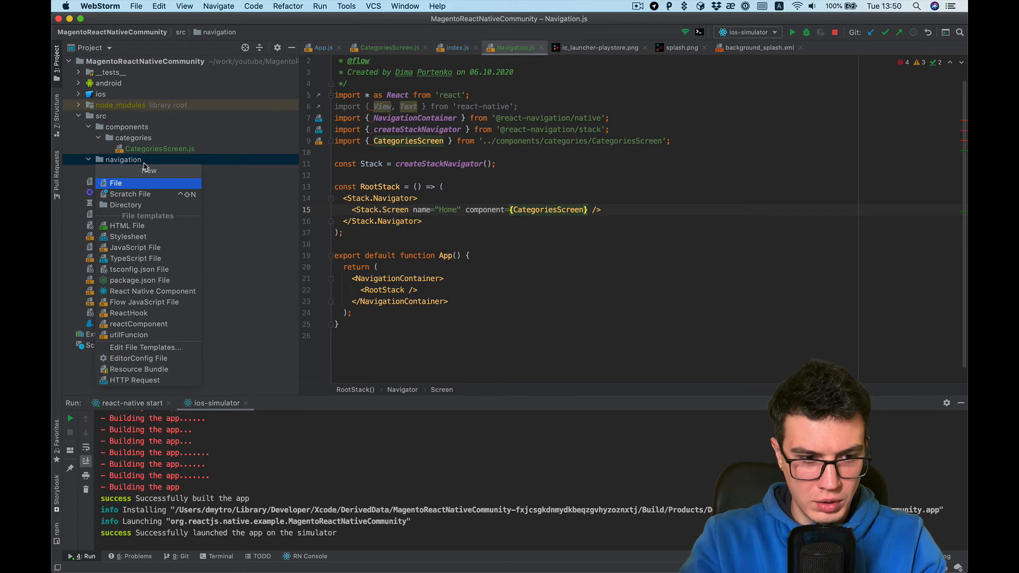
- Create a new routes.js file in the navigation folder and add it to Git
left_click(142, 301)
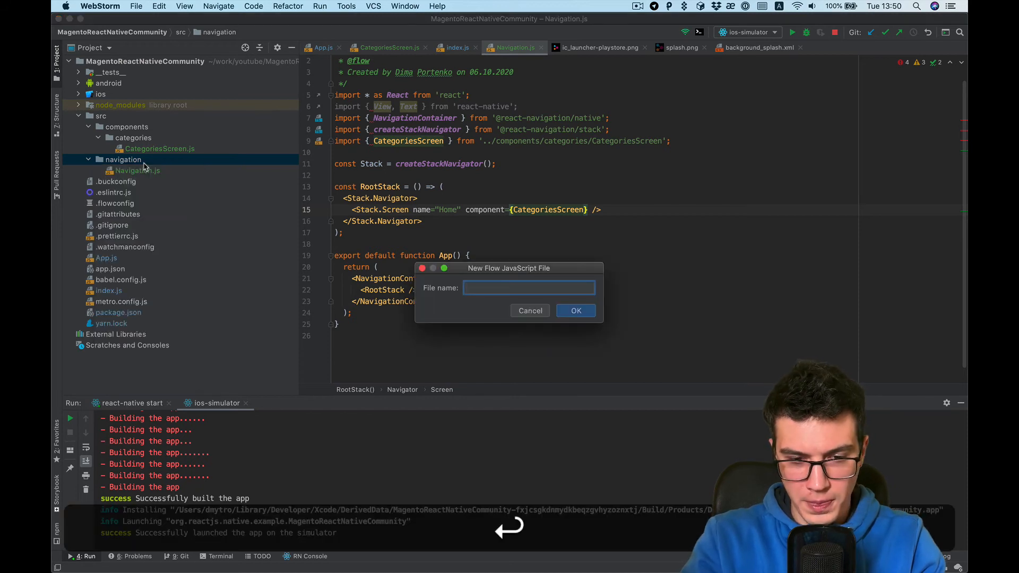
type("r")
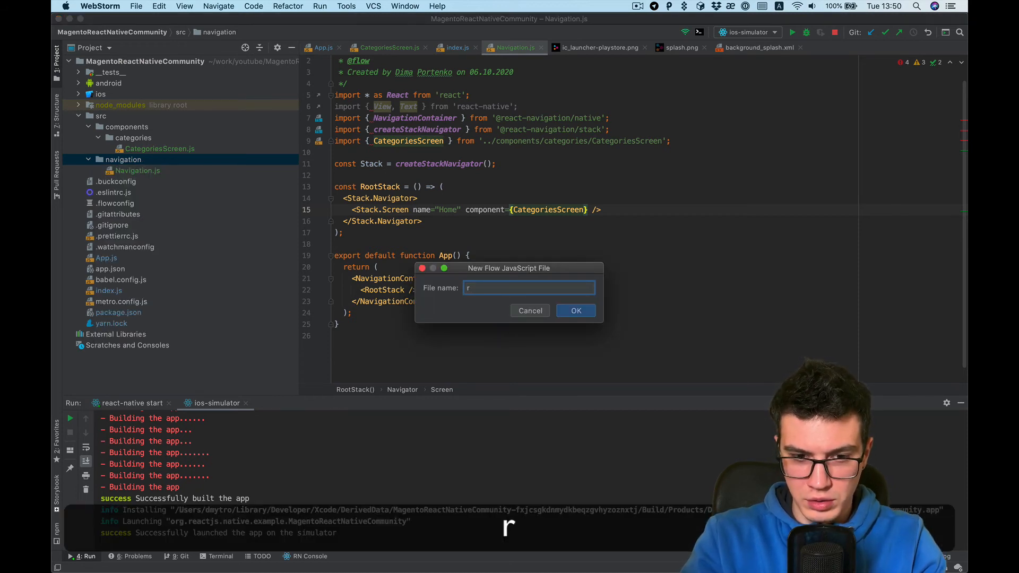
left_click(574, 310)
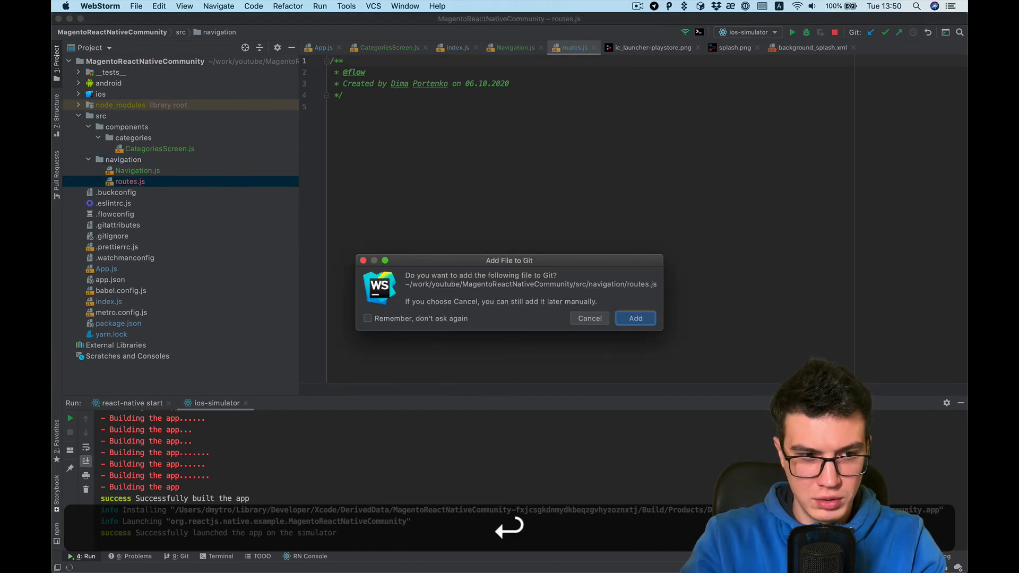
left_click(635, 318)
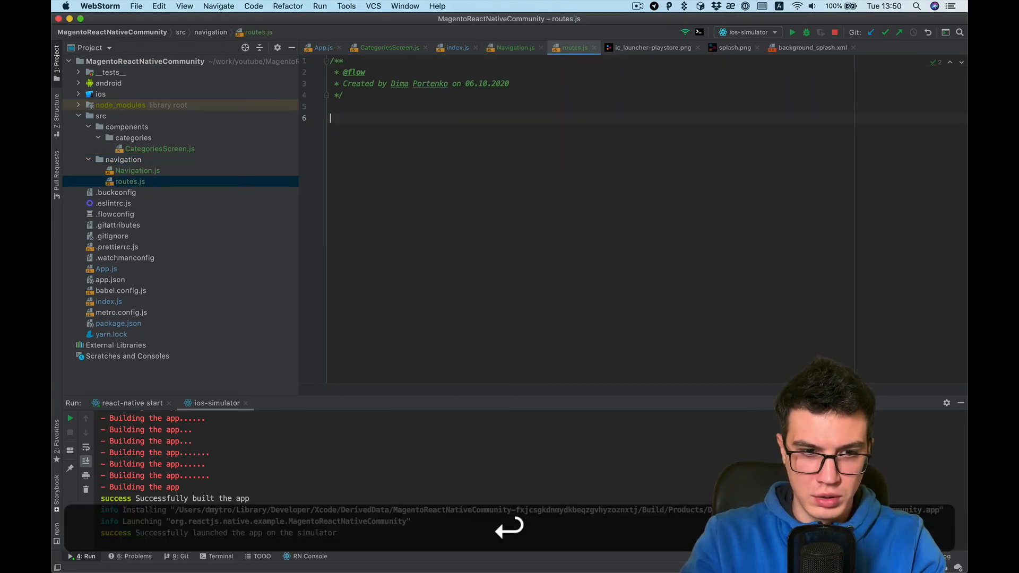
- In routes.js, export const NAVIGATION_CATEGORIES_ROUTE = 'NAVIGATION_CATEGORIES_ROUTE'
type("export")
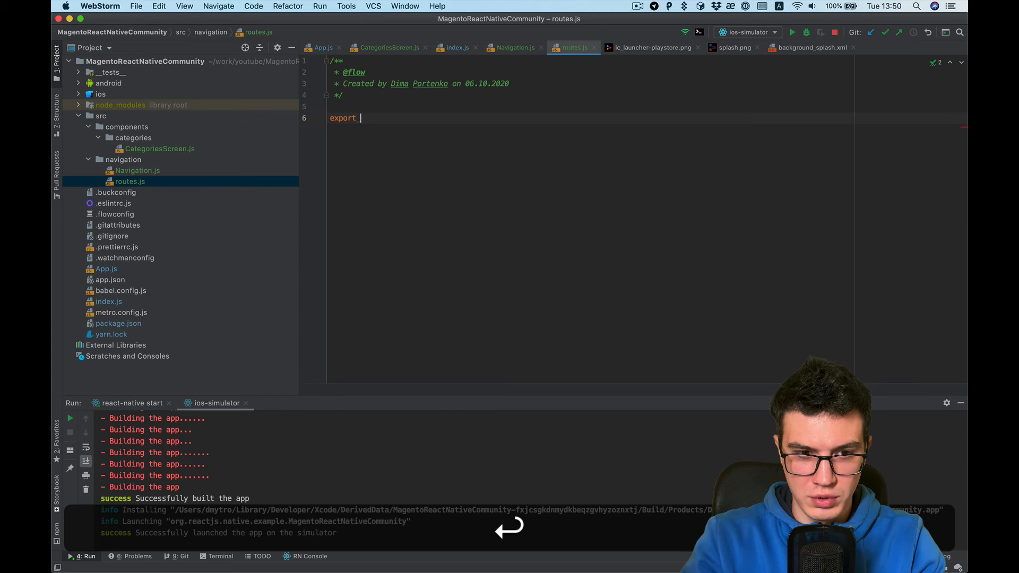
type("const")
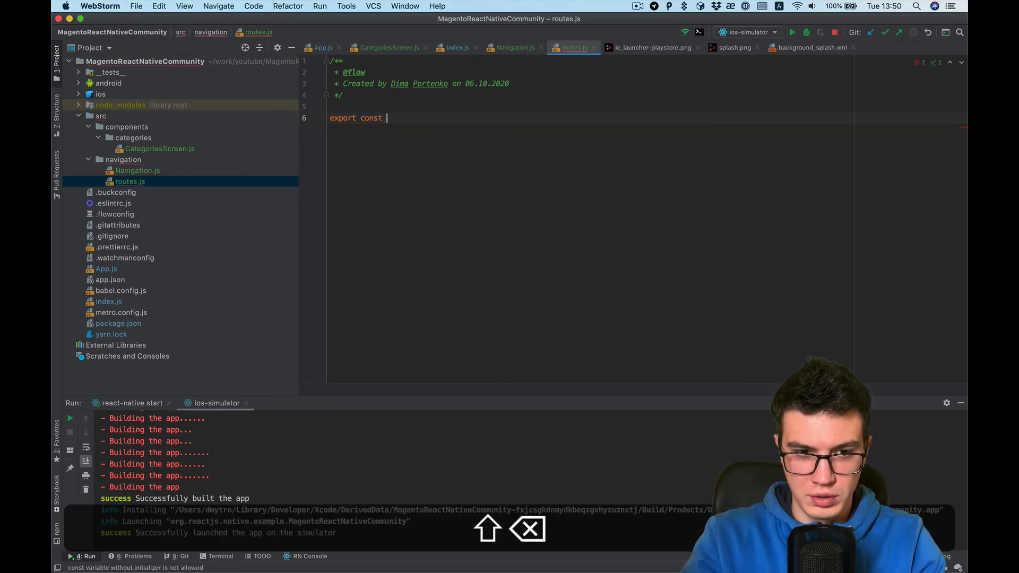
type("NAVIGATION_")
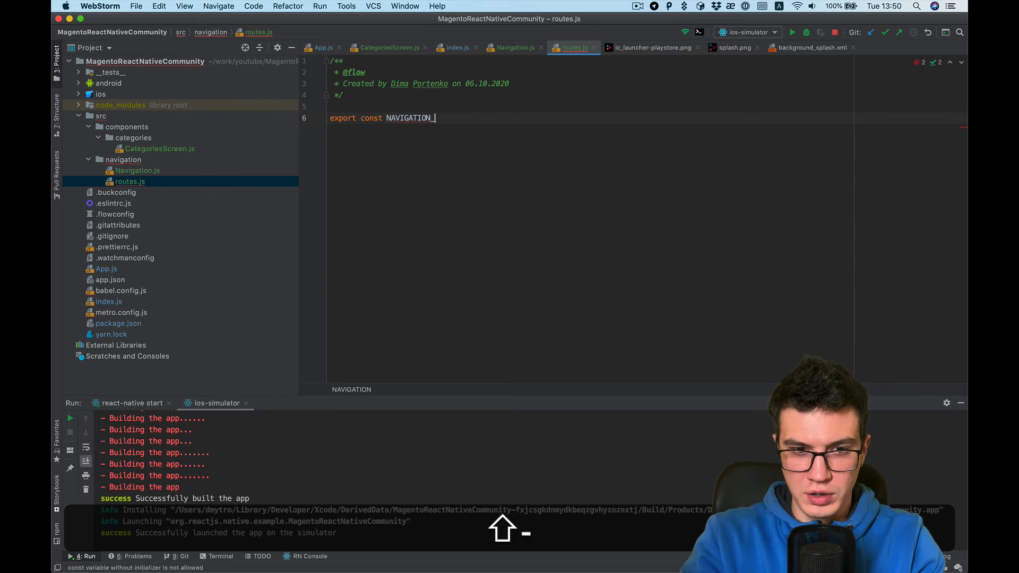
type("CATE")
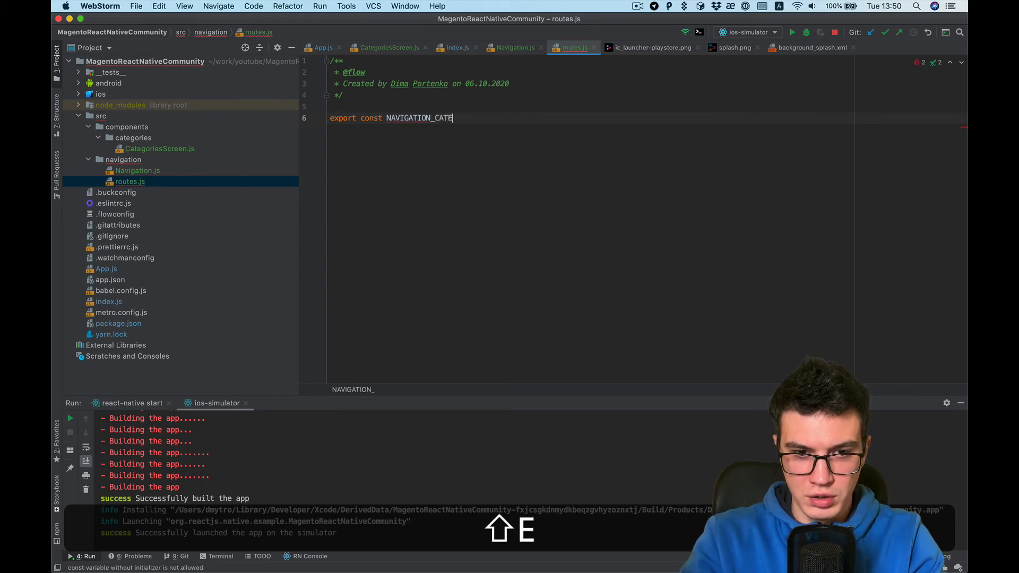
type("GORIES_RO")
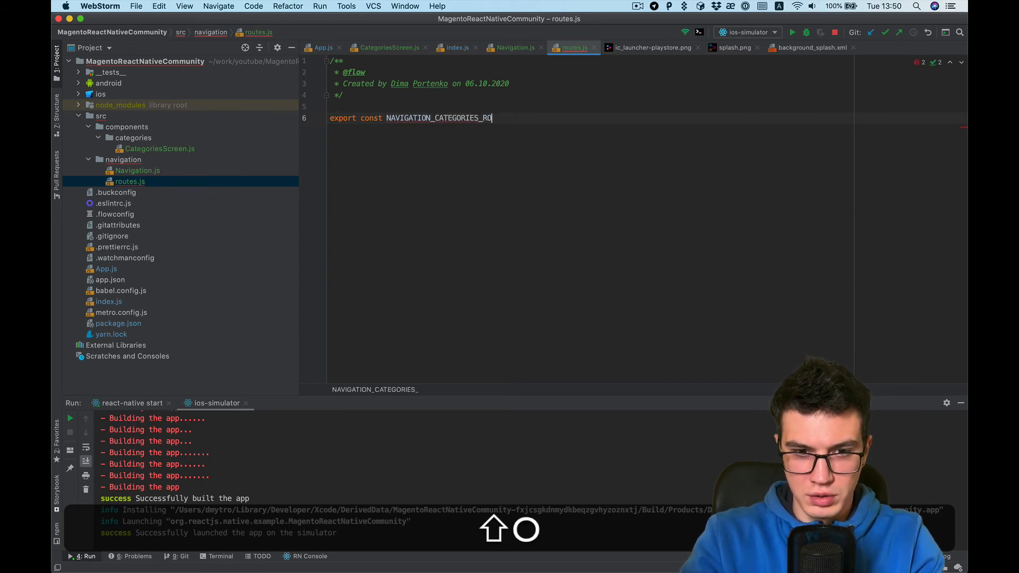
type("UTE =")
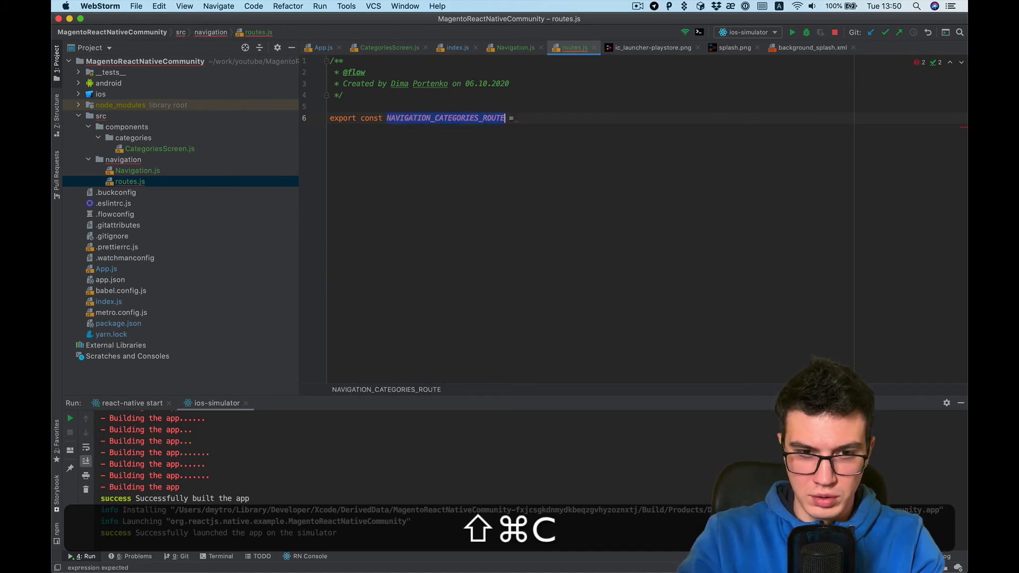
type("'")
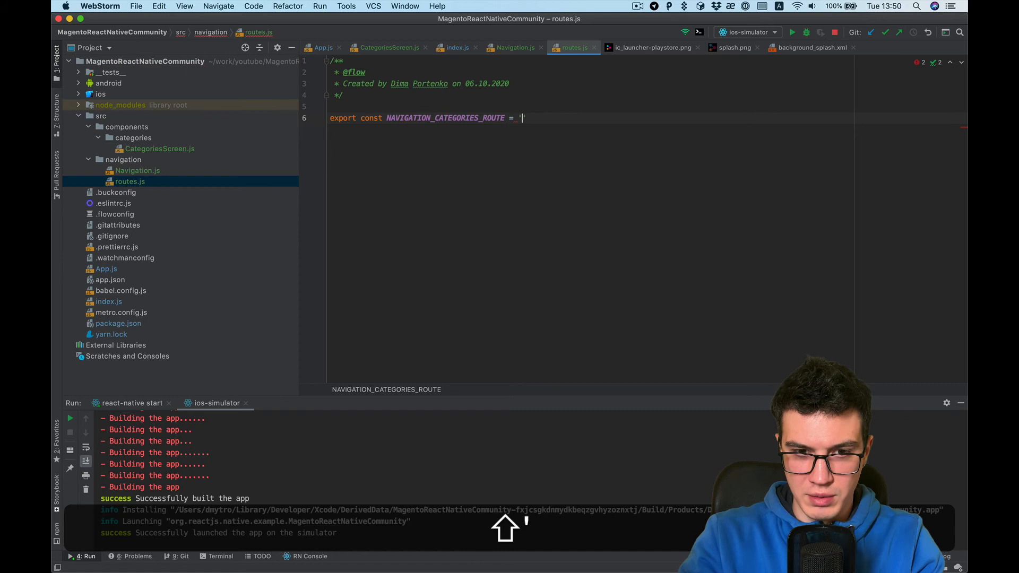
type("NAVIGATION_CATEGORIES_ROUTE';")
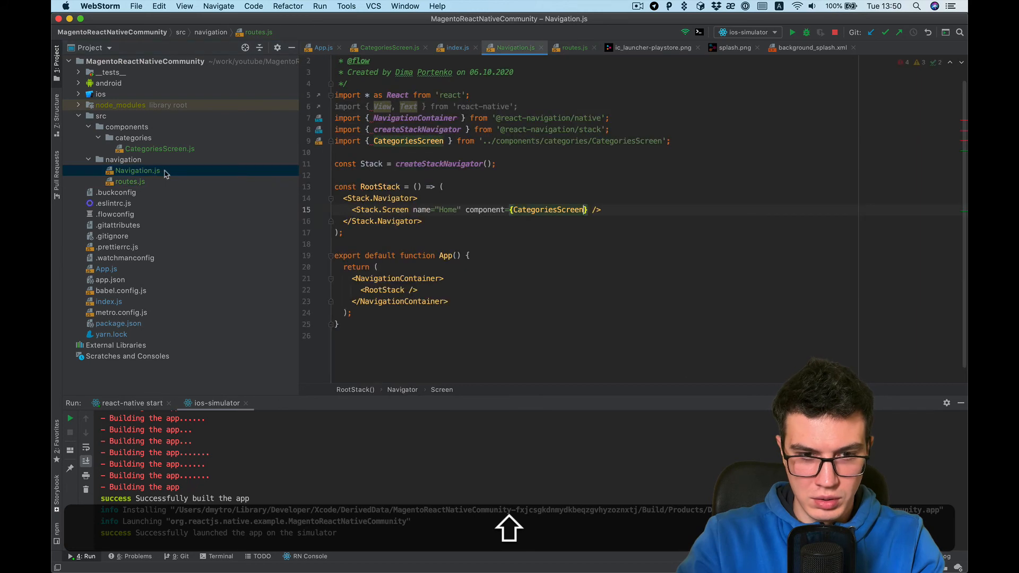
- Add import * as routes from './routes' to Navigation.js
left_click(458, 209)
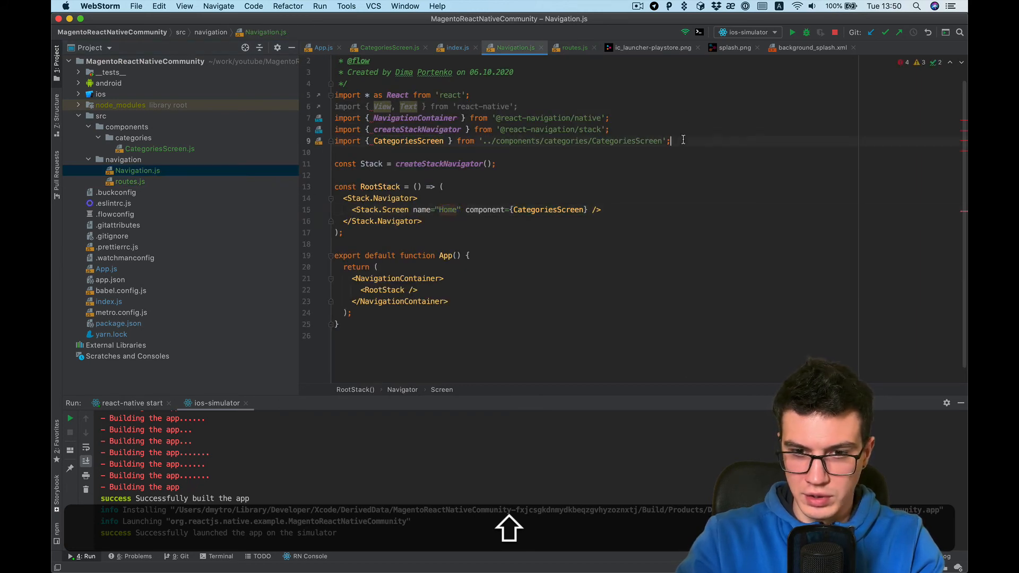
type("IMP")
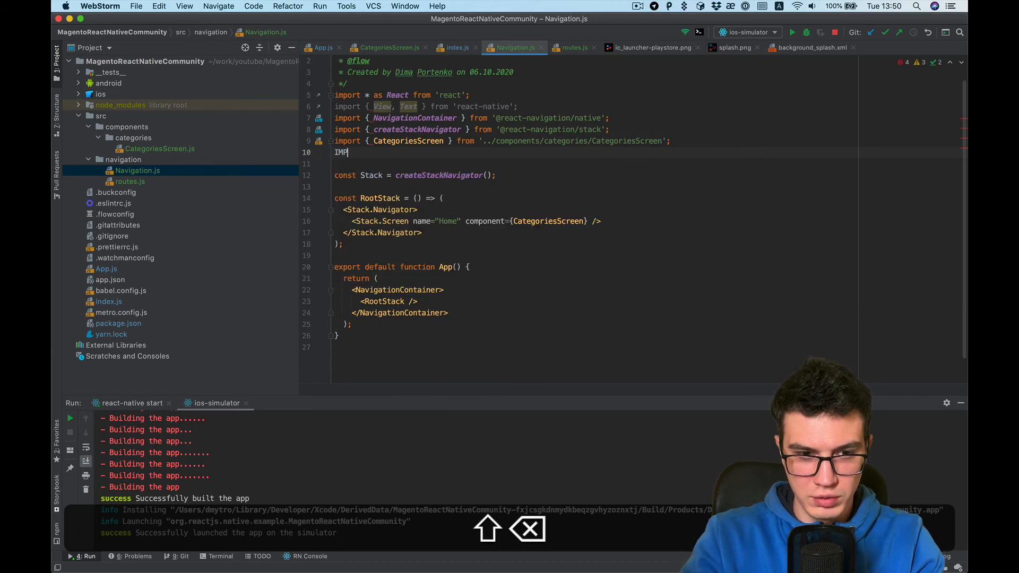
type("import * as routes")
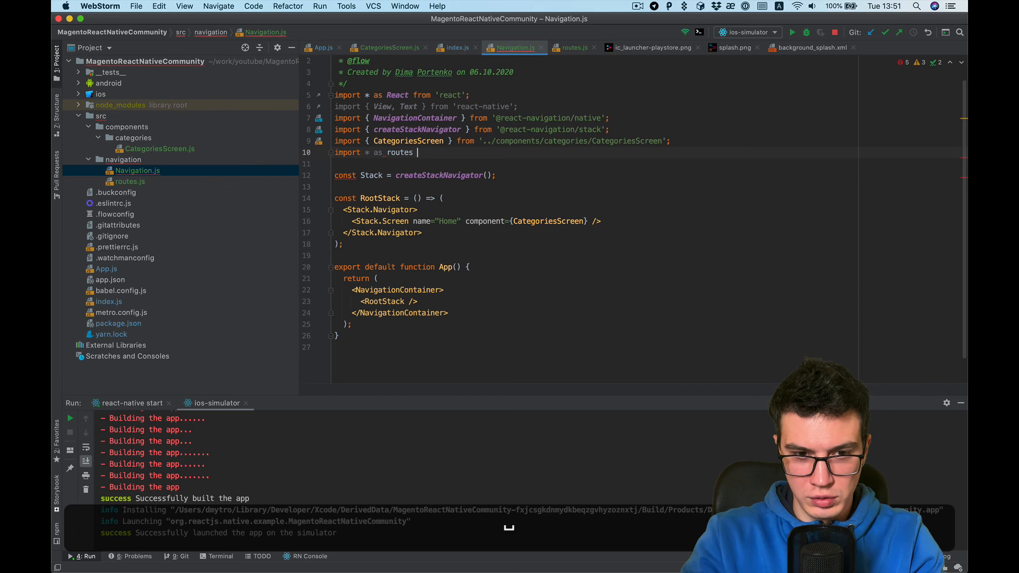
type("from")
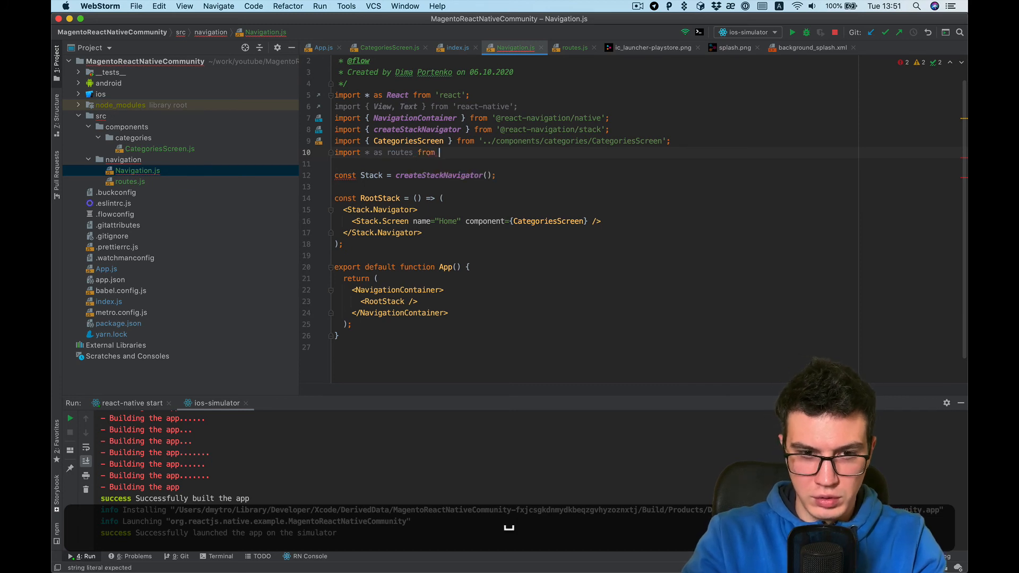
type("'./routes'")
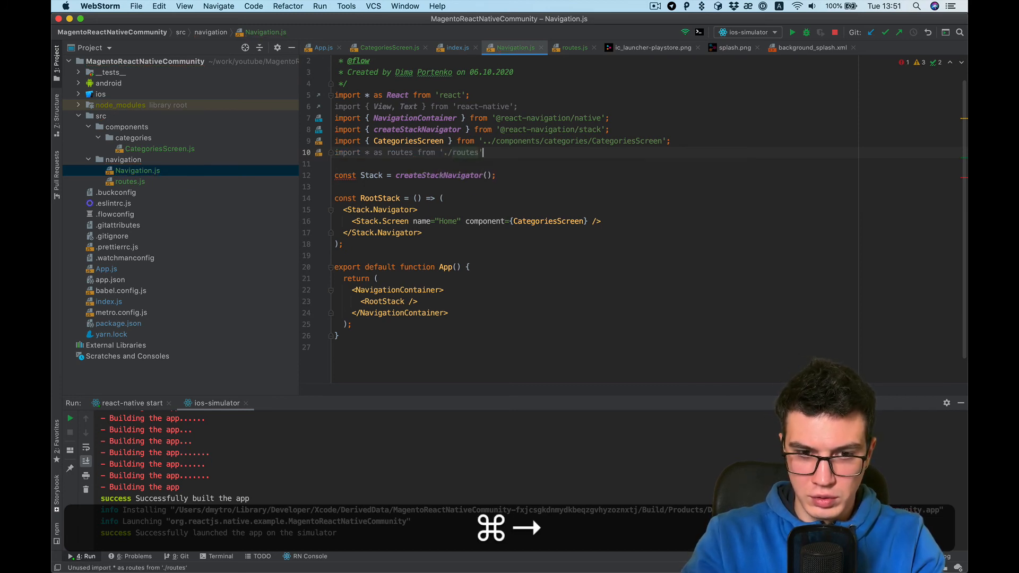
- Rename the stack screen to routes.NAVIGATION_CATEGORIES_ROUTE and save the file
right_click(439, 216)
type("{")
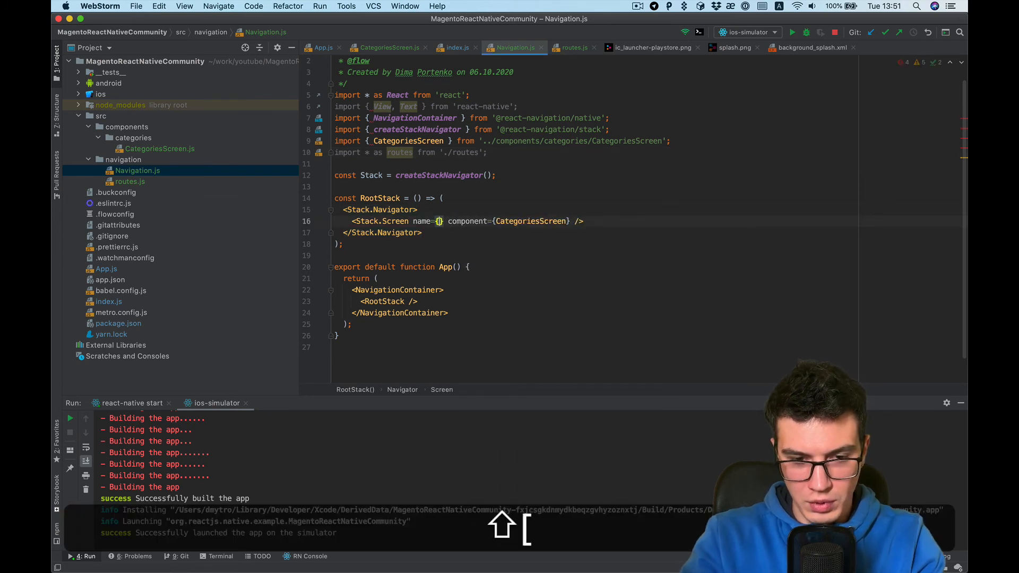
type("routes.")
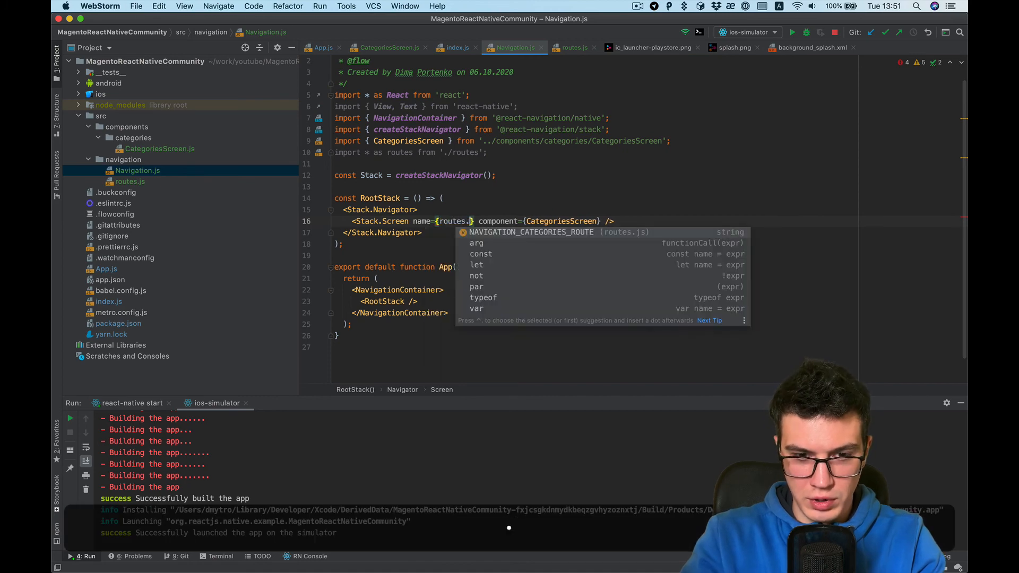
key("Return")
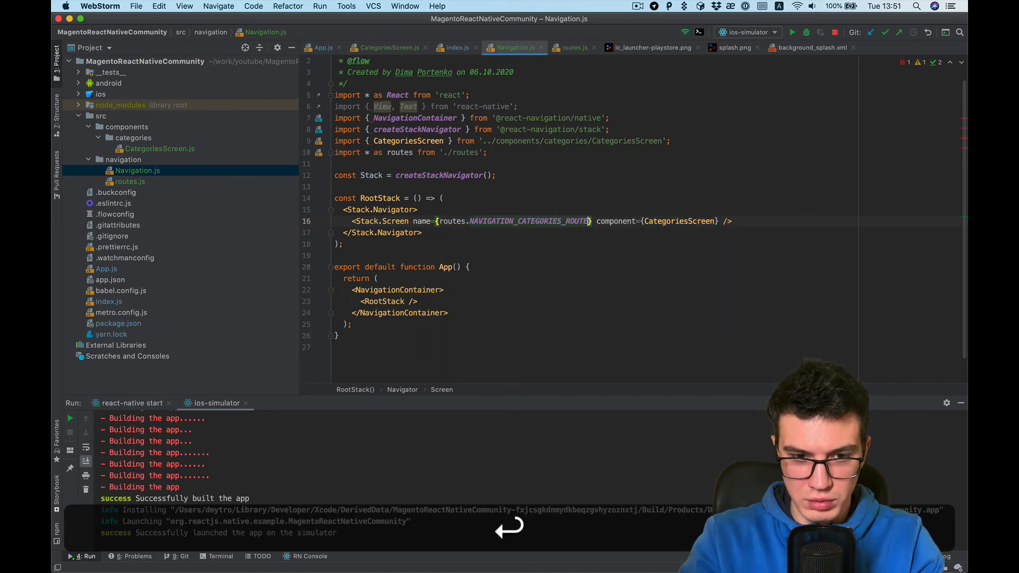
key("cmd+tab")
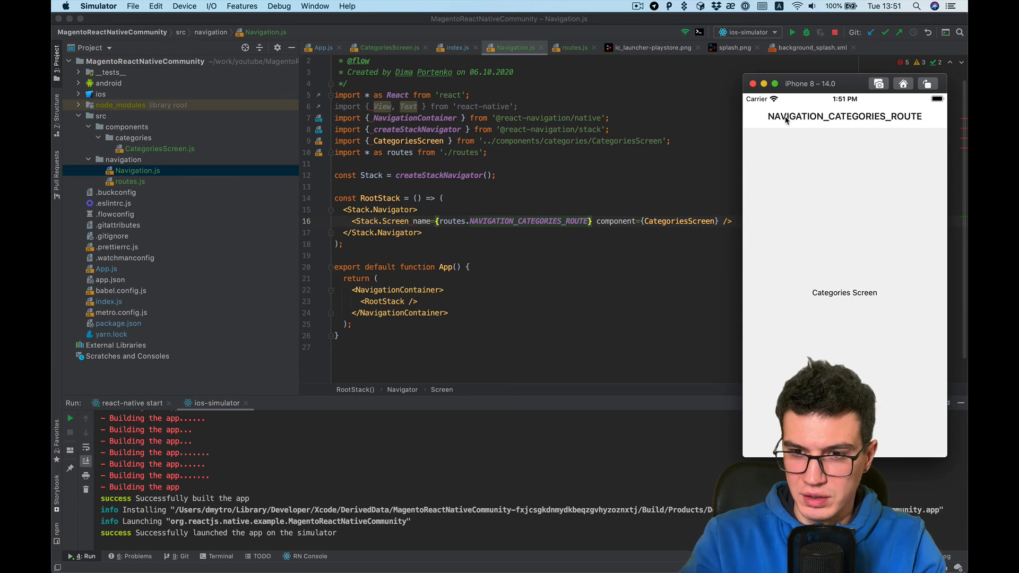
mouse_move(535, 208)
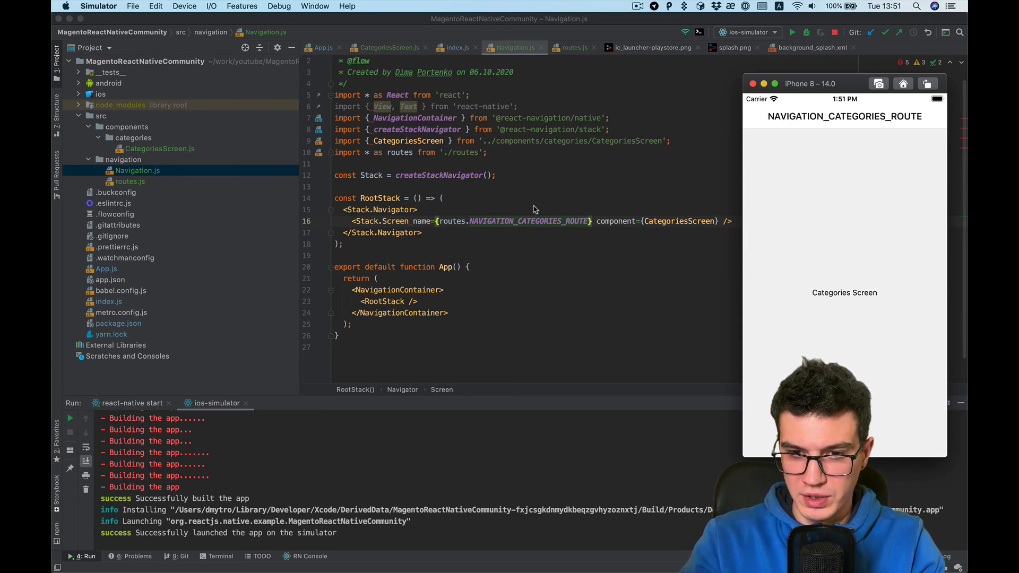
- Check the NAVIGATION_CATEGORIES_ROUTE header in the simulator, then switch to the React Navigation docs
key("cmd+tab")
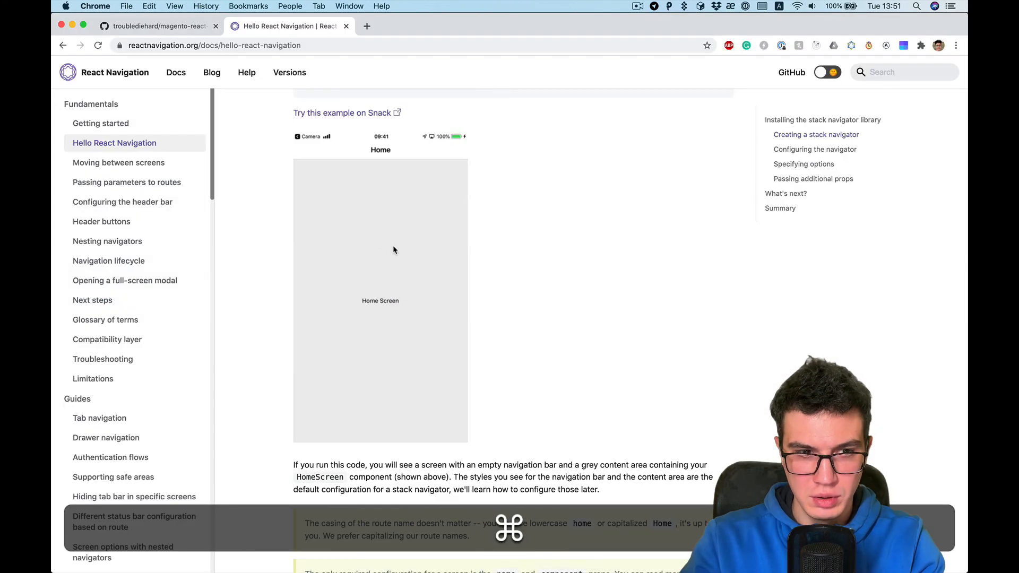
- Copy the options={{ title: 'Overview' }} example from the Specifying options section
scroll("down", 3)
type("title")
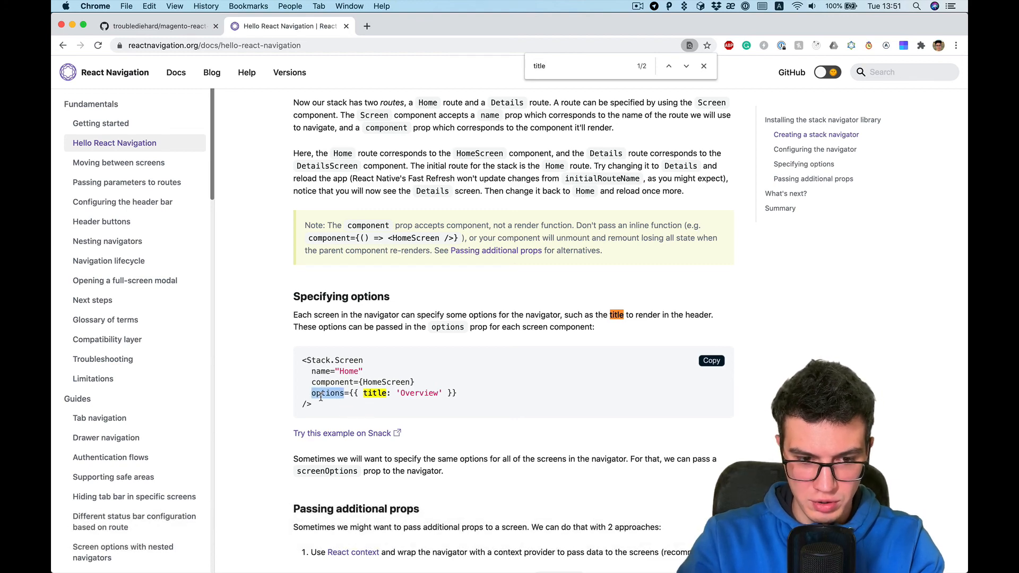
key("cmd+c")
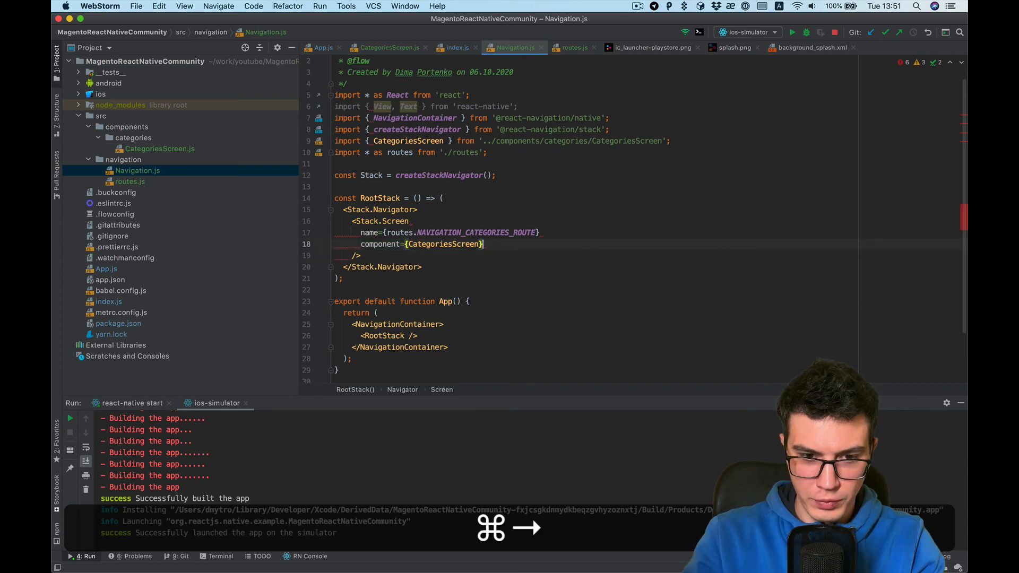
- Add options={{ title: 'Categories' }} to the Stack.Screen in Navigation.js
type("options={{ title: 'Overview' }}")
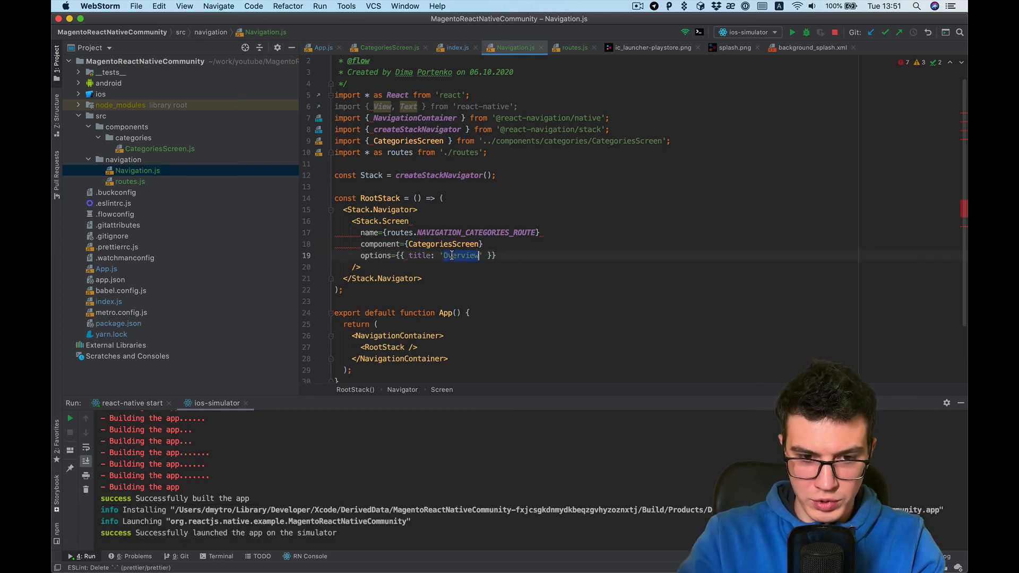
type("Catego")
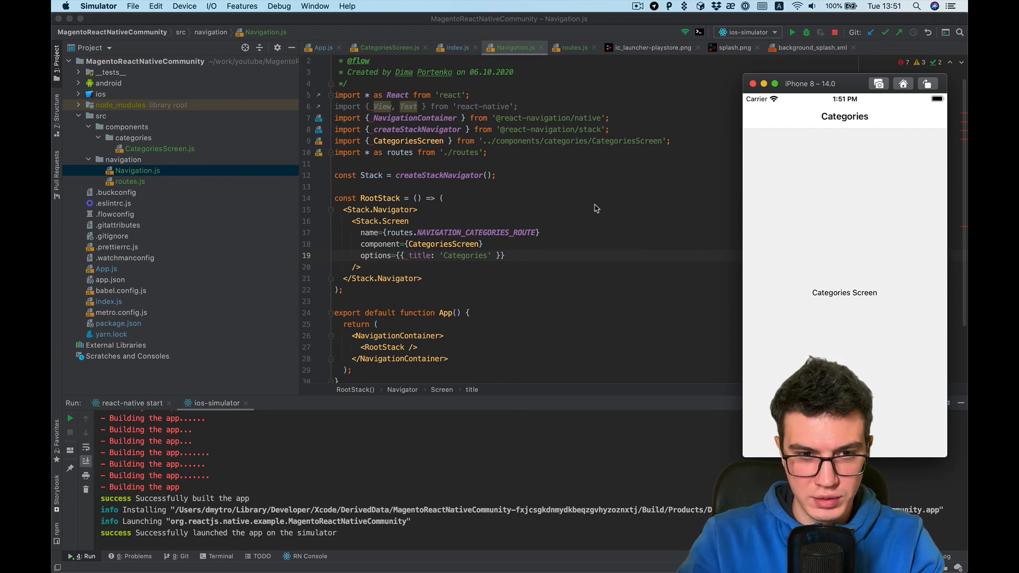
mouse_move(478, 219)
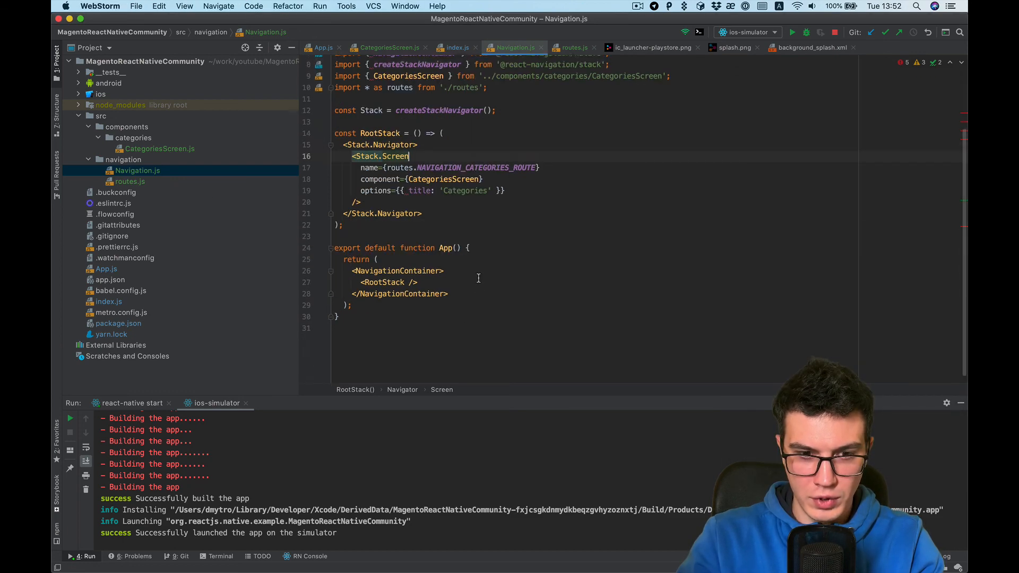
- Scroll up to review the finished Stack.Screen in Navigation.js
scroll("up", 3)
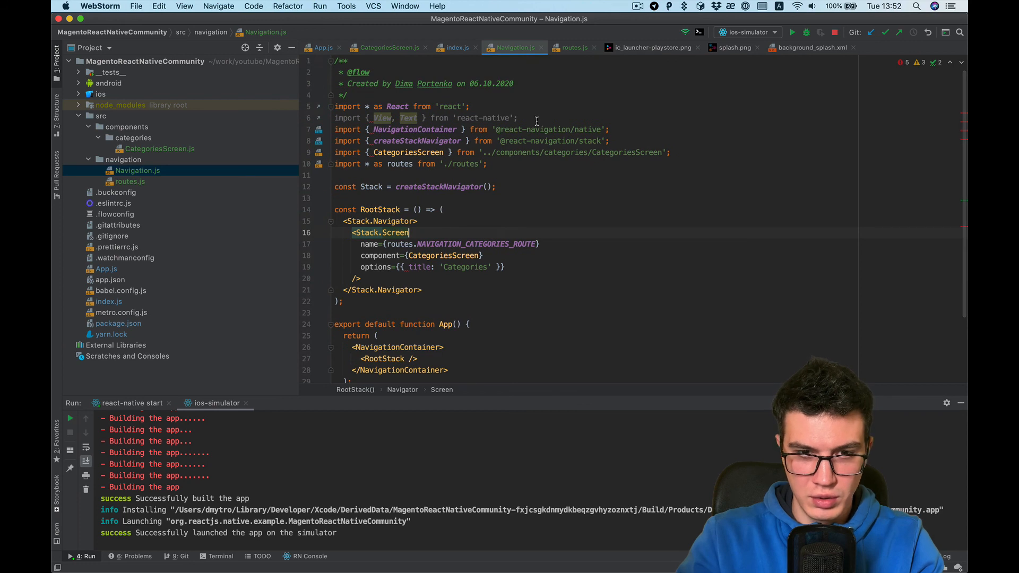